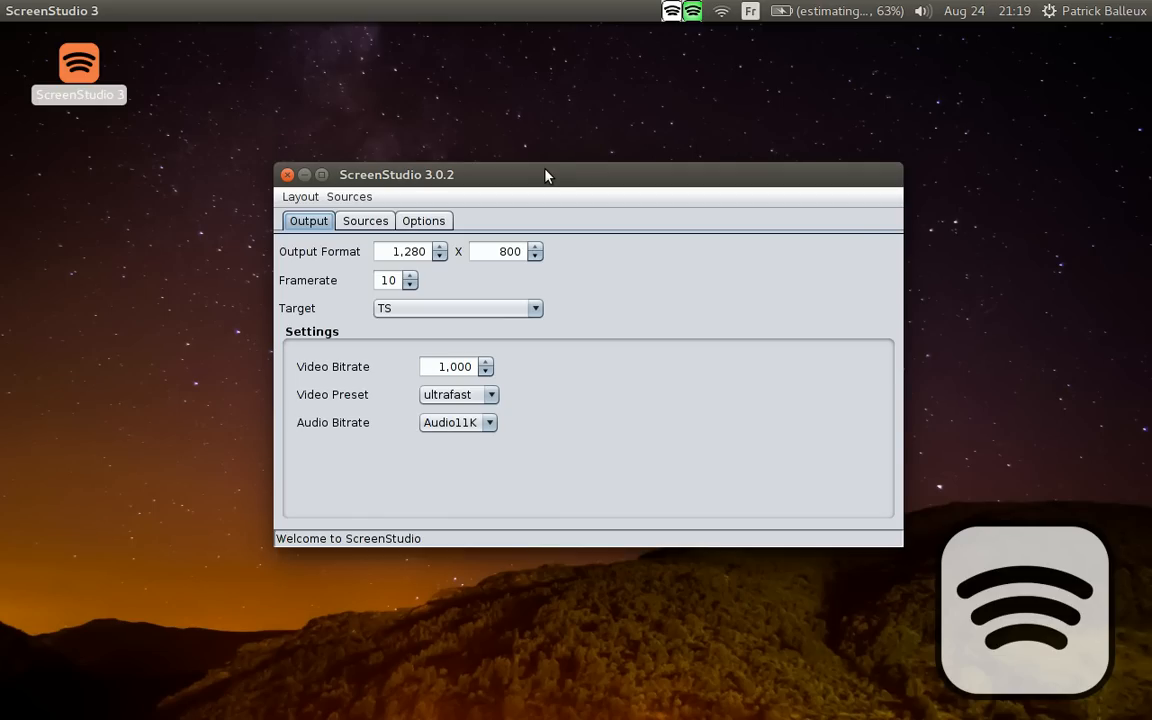
pyautogui.moveTo(485, 184)
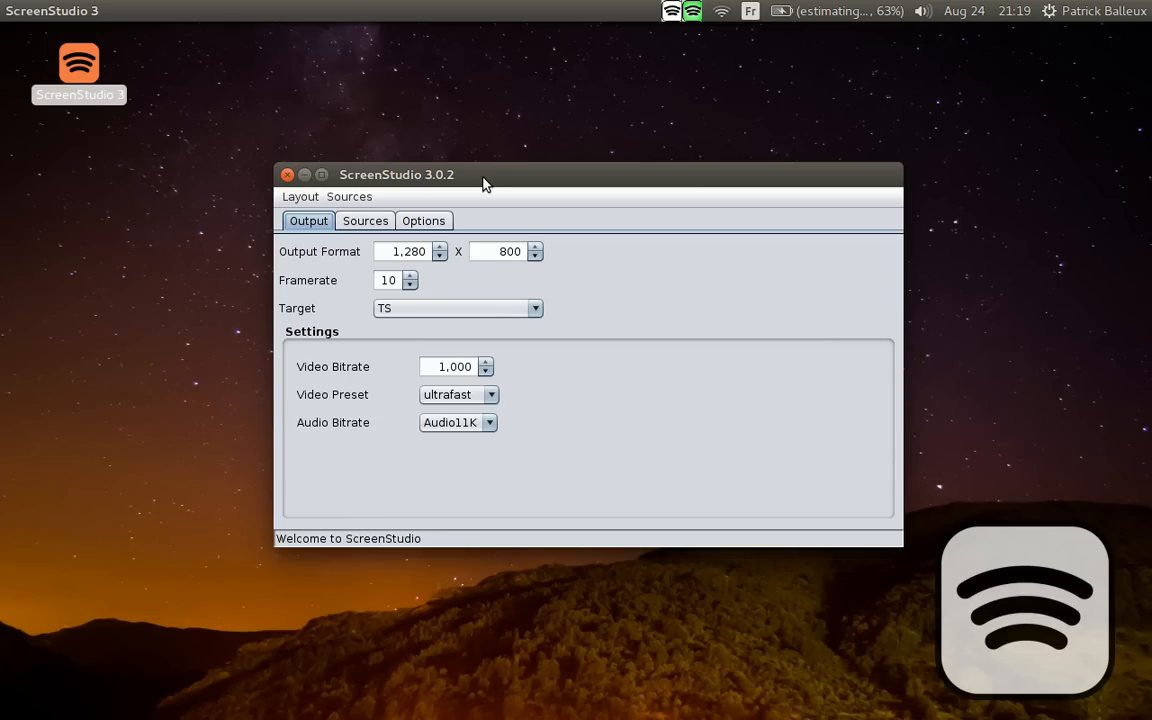
pyautogui.moveTo(592, 240)
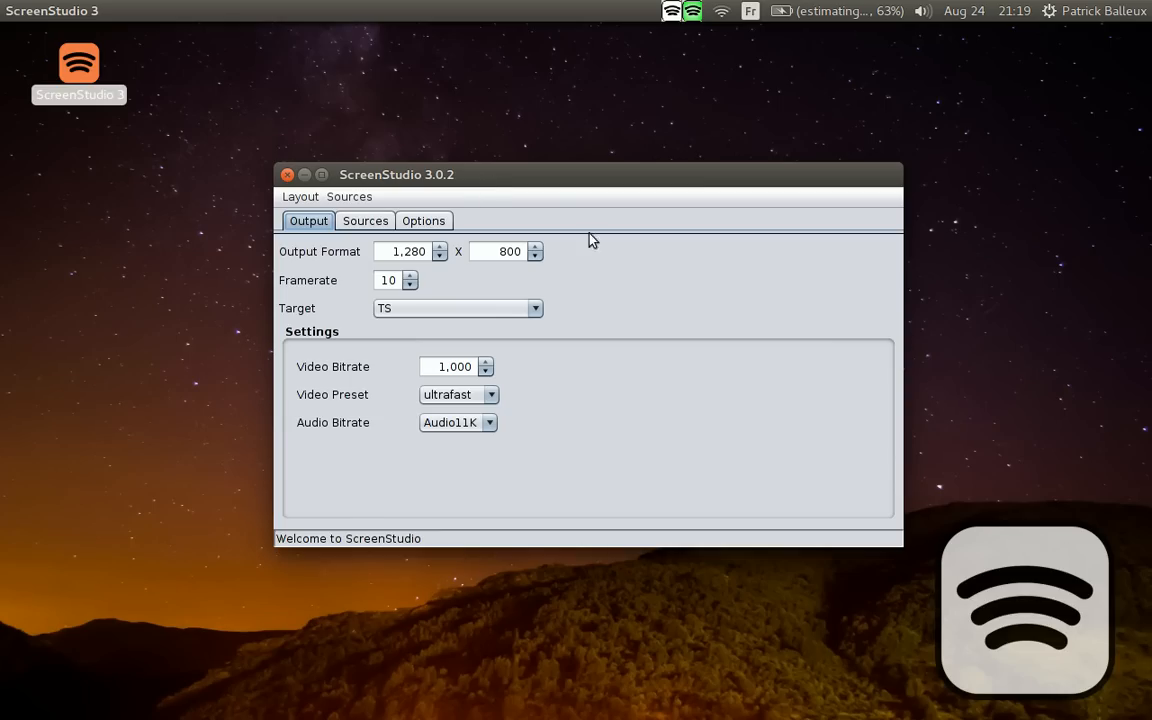
# Show the empty Video Sources table and layout preview
pyautogui.click(365, 221)
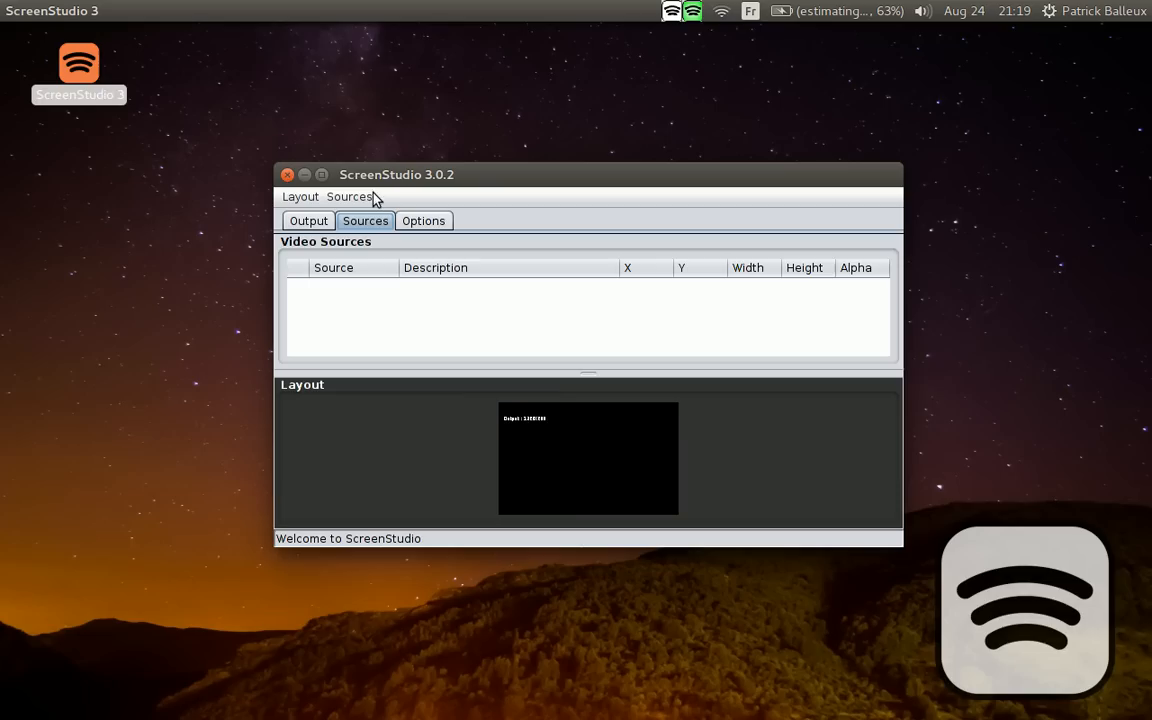
pyautogui.moveTo(384, 199)
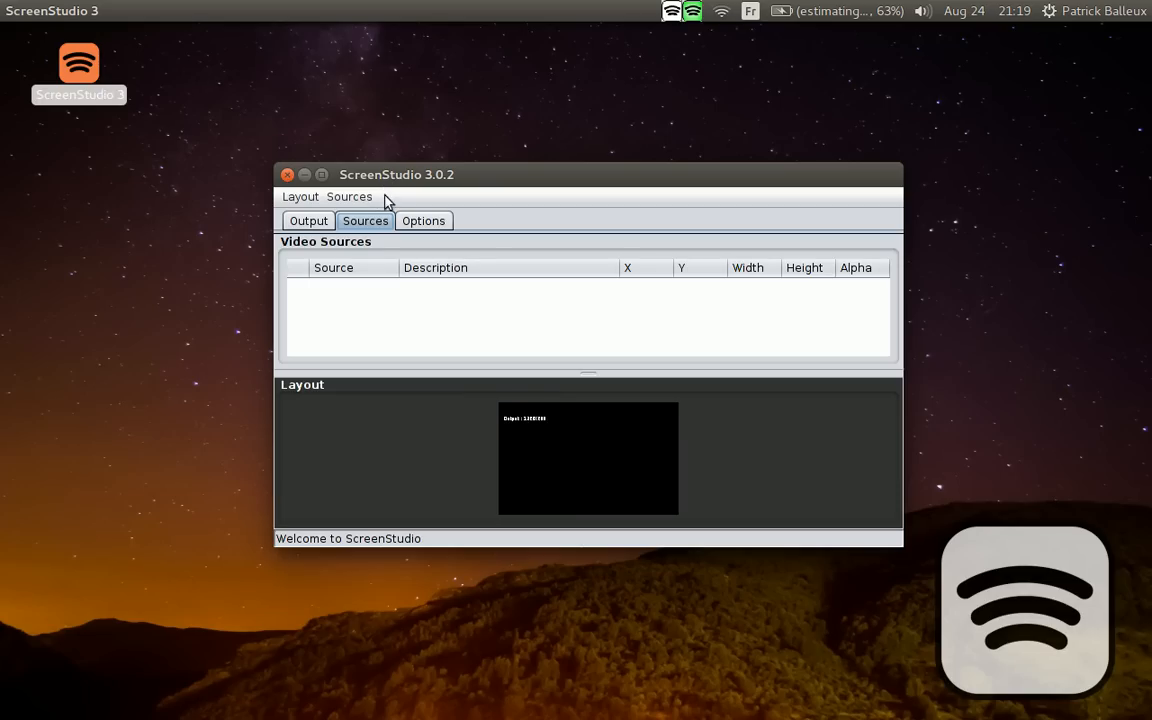
pyautogui.moveTo(434, 195)
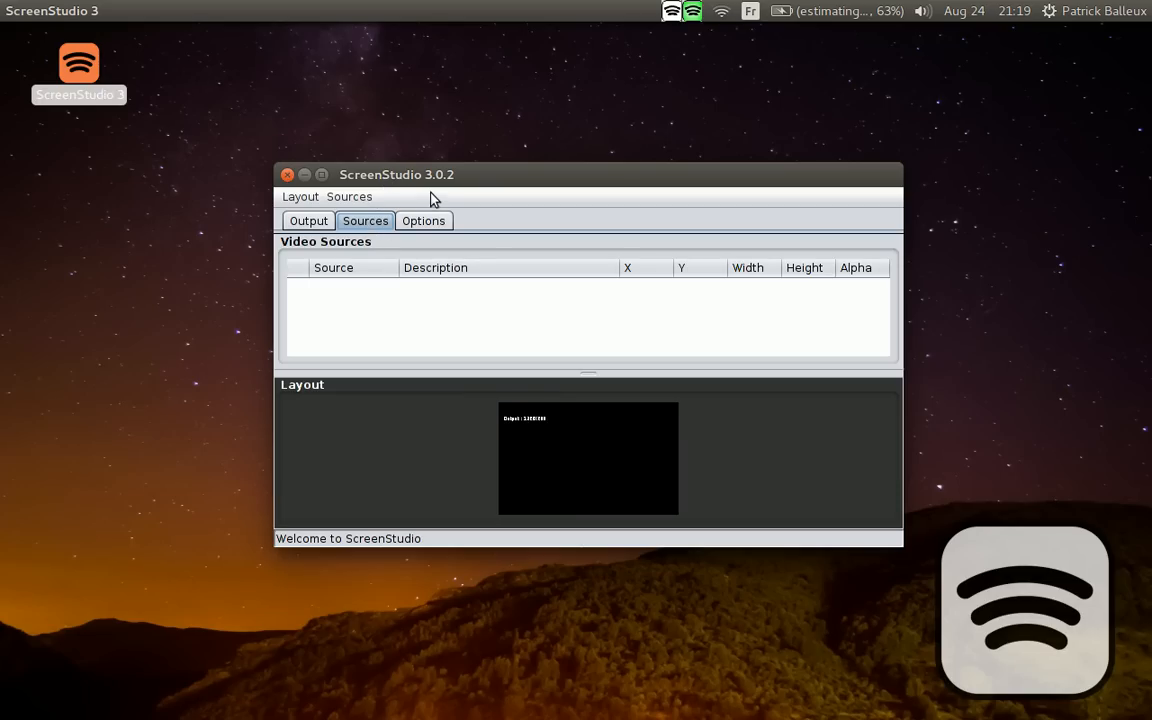
pyautogui.moveTo(470, 180)
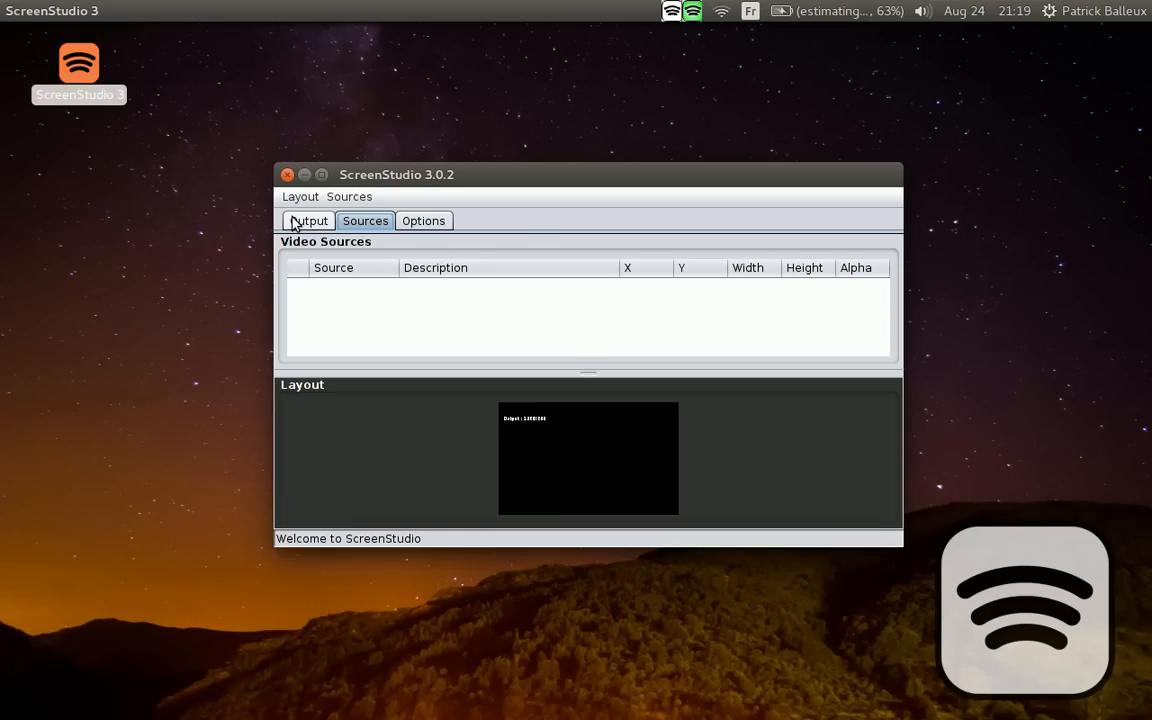
# Browse the list of available output targets from the output settings
pyautogui.click(308, 220)
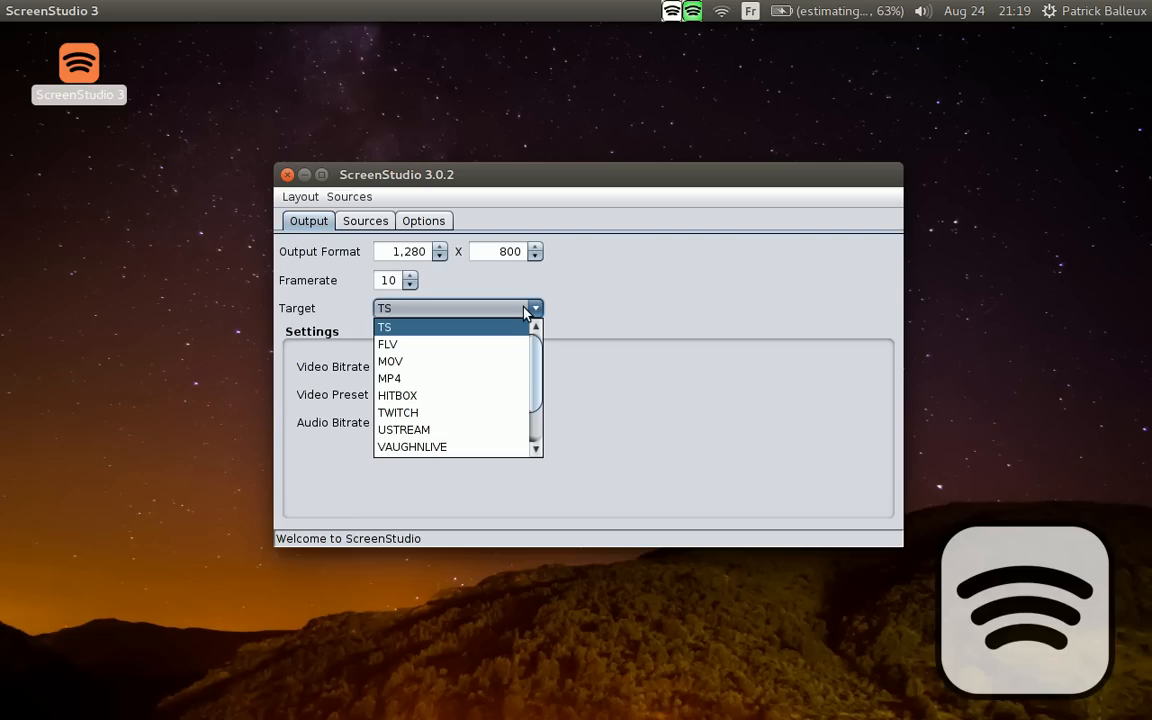
pyautogui.click(385, 327)
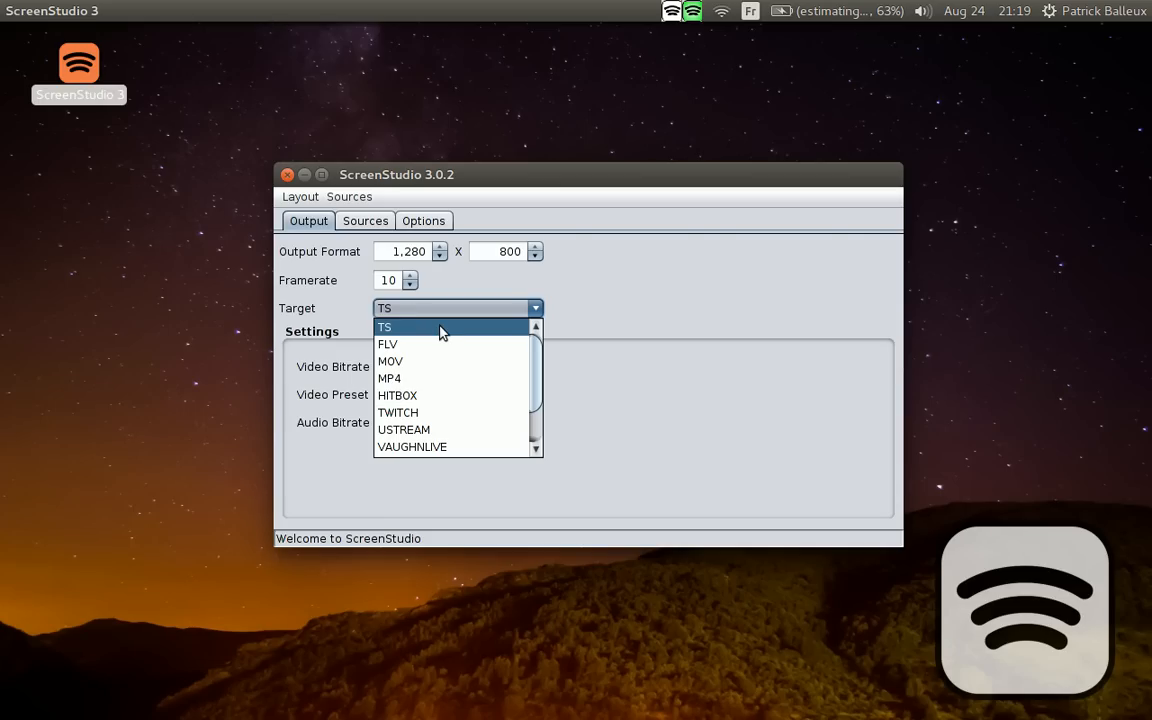
pyautogui.moveTo(437, 361)
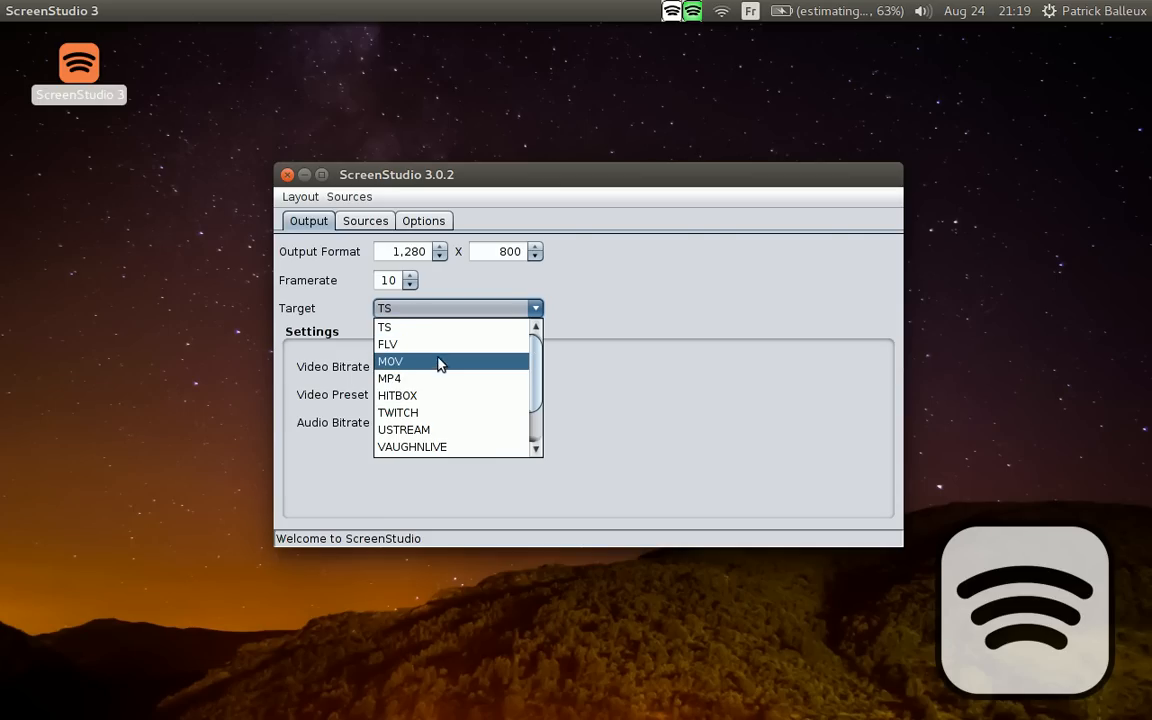
pyautogui.moveTo(440, 378)
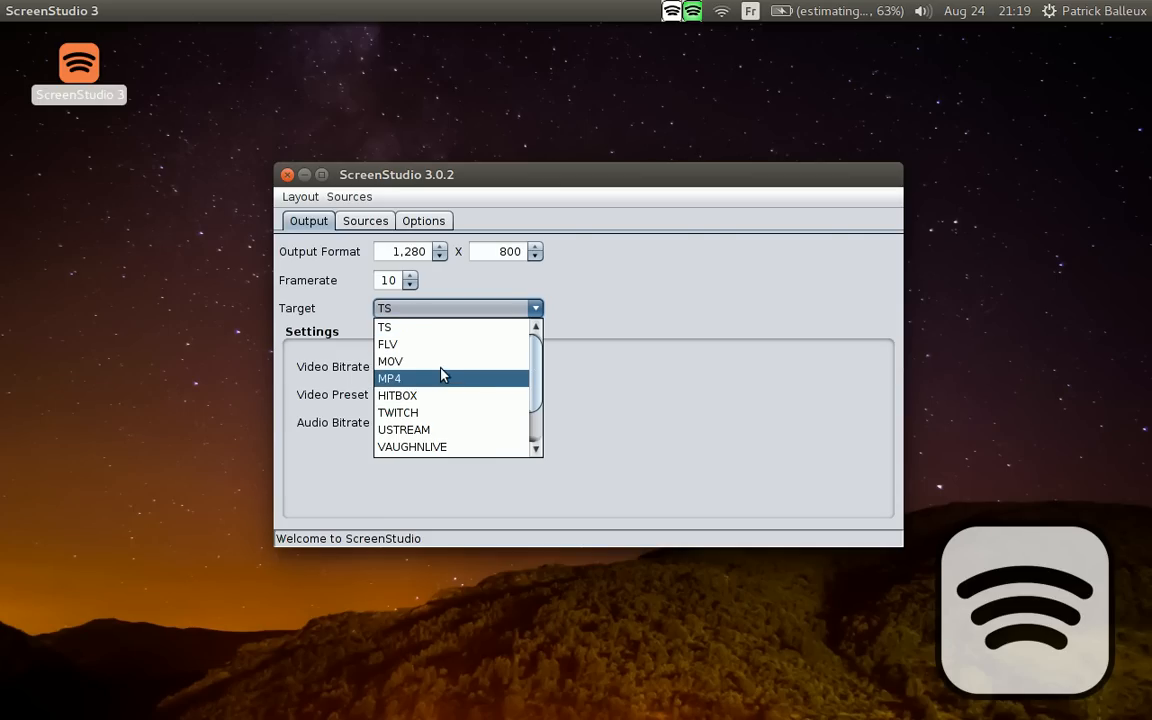
pyautogui.moveTo(474, 401)
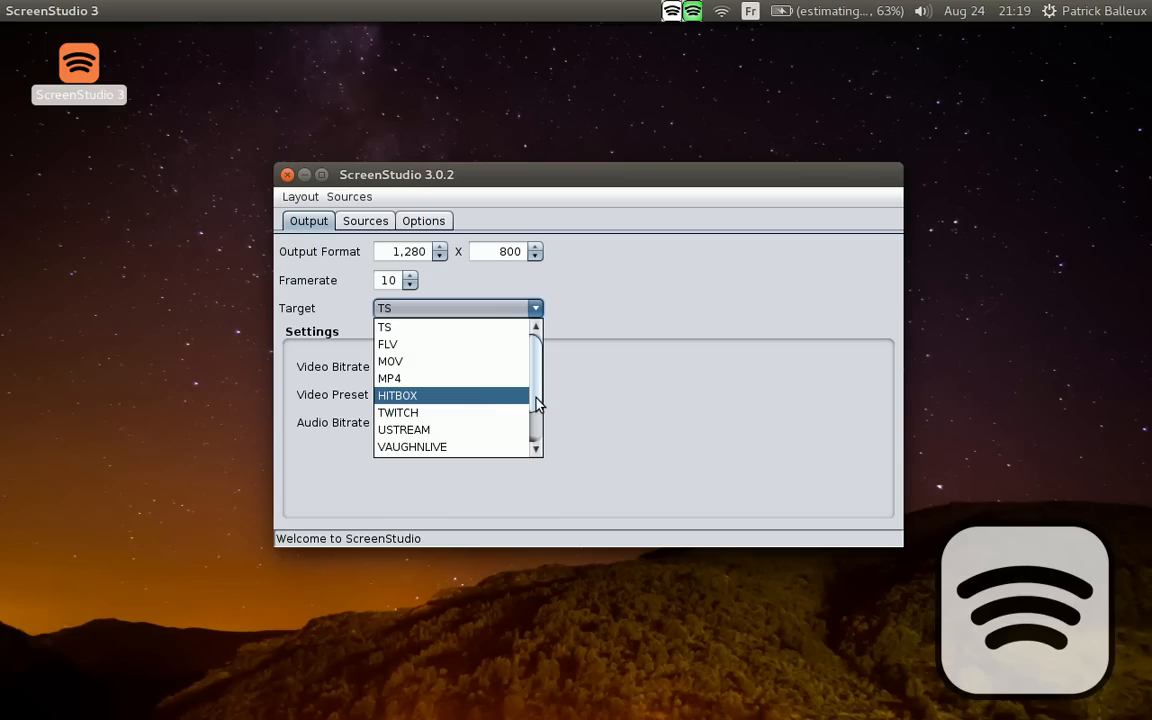
pyautogui.scroll(-3)
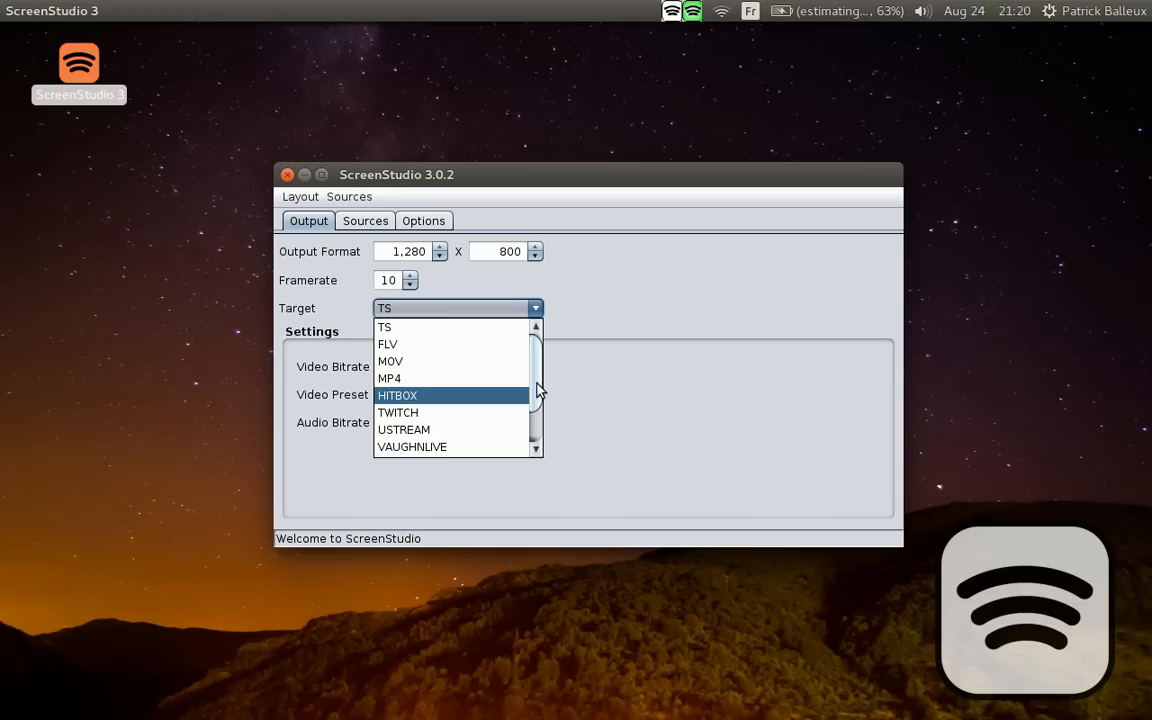
pyautogui.moveTo(478, 394)
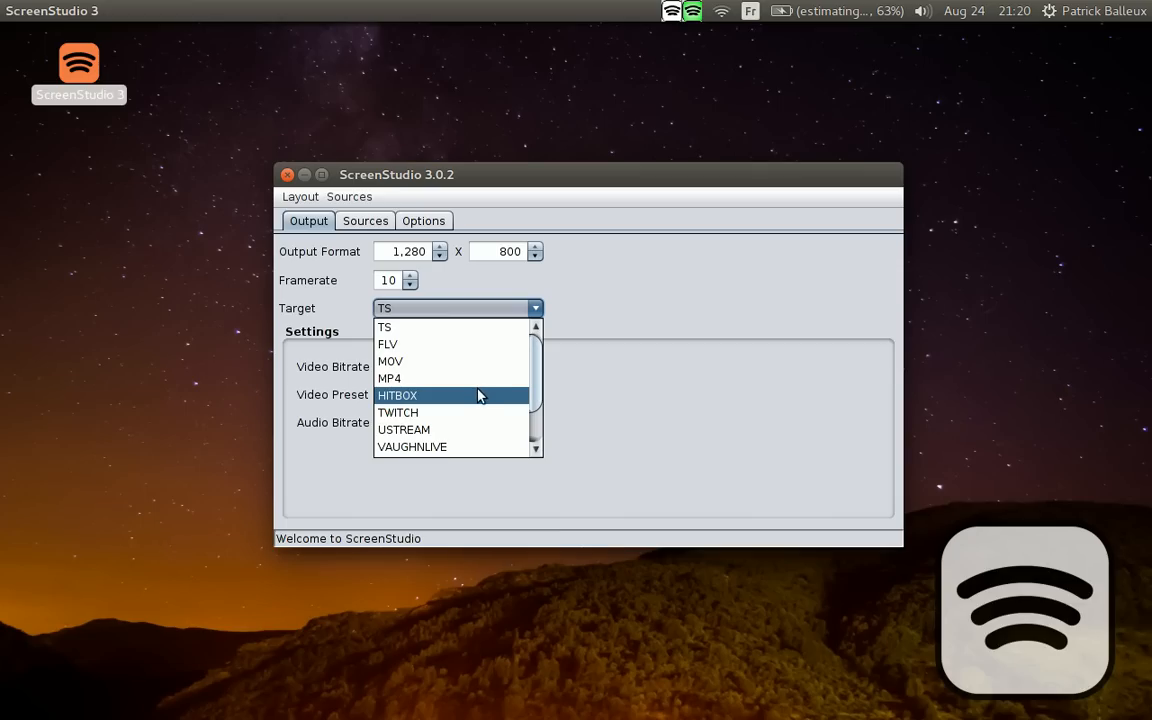
# Choose HITBOX as the output target, revealing the RTMP server and secret key fields
pyautogui.click(397, 395)
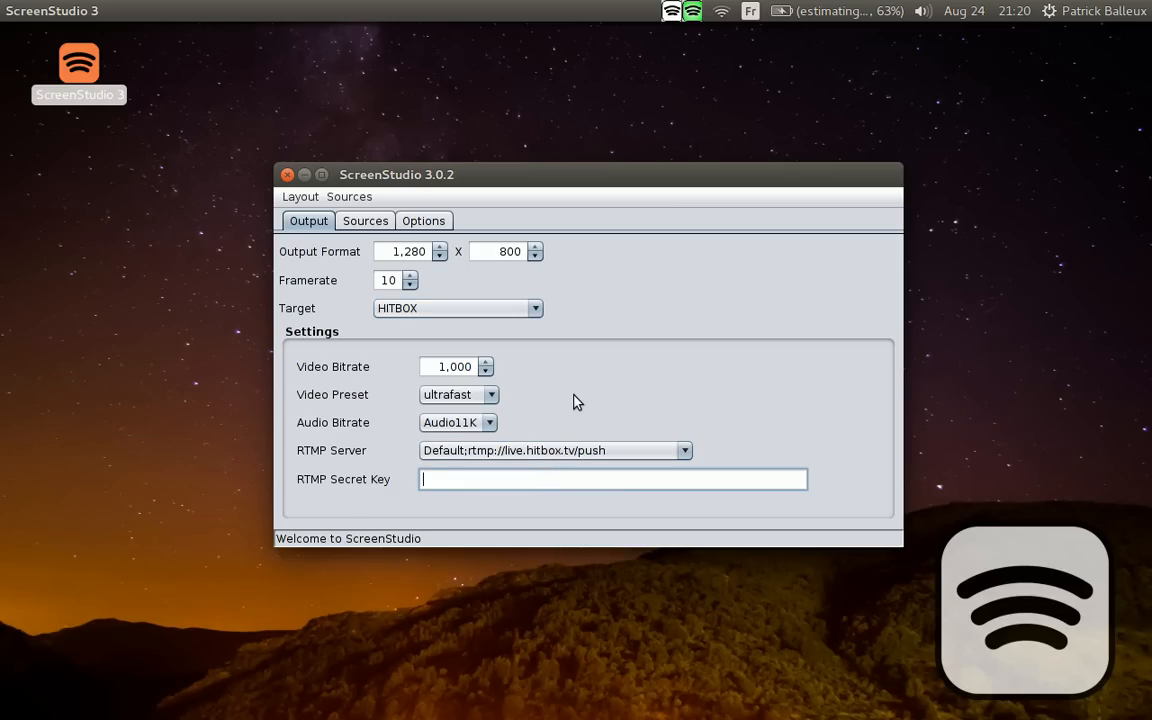
pyautogui.moveTo(387, 372)
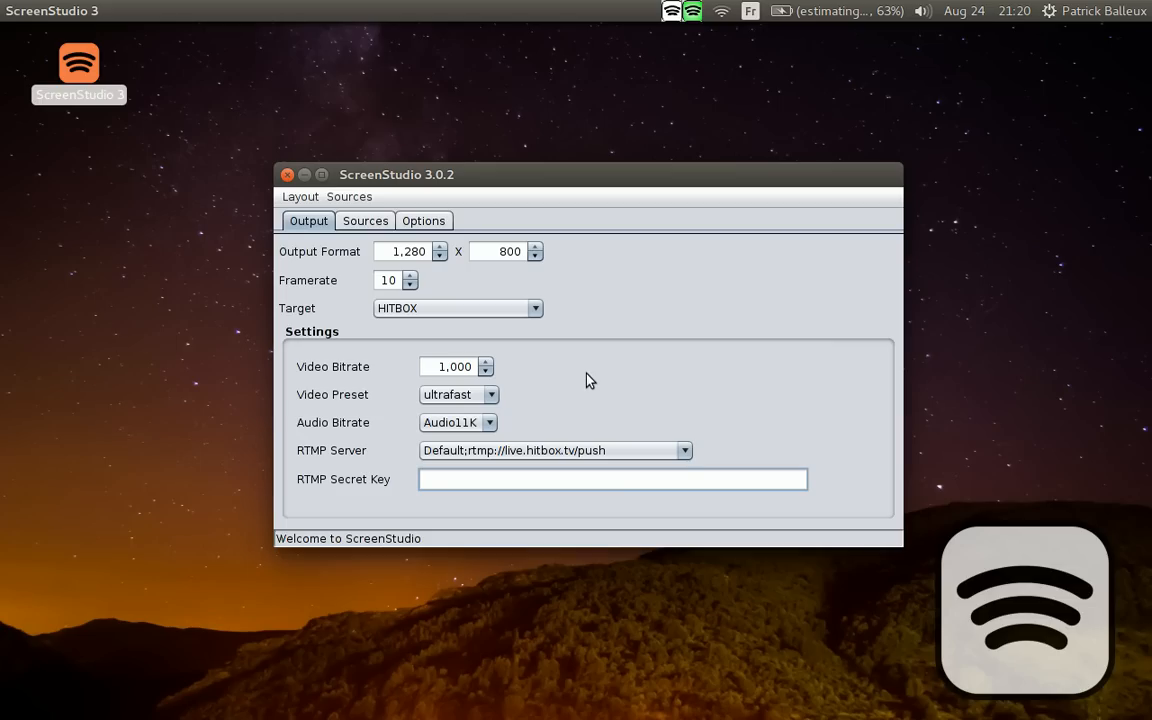
pyautogui.moveTo(555, 362)
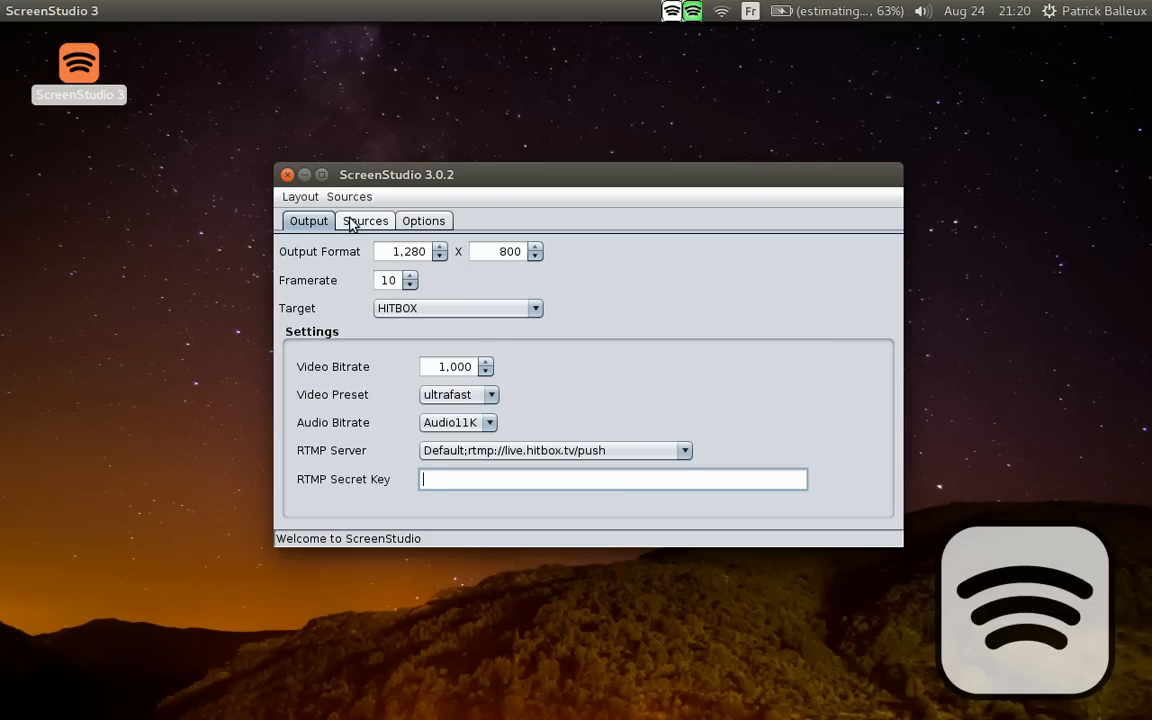
# Show the video sources view and enlarge the window to fill the screen
pyautogui.click(365, 220)
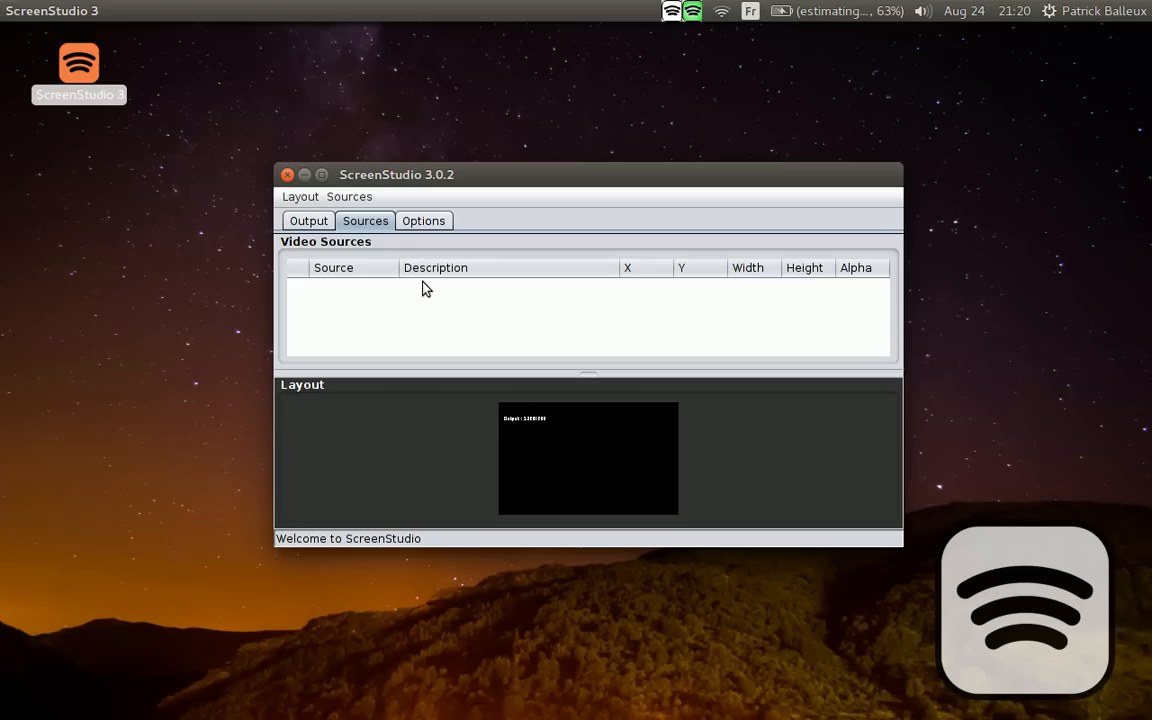
pyautogui.moveTo(405, 290)
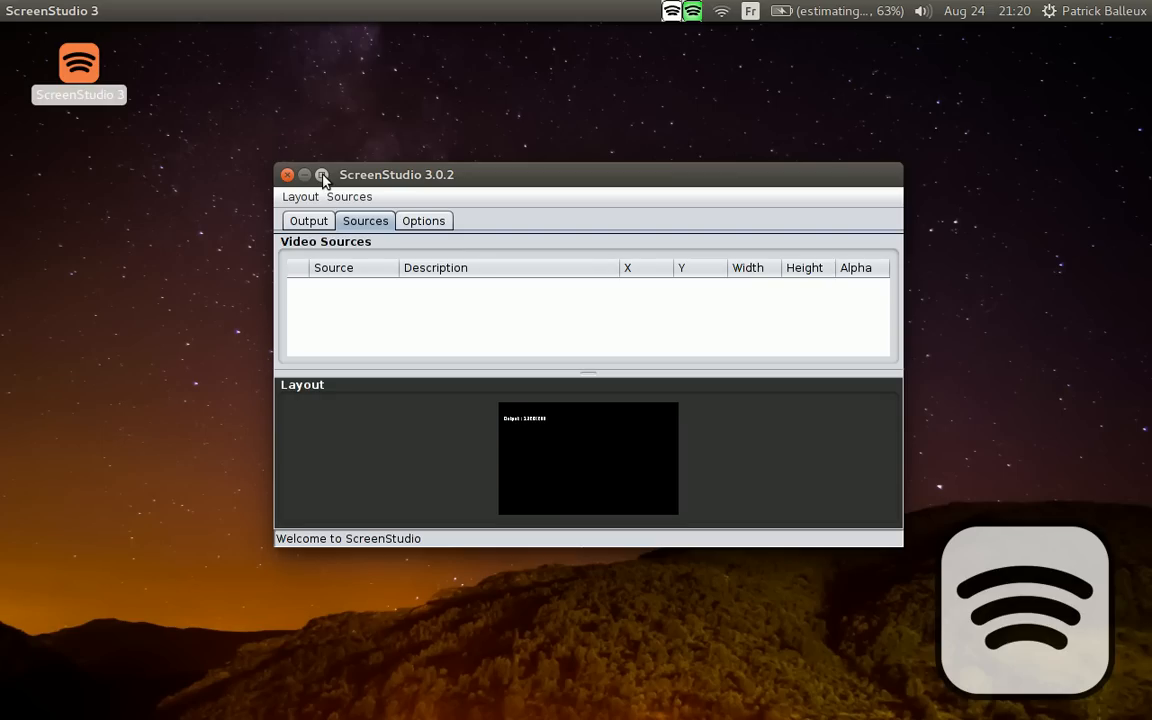
pyautogui.click(322, 174)
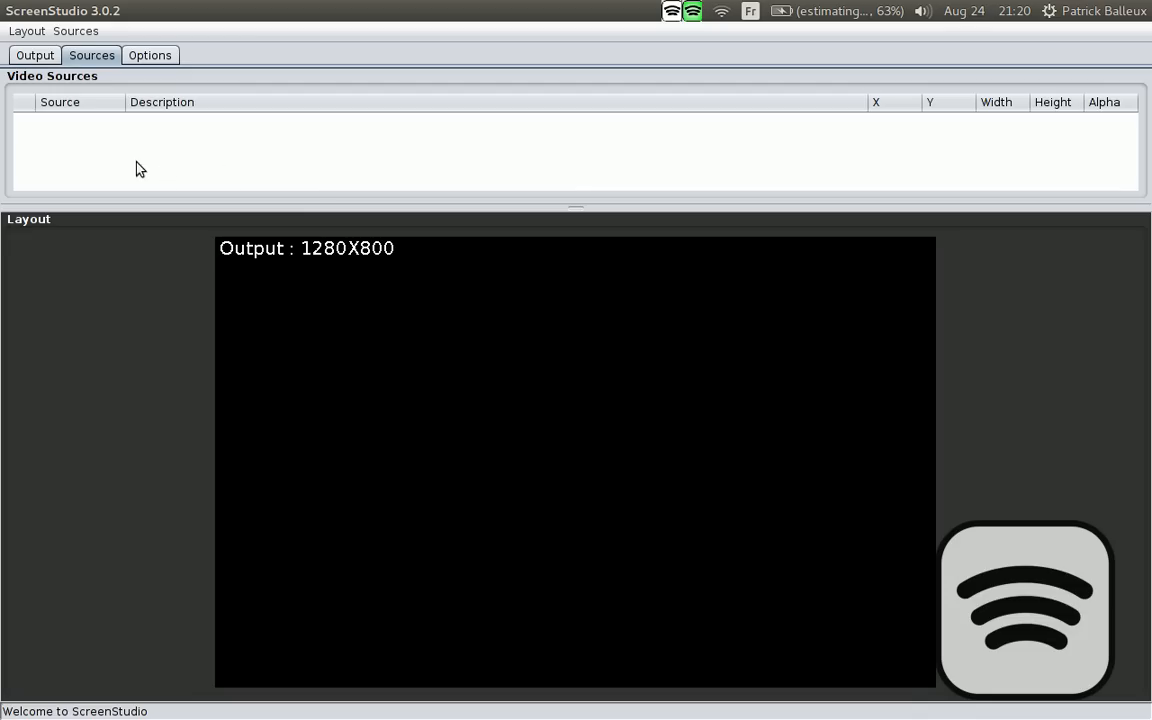
# Add the Screen 1 (1280X800) desktop as a source covering the whole output
pyautogui.click(75, 31)
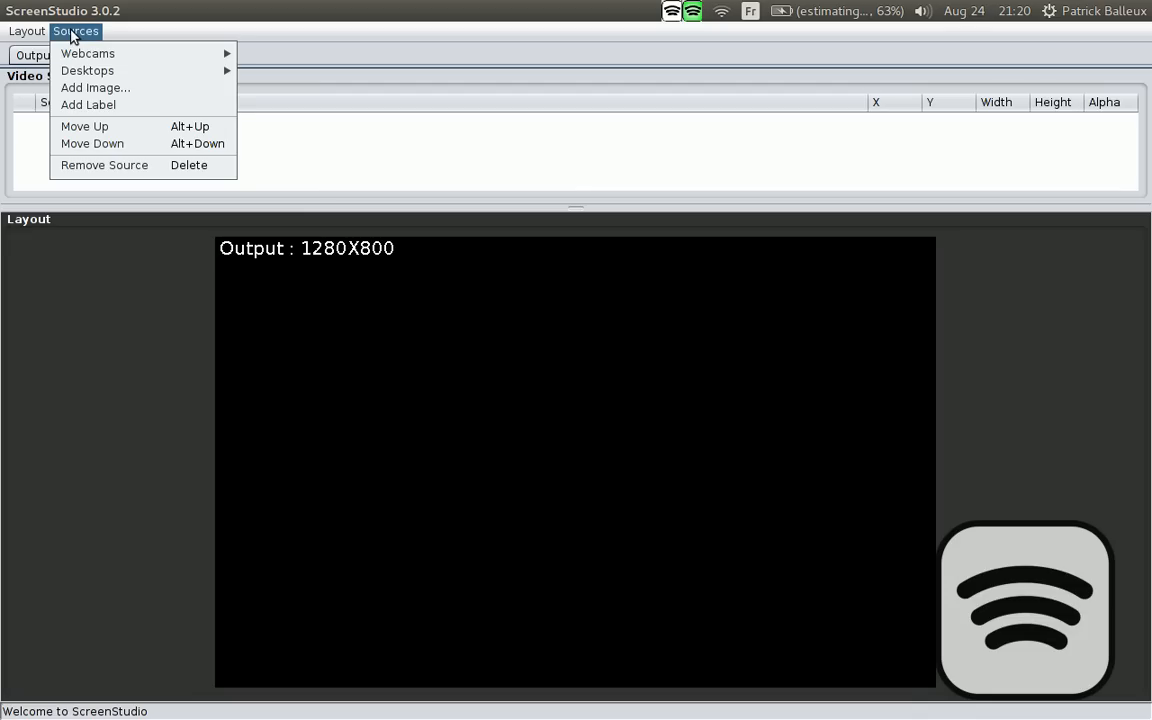
pyautogui.moveTo(87, 70)
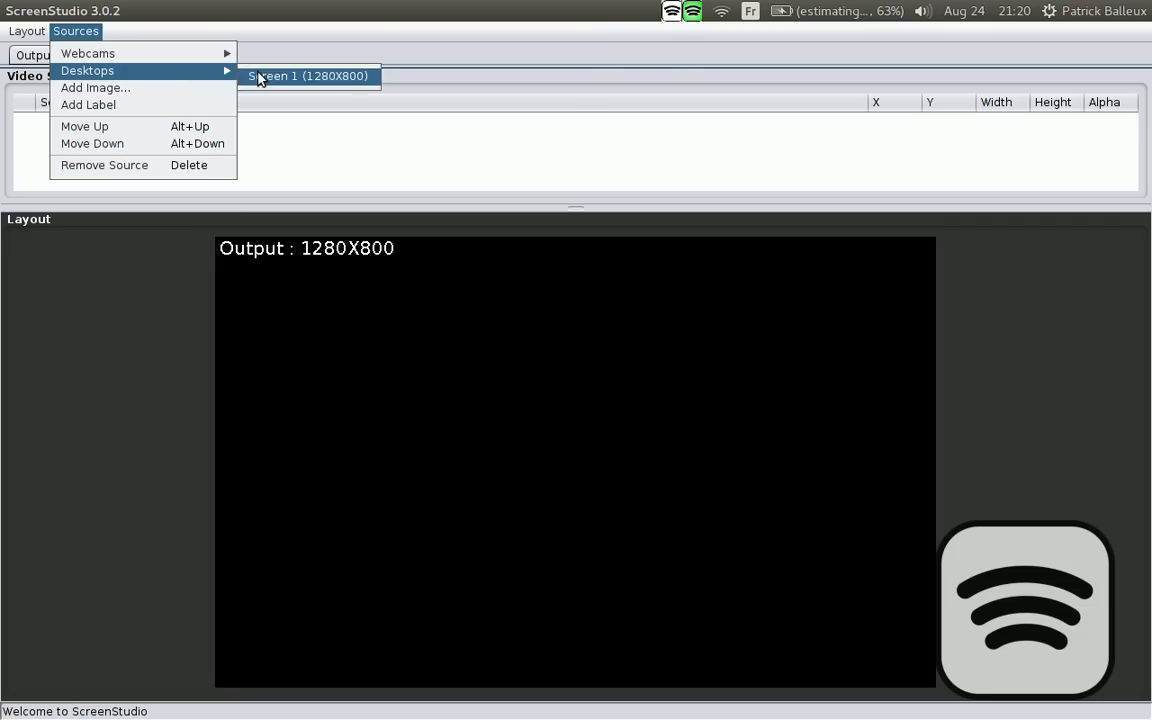
pyautogui.click(308, 76)
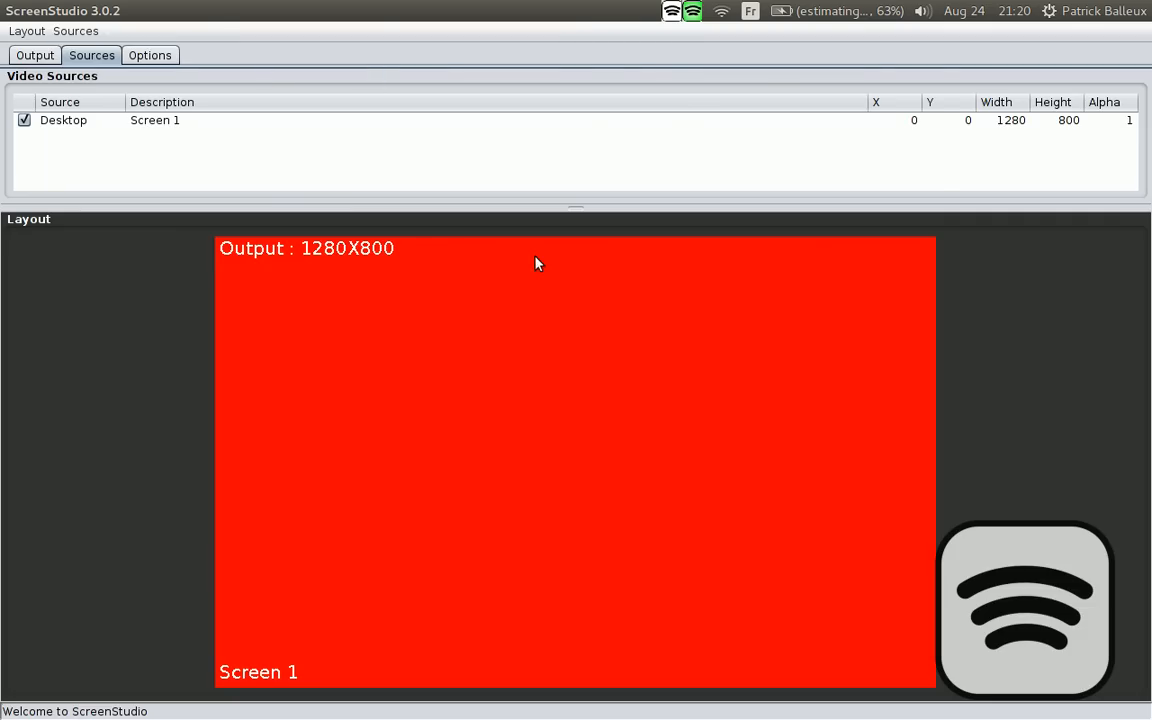
pyautogui.moveTo(438, 255)
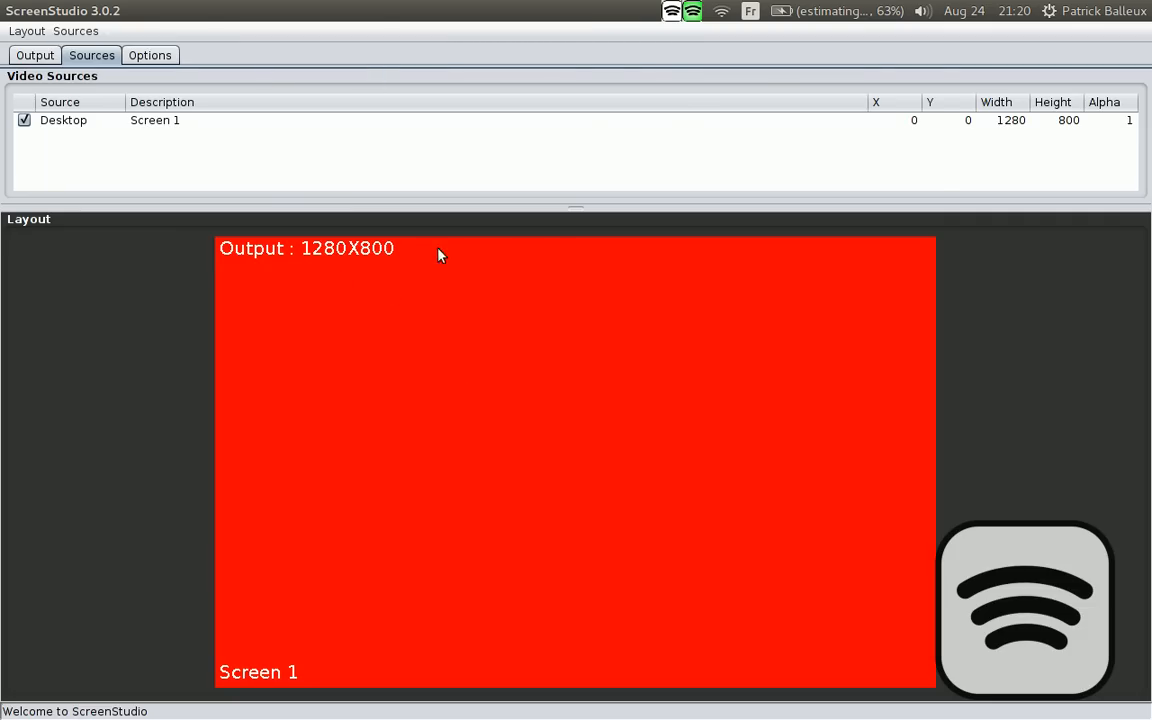
pyautogui.moveTo(588, 356)
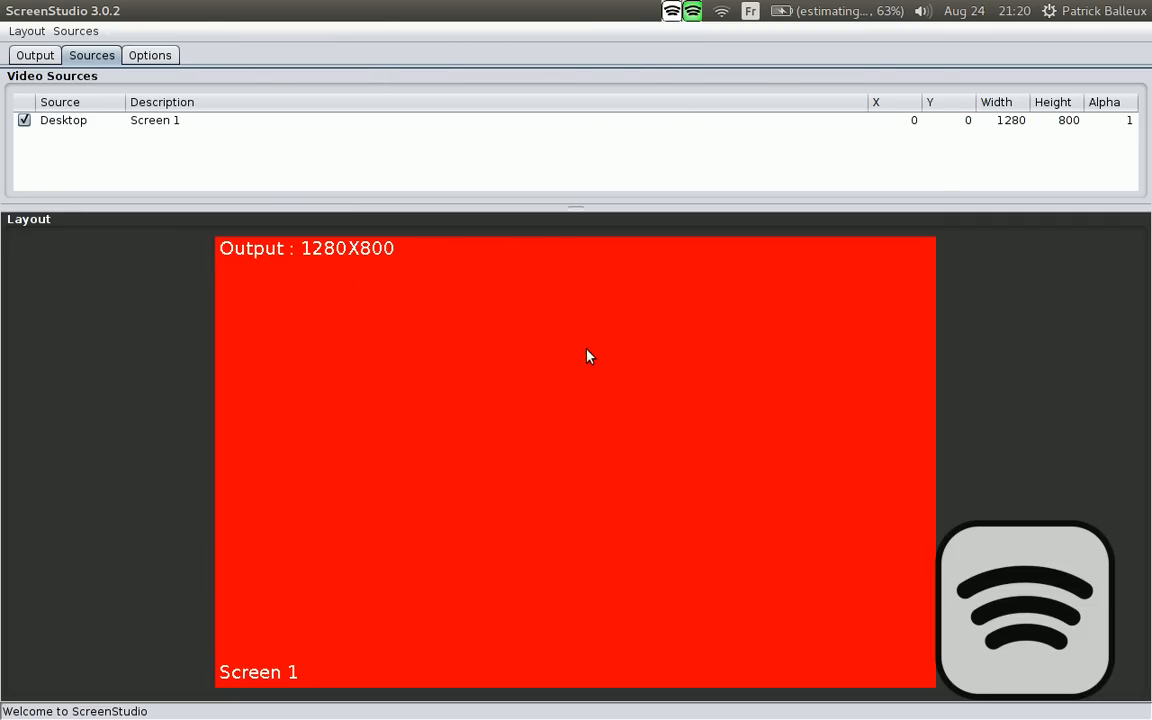
pyautogui.moveTo(331, 311)
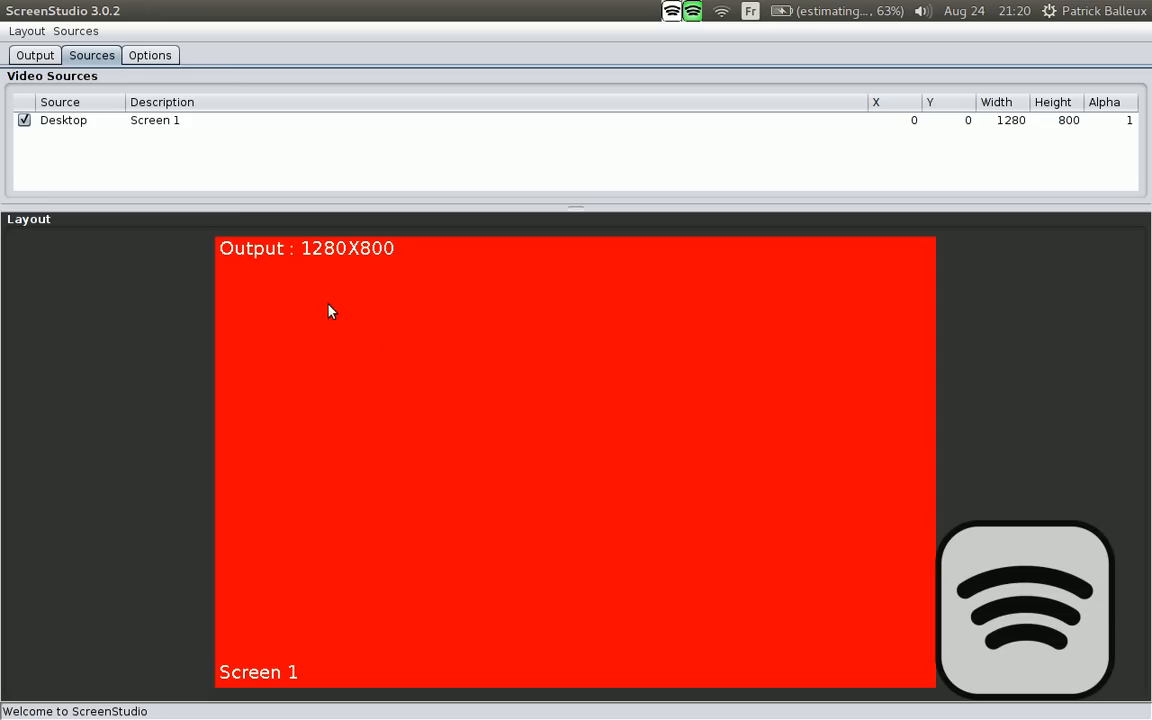
pyautogui.doubleClick(154, 120)
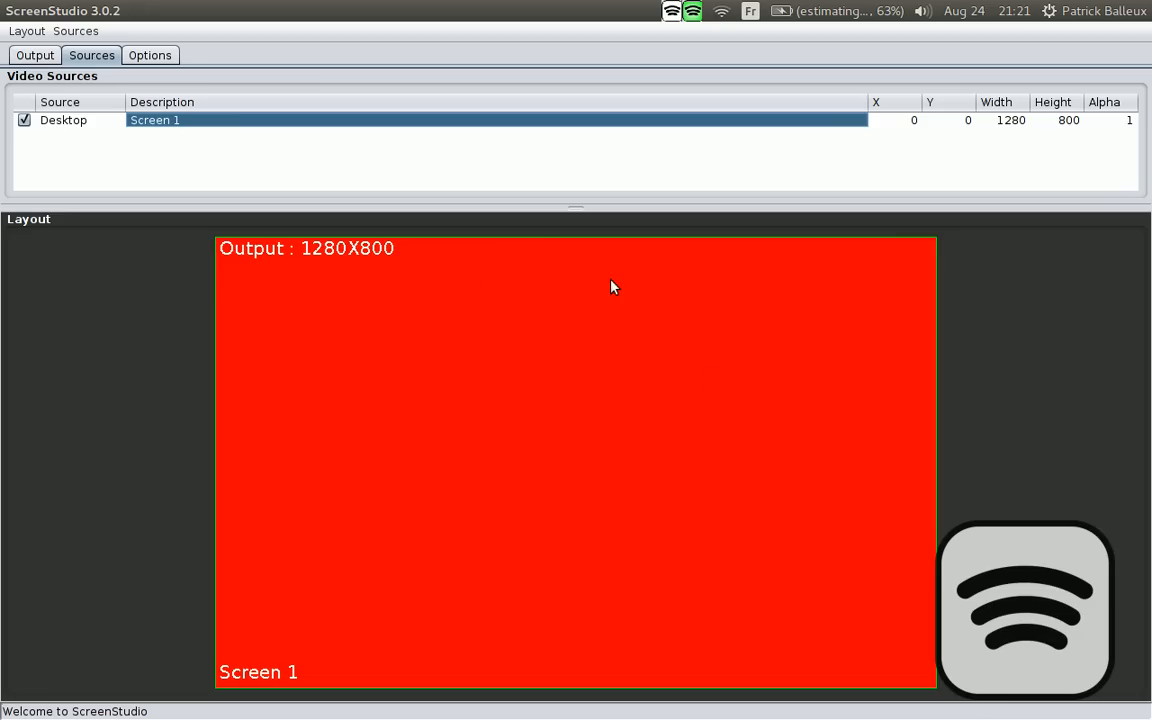
pyautogui.moveTo(430, 328)
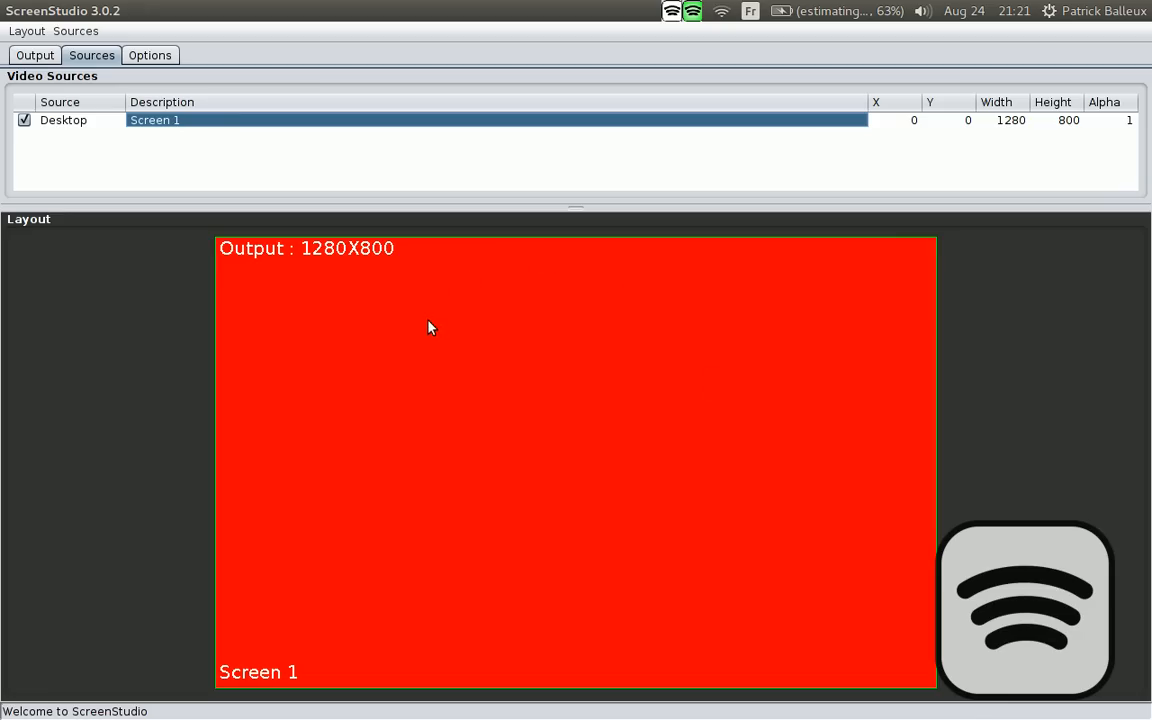
# Add the screenshot picture from the Pictures folder as an image source and select it
pyautogui.click(75, 31)
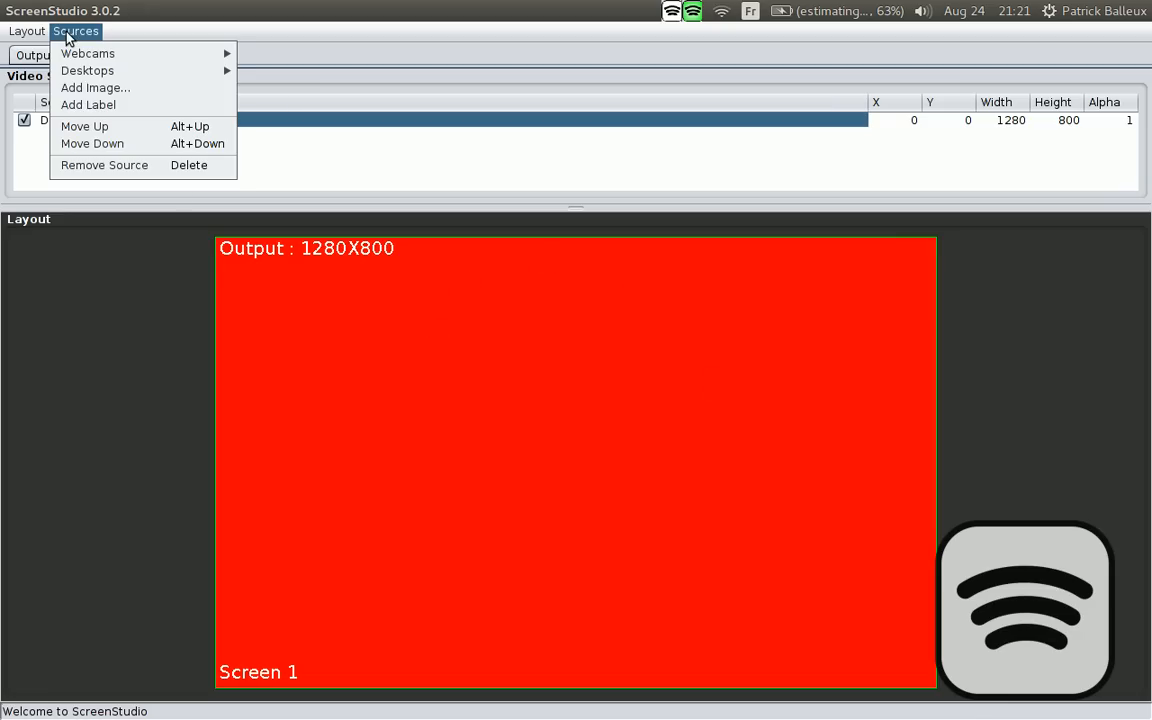
pyautogui.click(95, 88)
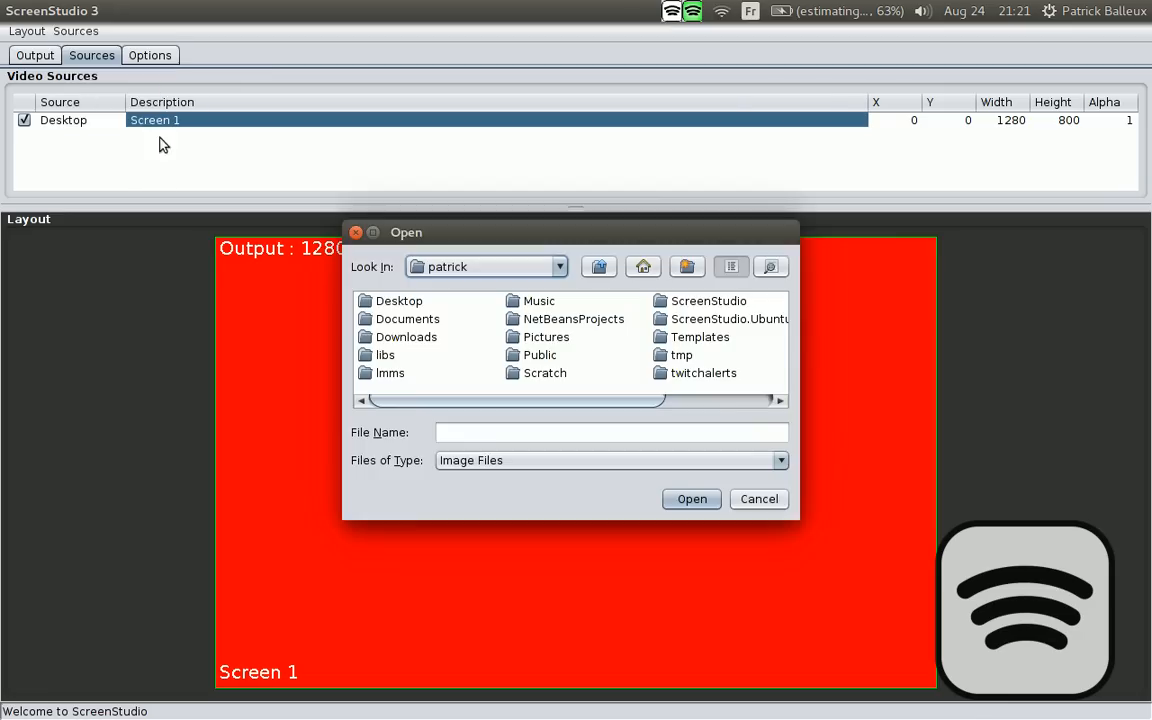
pyautogui.moveTo(650, 360)
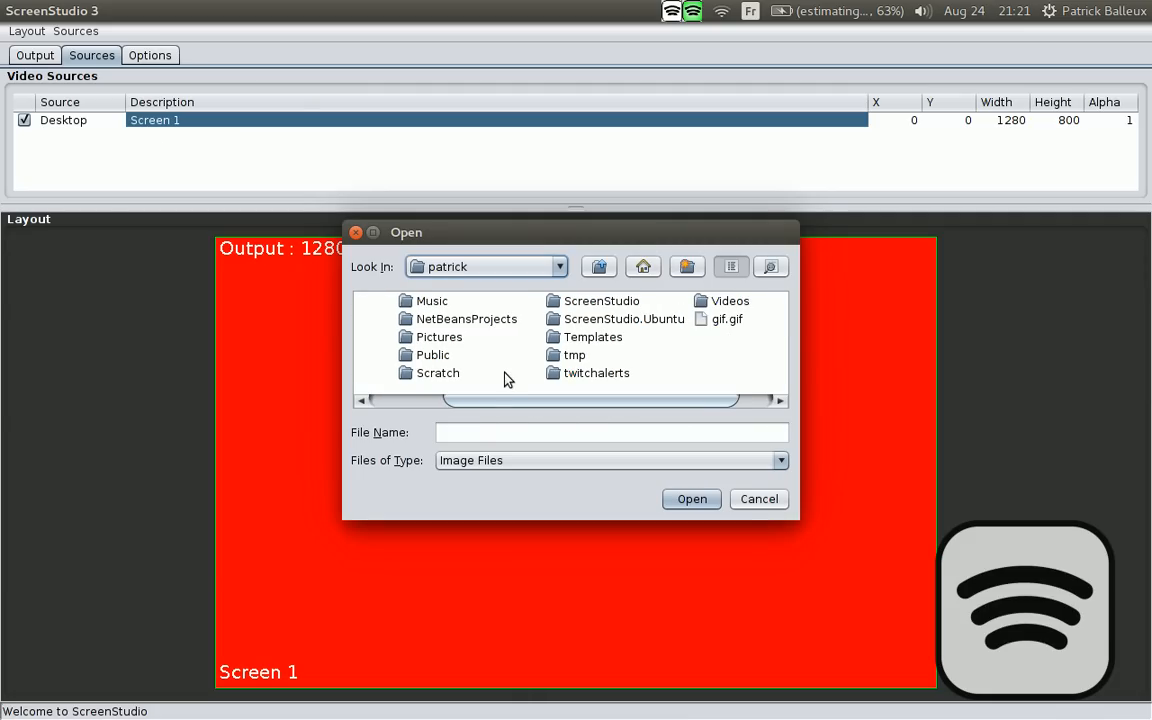
pyautogui.doubleClick(438, 337)
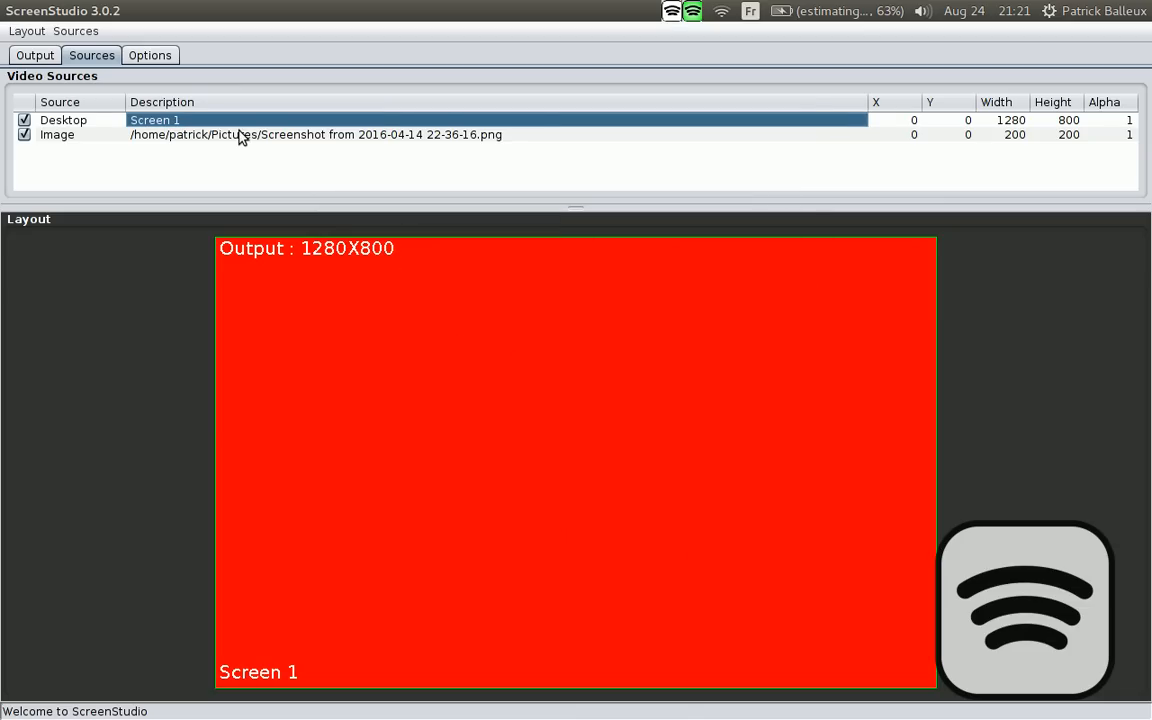
pyautogui.click(300, 134)
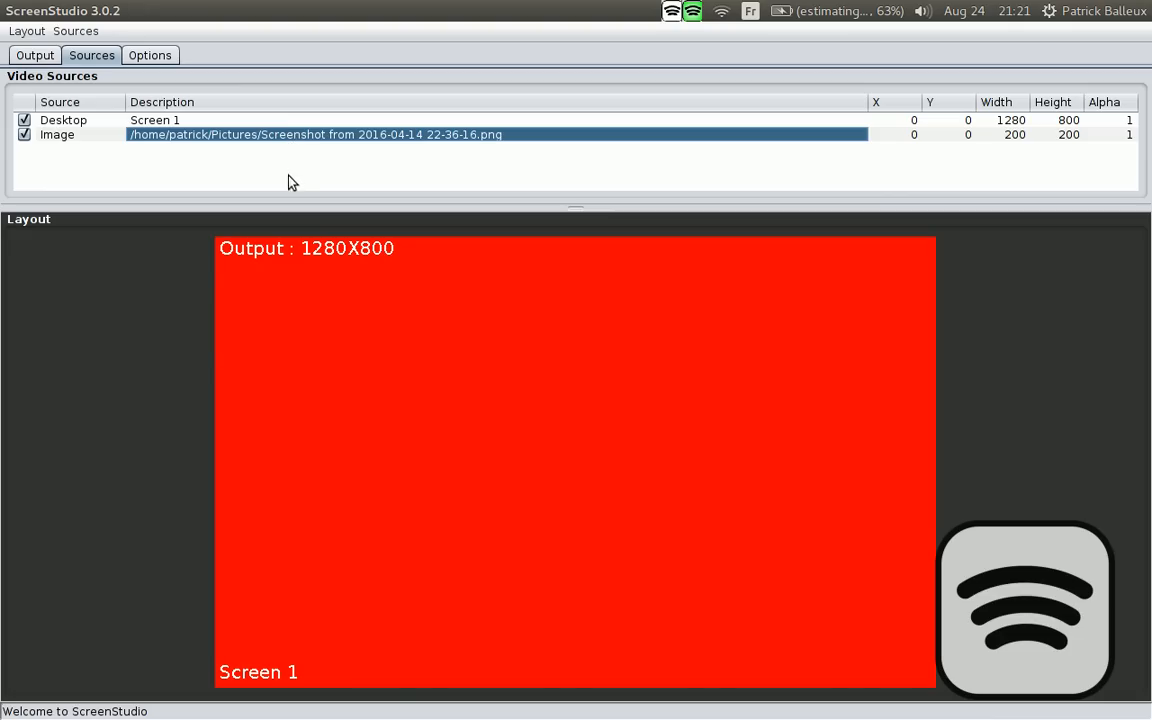
pyautogui.moveTo(253, 137)
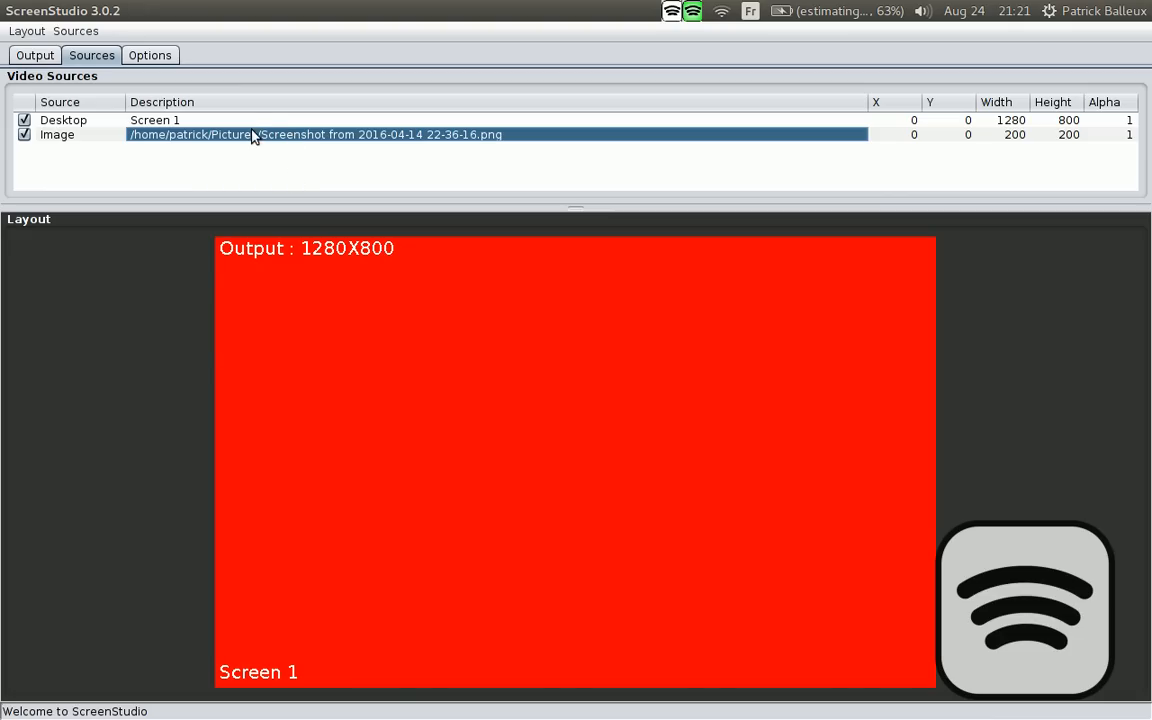
pyautogui.moveTo(222, 134)
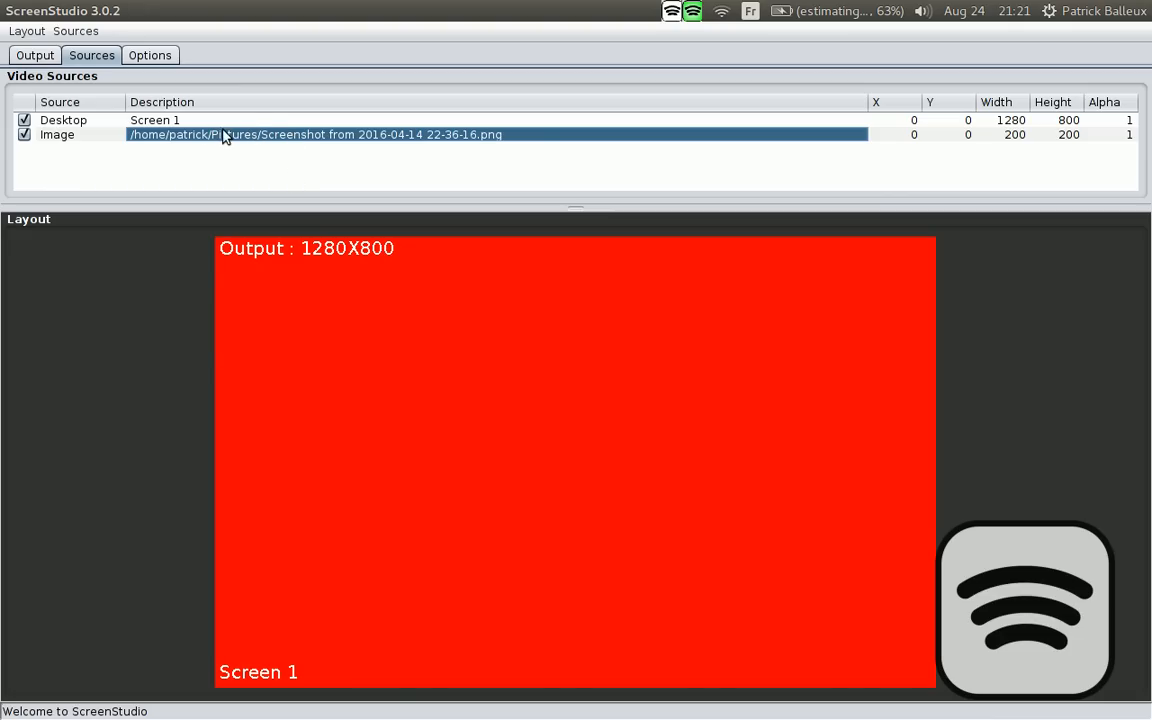
pyautogui.moveTo(168, 82)
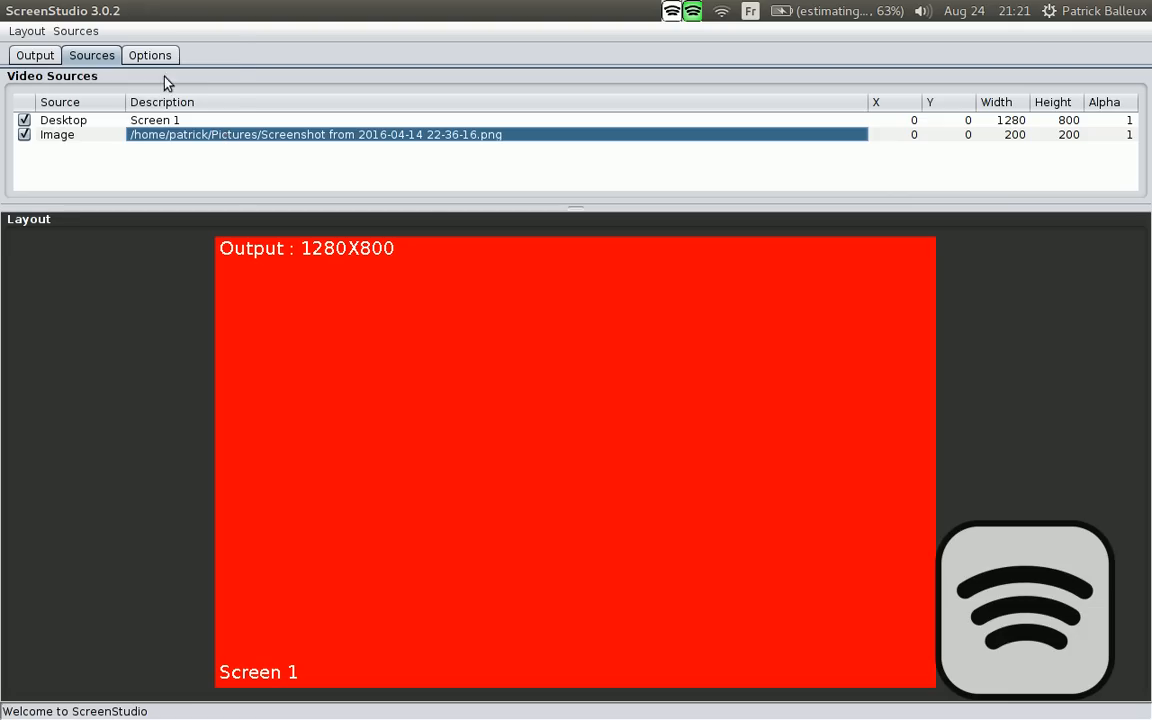
# Bring up the source management actions for reordering the image source
pyautogui.click(75, 31)
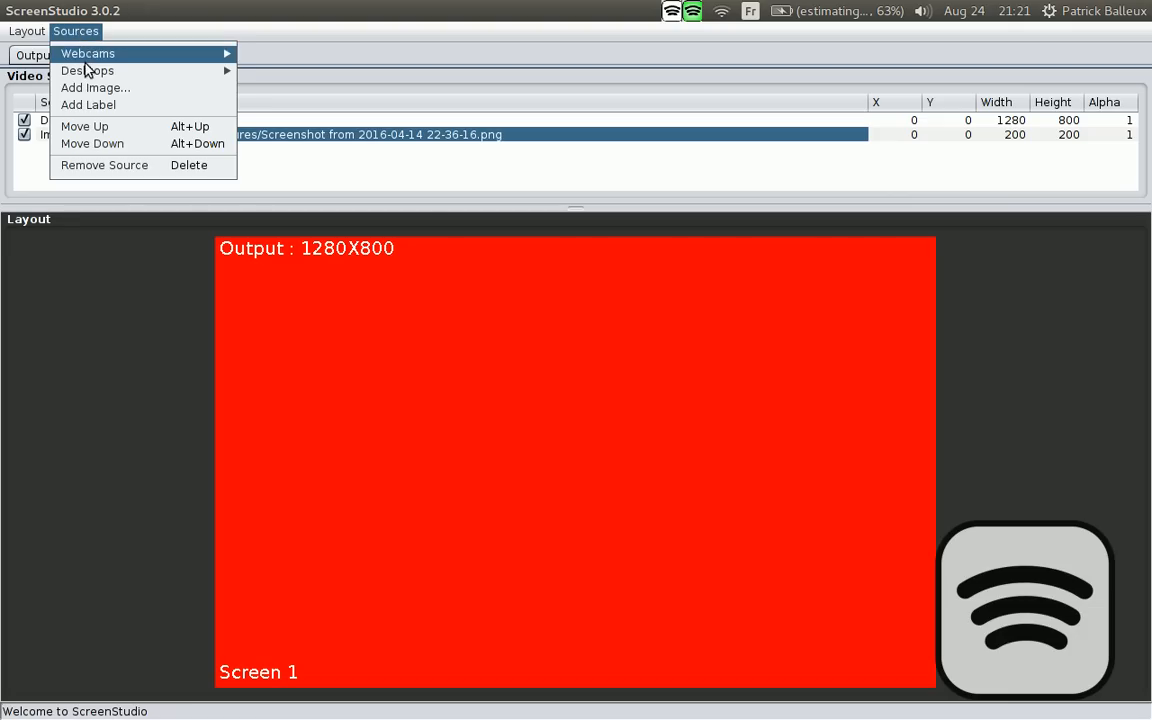
pyautogui.moveTo(92, 143)
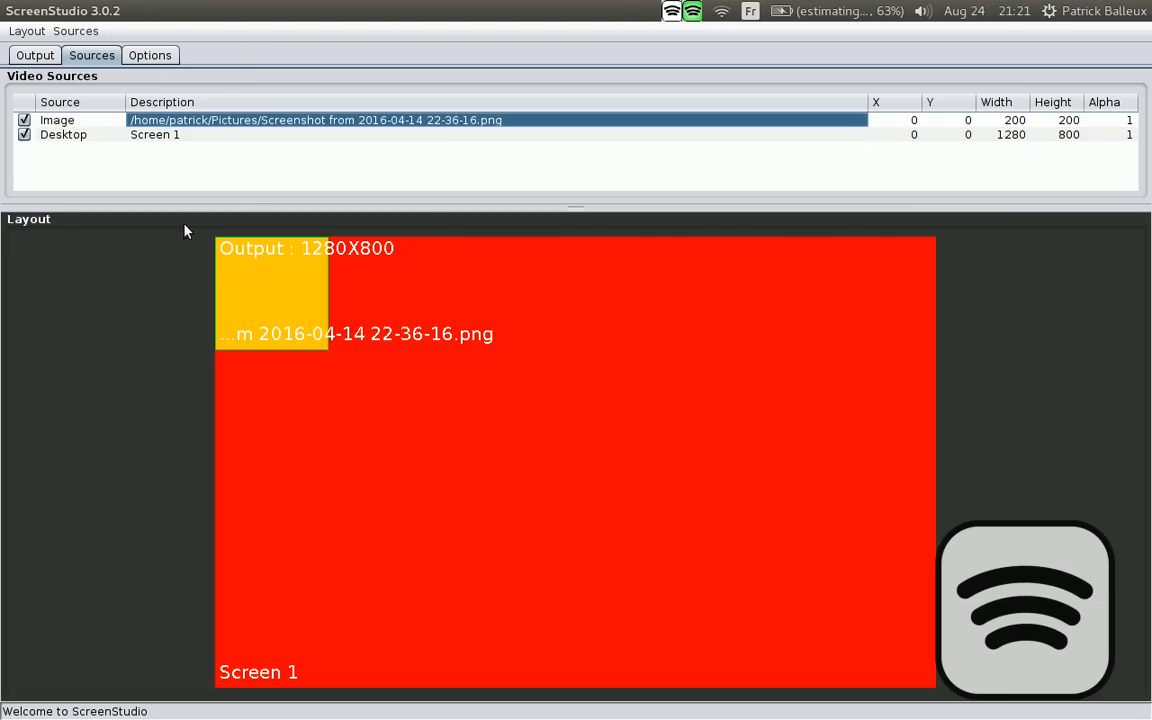
pyautogui.moveTo(835, 183)
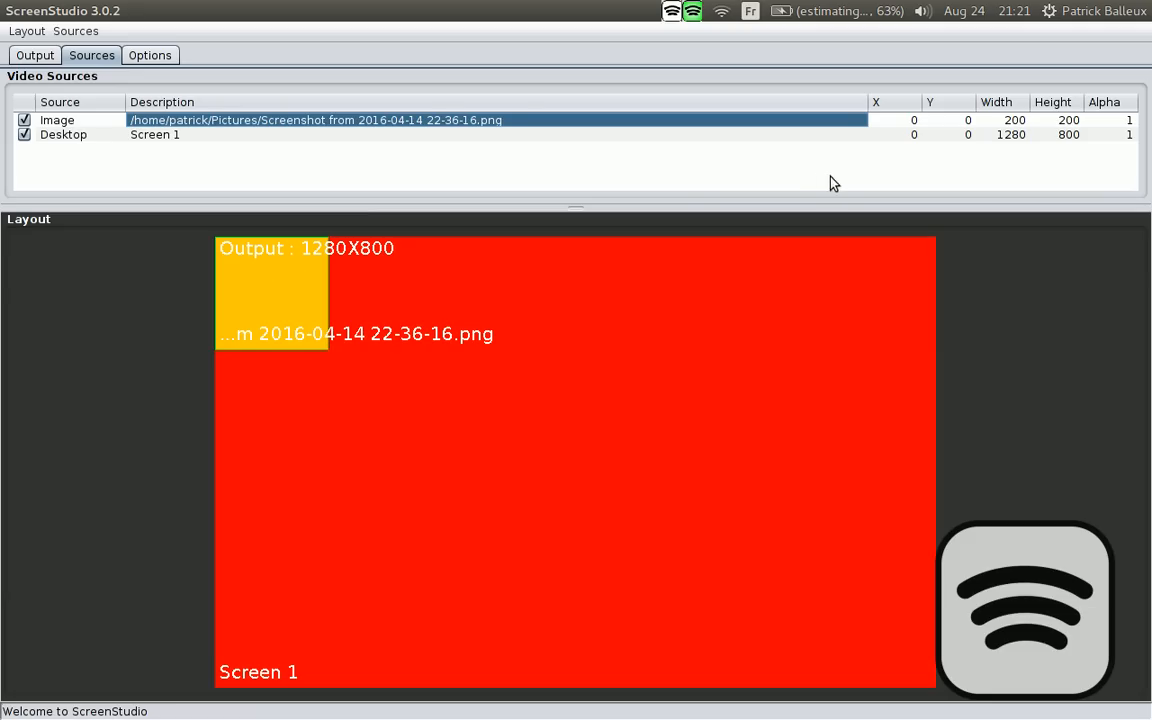
pyautogui.moveTo(1076, 131)
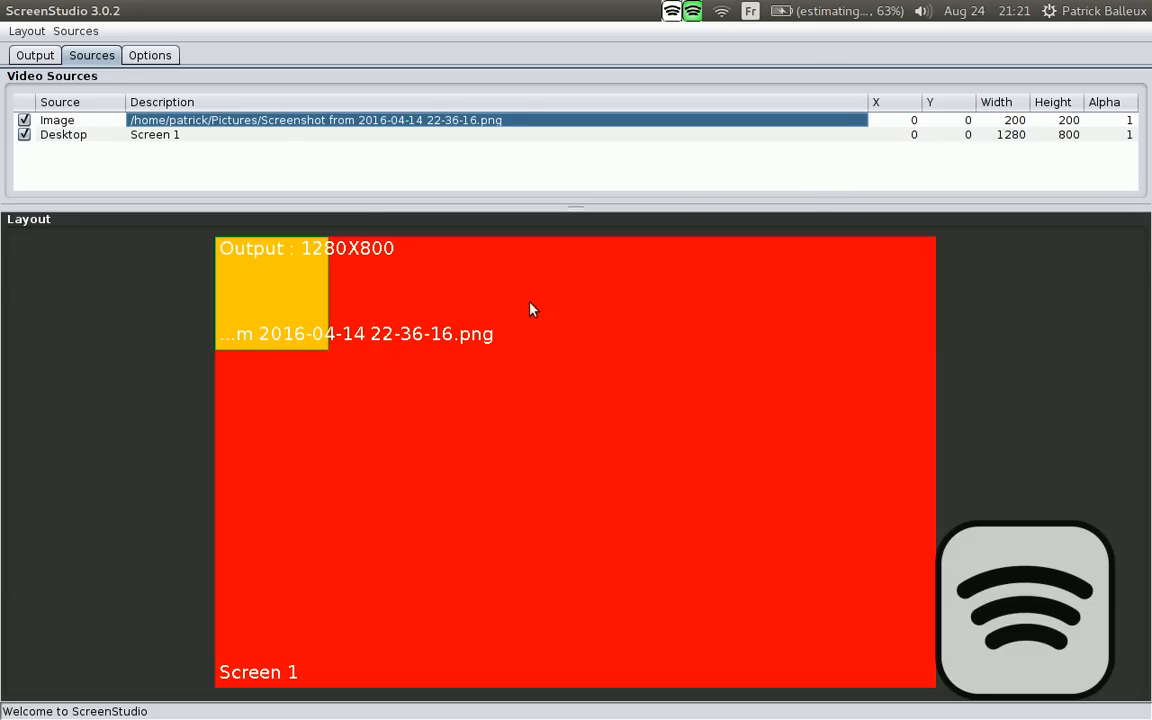
pyautogui.moveTo(315, 161)
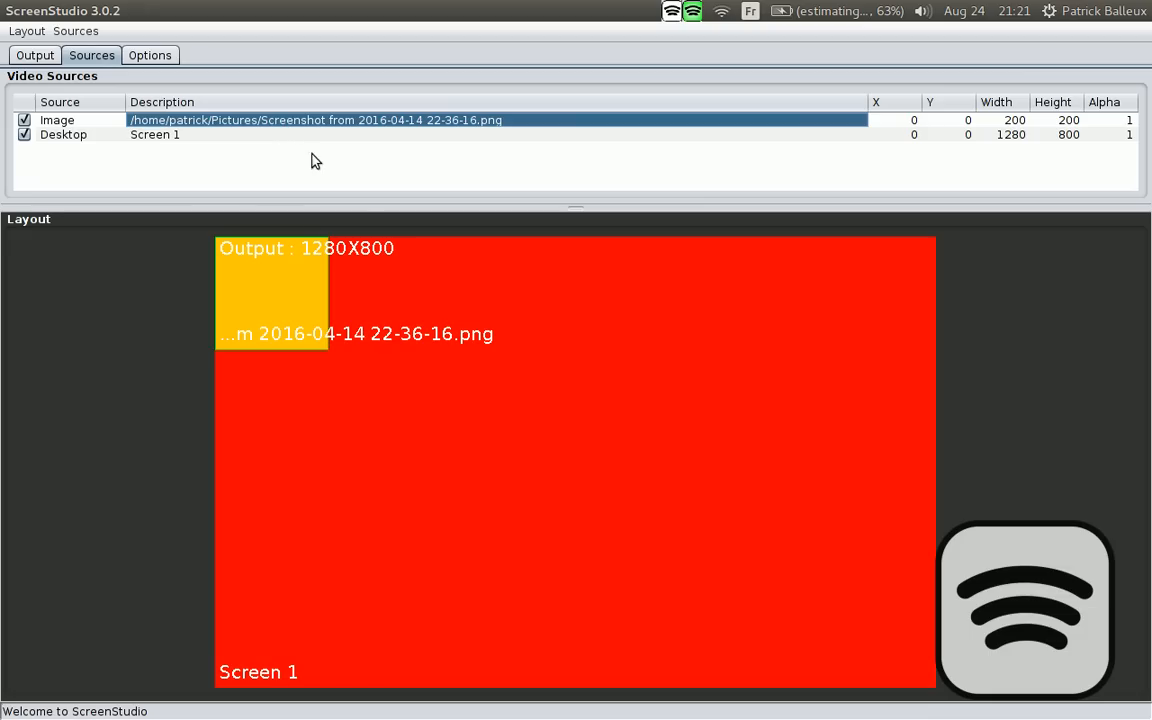
pyautogui.moveTo(260, 260)
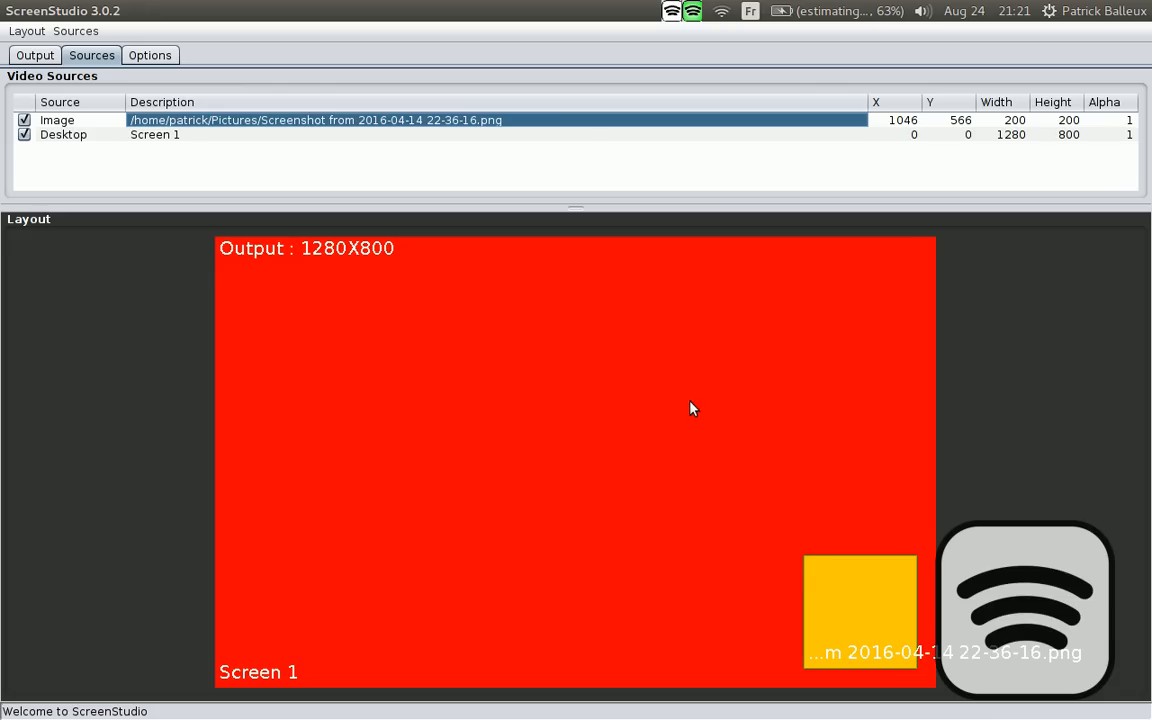
pyautogui.moveTo(890, 125)
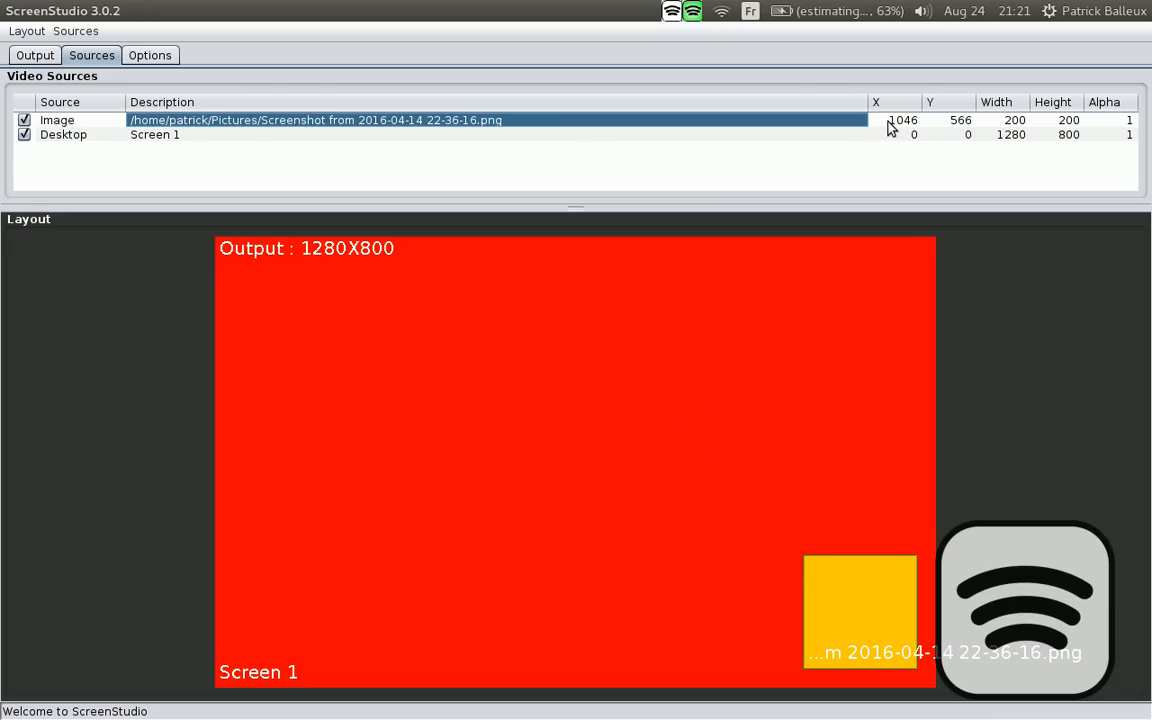
# Set the image source's X position to 10, moving it to the bottom-left
pyautogui.click(902, 119)
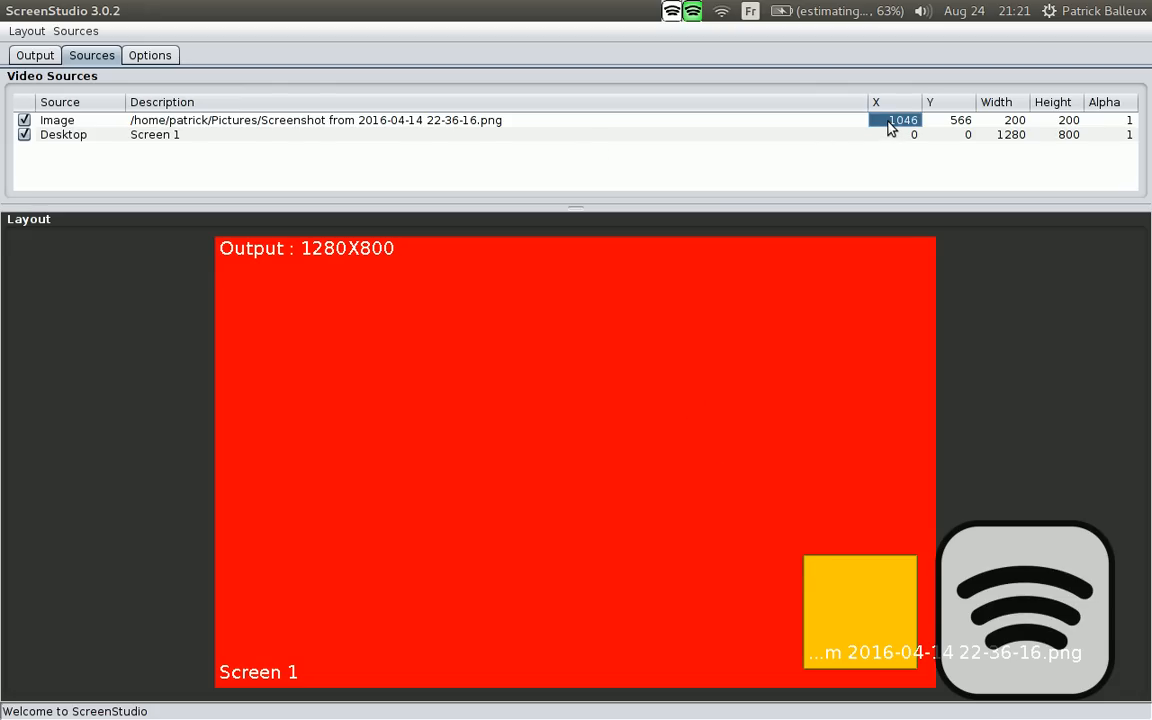
pyautogui.click(898, 119)
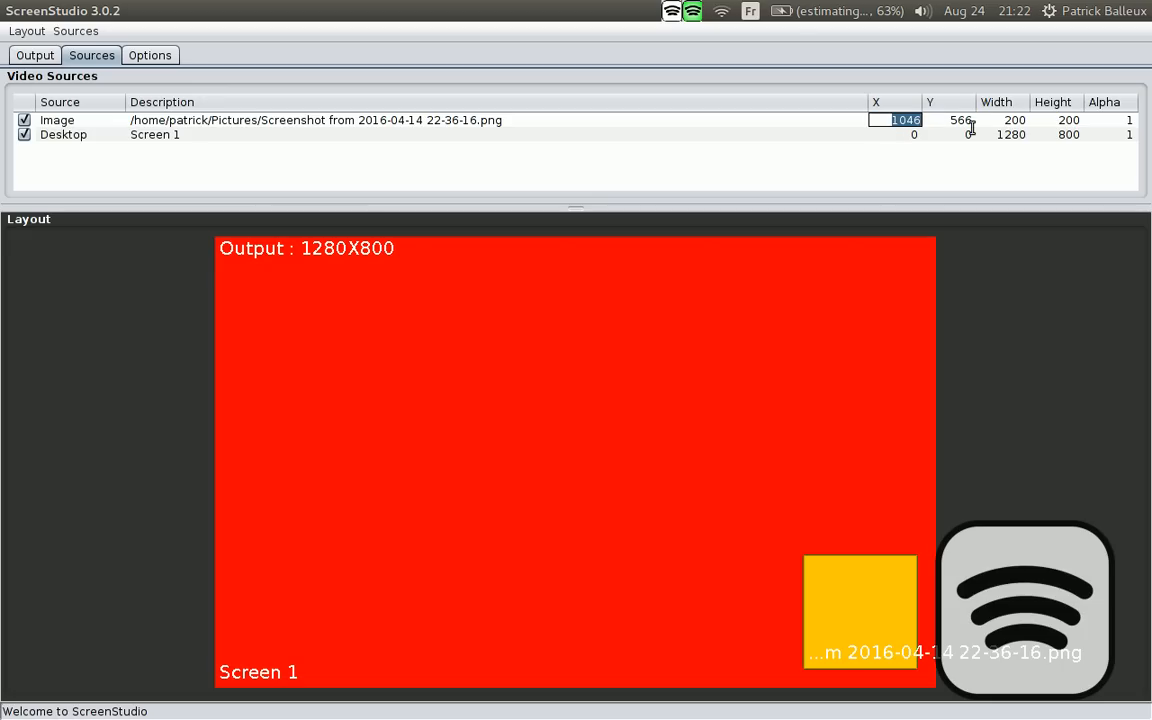
pyautogui.write('10')
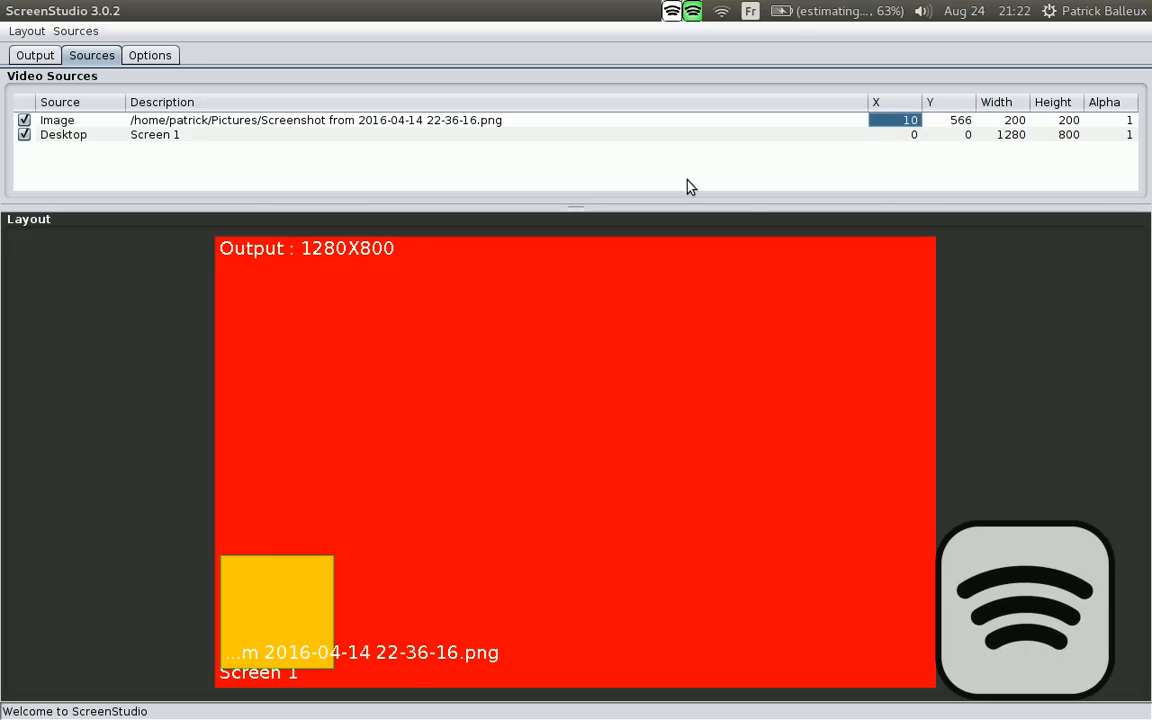
pyautogui.moveTo(910, 135)
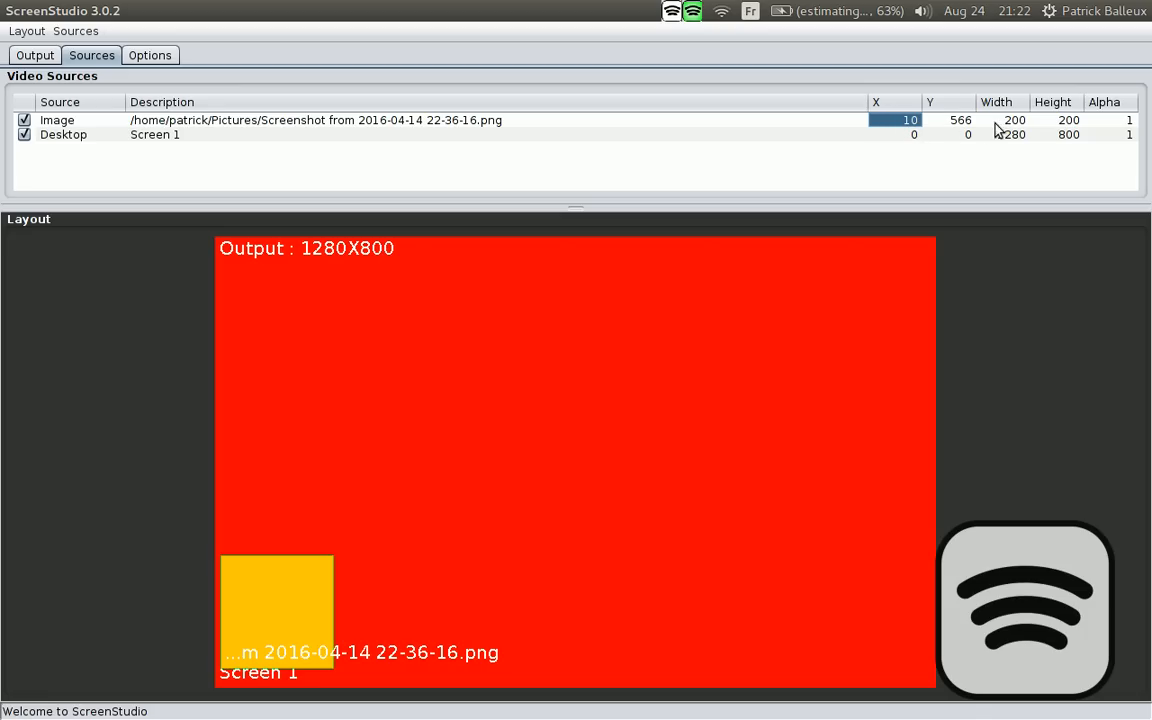
pyautogui.moveTo(1065, 130)
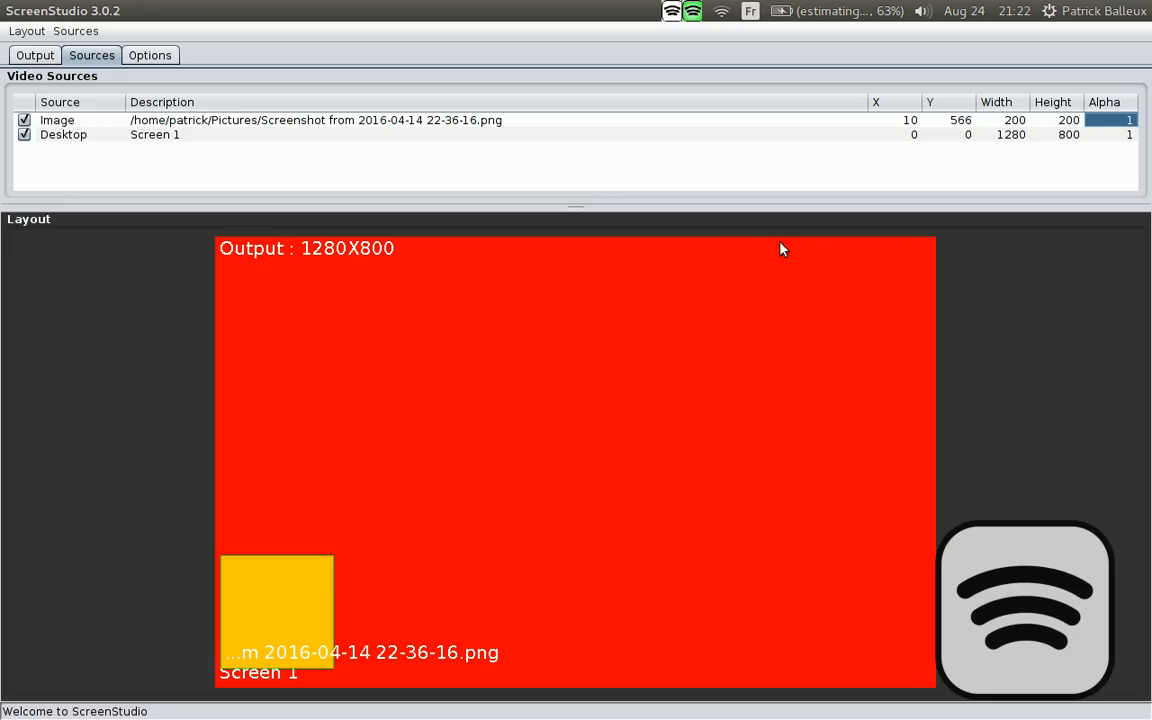
pyautogui.moveTo(528, 293)
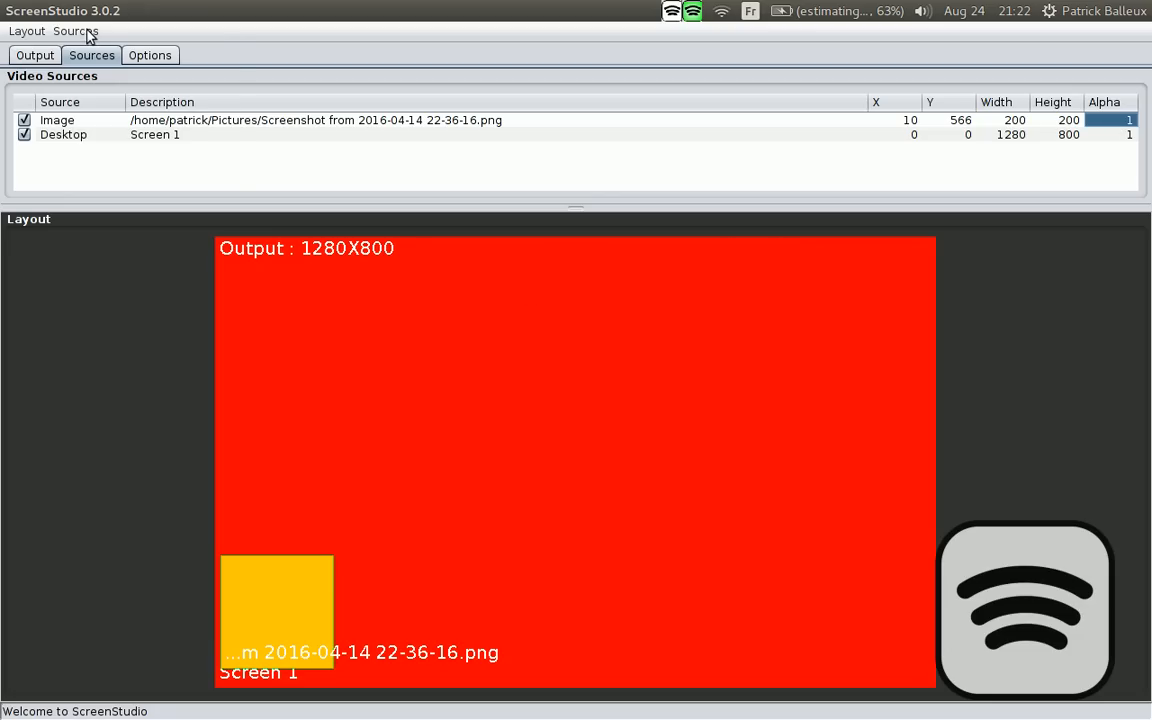
# Add the Built-in iSight webcam as a source and select it for positioning
pyautogui.click(75, 31)
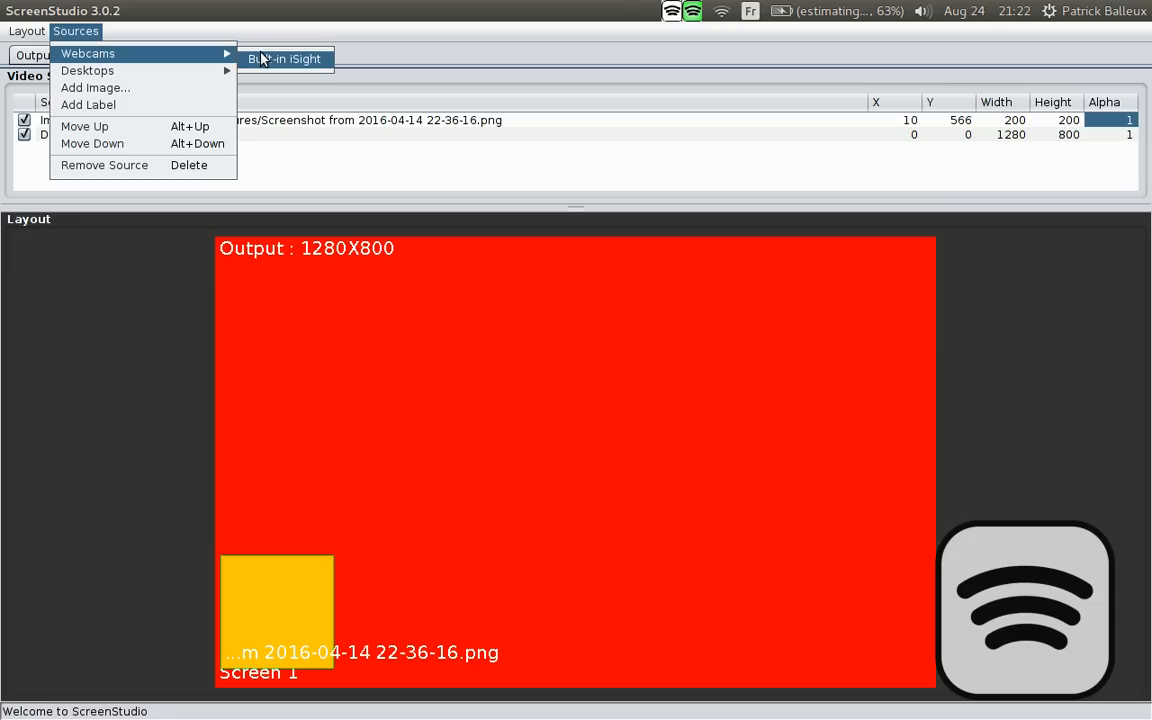
pyautogui.click(285, 58)
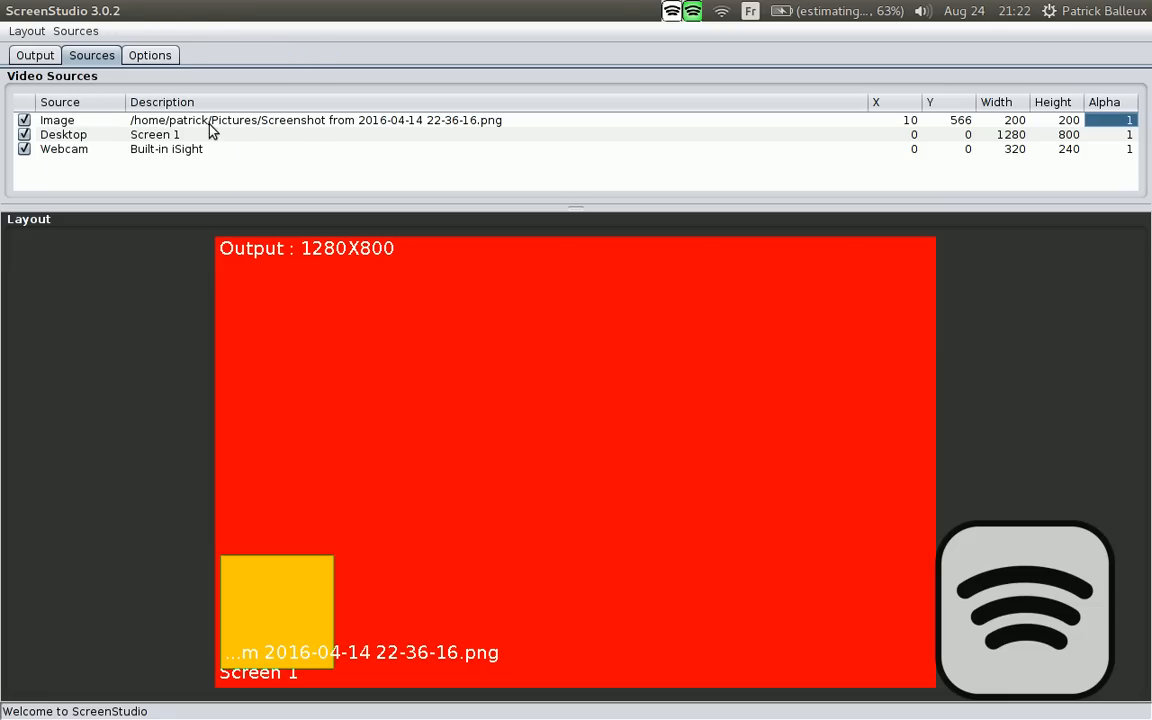
pyautogui.click(190, 149)
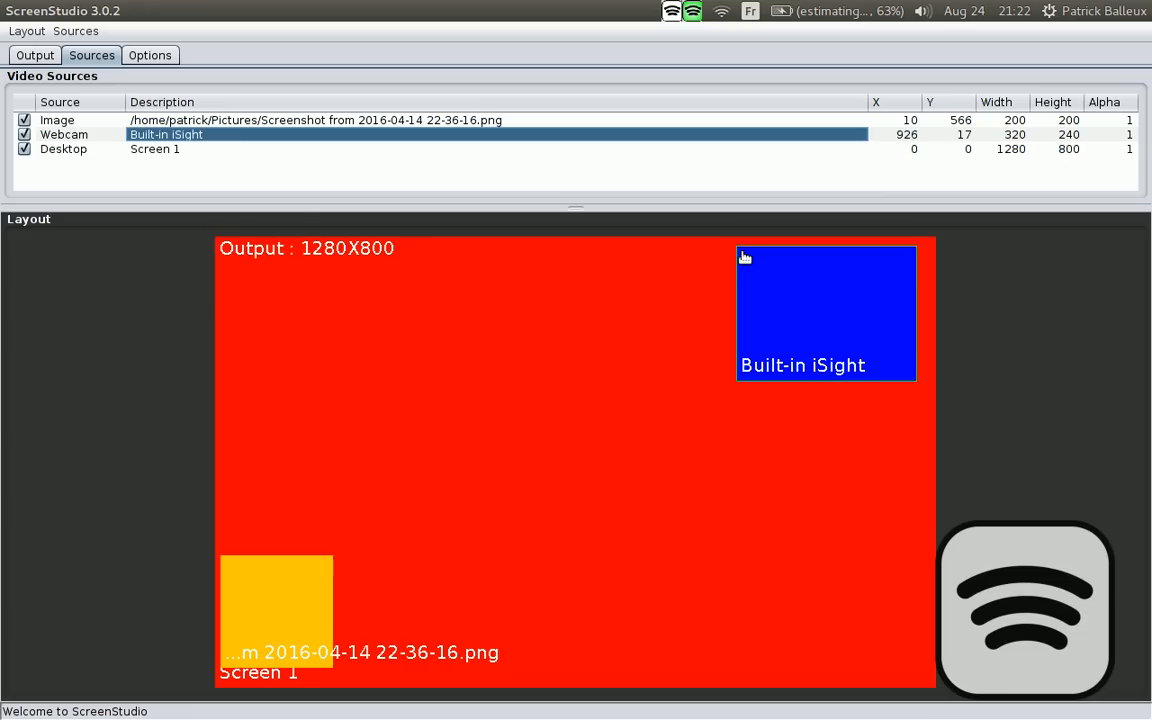
pyautogui.moveTo(138, 110)
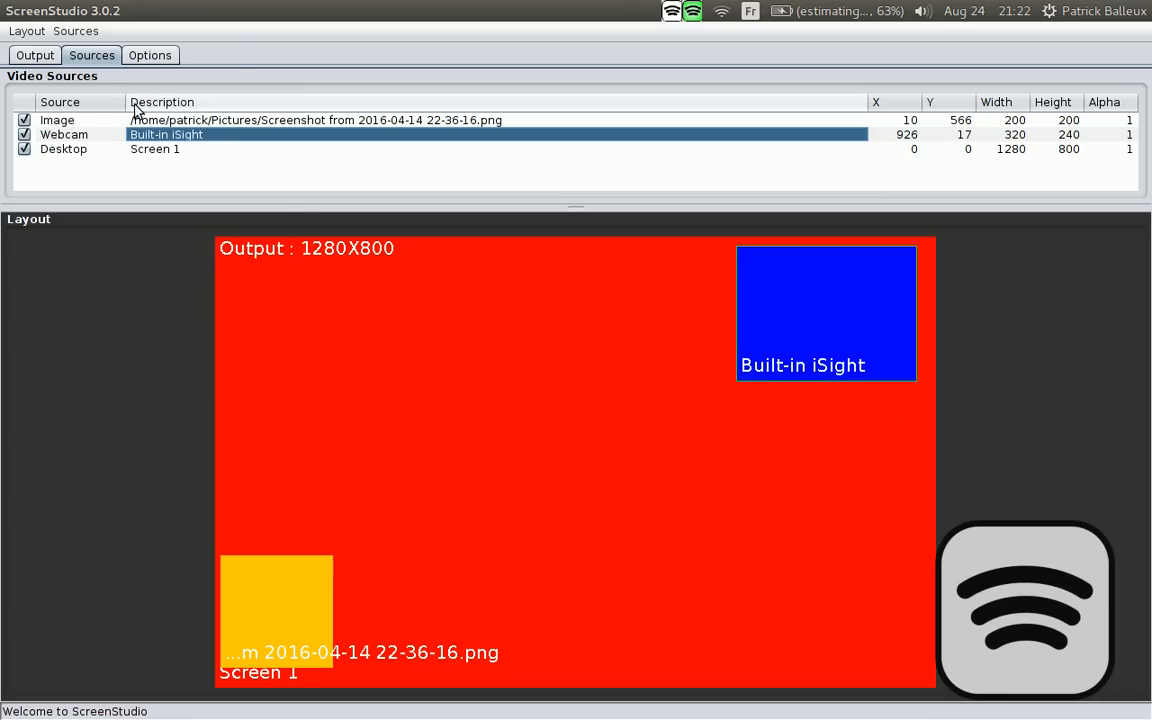
# Add a 'New Label...' text source, widen it to 600 and place it near the bottom-center
pyautogui.click(75, 30)
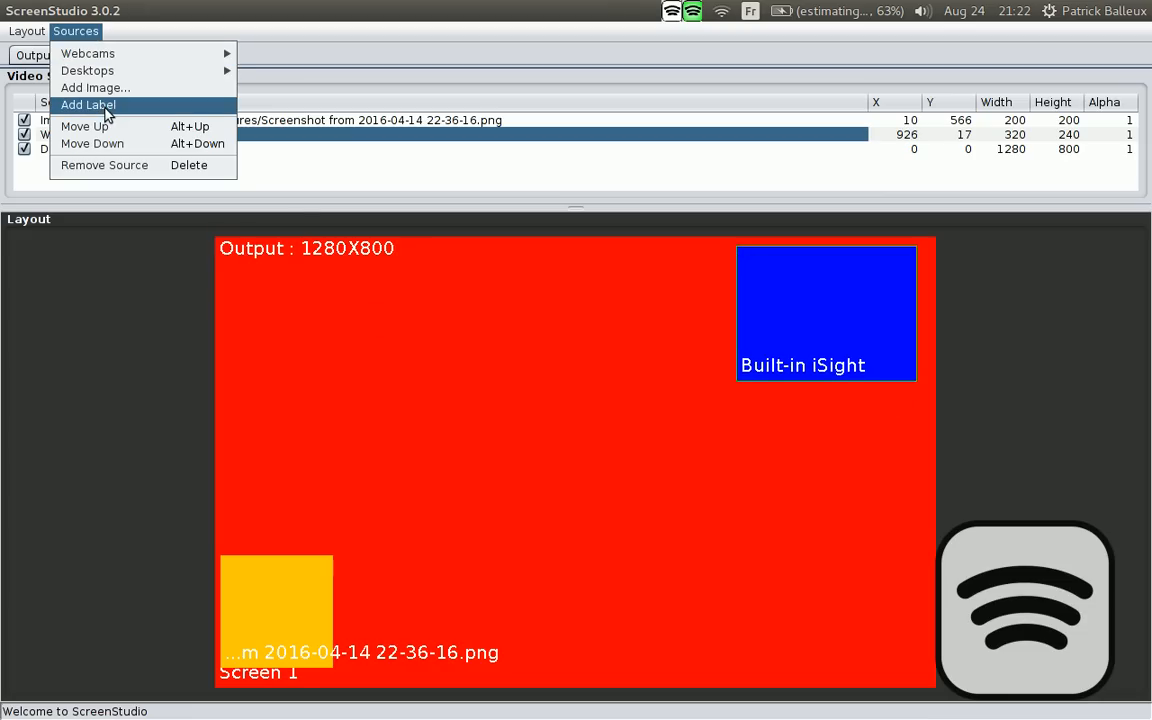
pyautogui.click(88, 105)
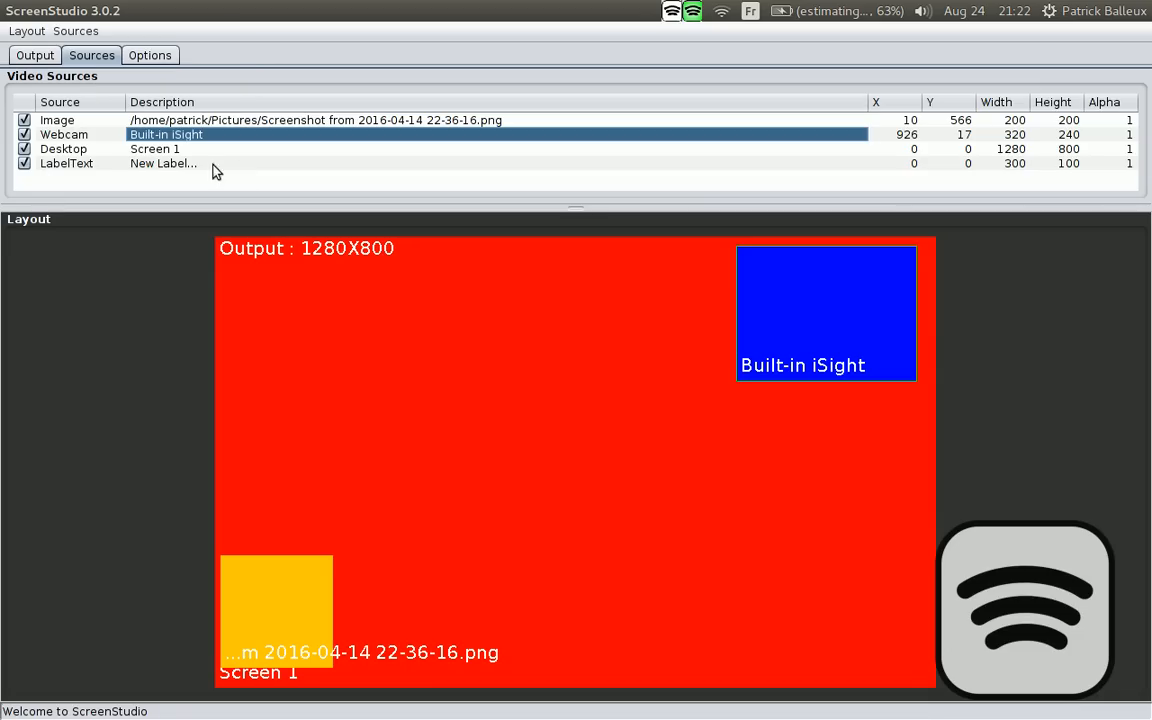
pyautogui.click(163, 163)
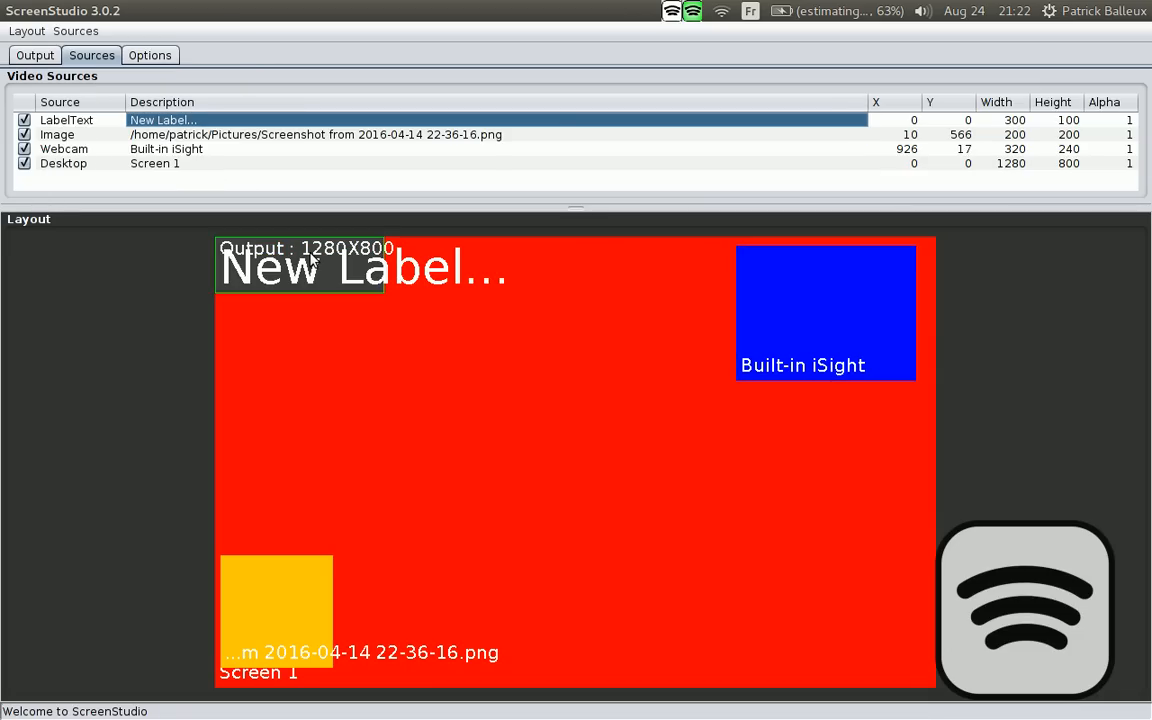
pyautogui.moveTo(300, 265); pyautogui.dragTo(720, 455)
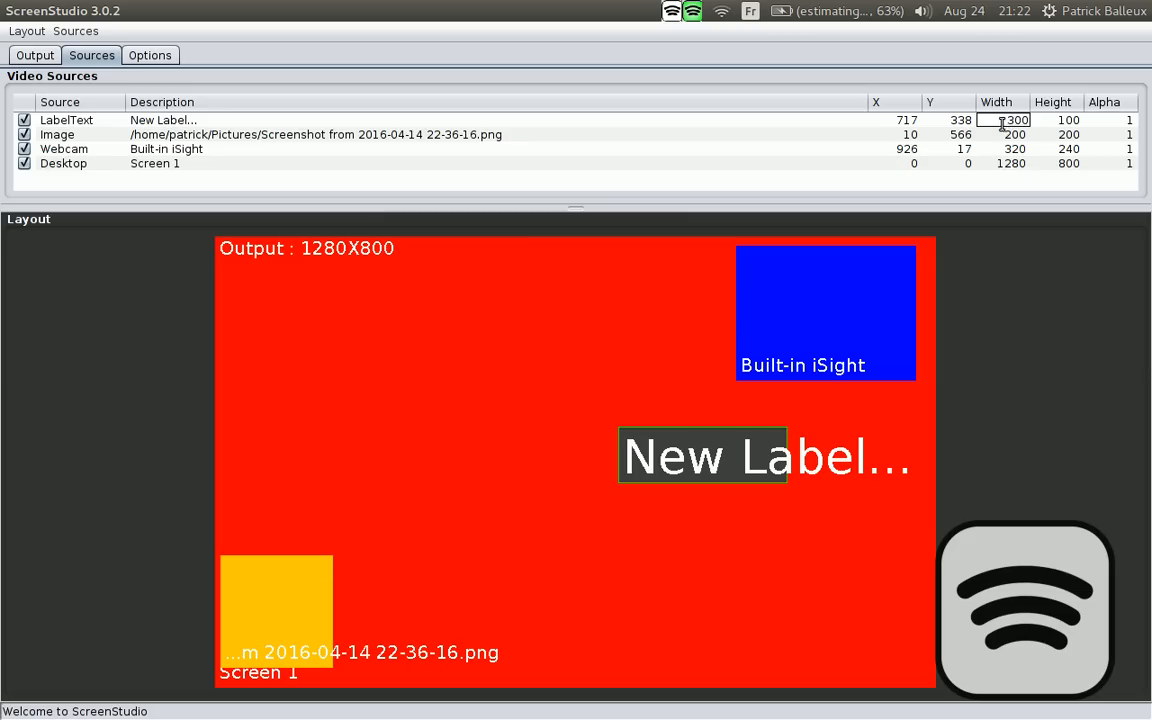
pyautogui.write('600')
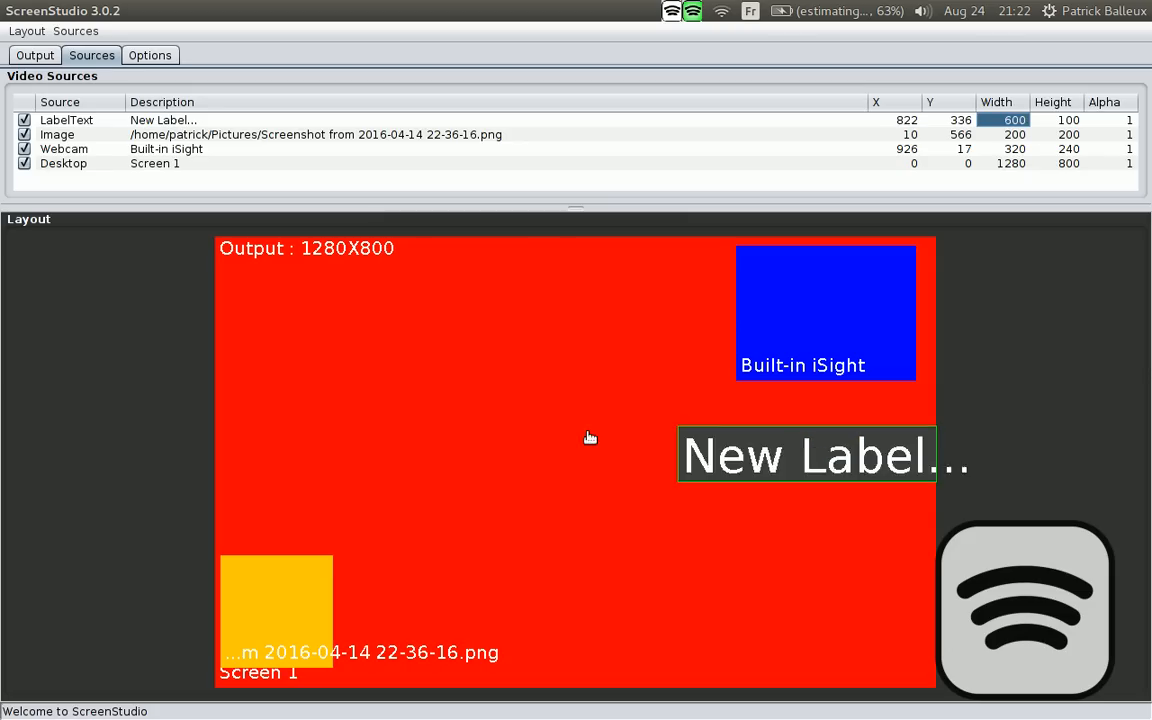
pyautogui.moveTo(807, 454); pyautogui.dragTo(710, 635)
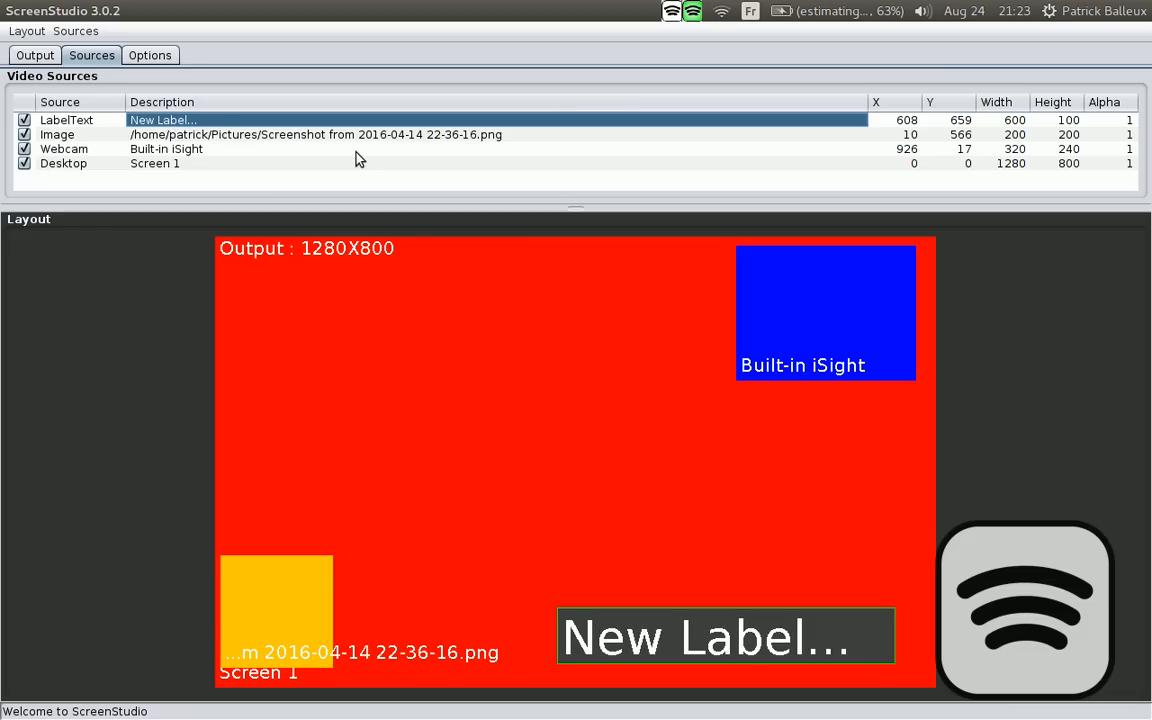
pyautogui.moveTo(225, 122)
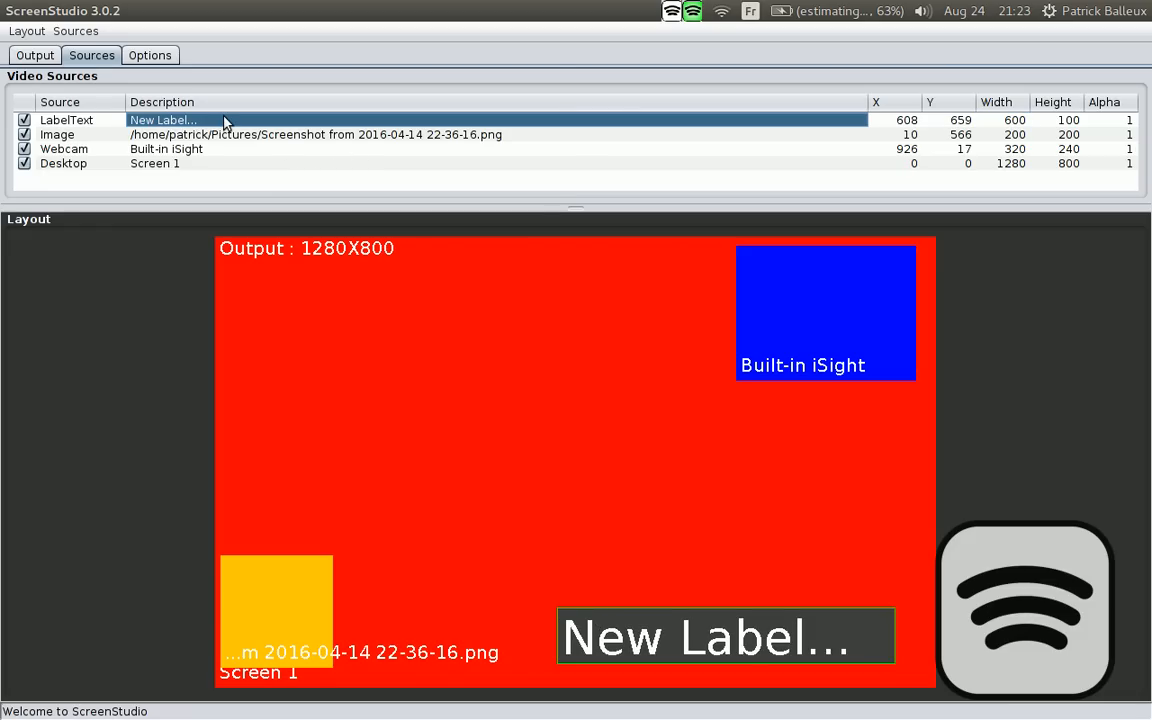
# Replace the label's HTML with 'This is ScreenStudio' and check the Foreground colour swatches
pyautogui.doubleClick(162, 119)
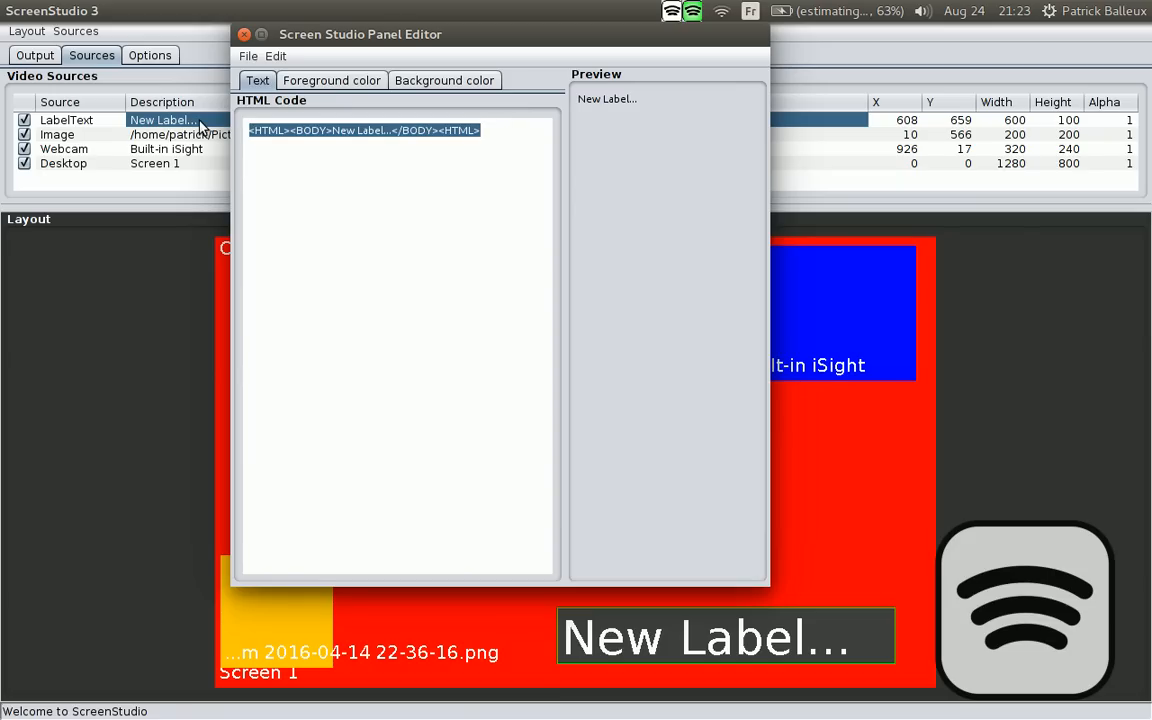
pyautogui.write('This is')
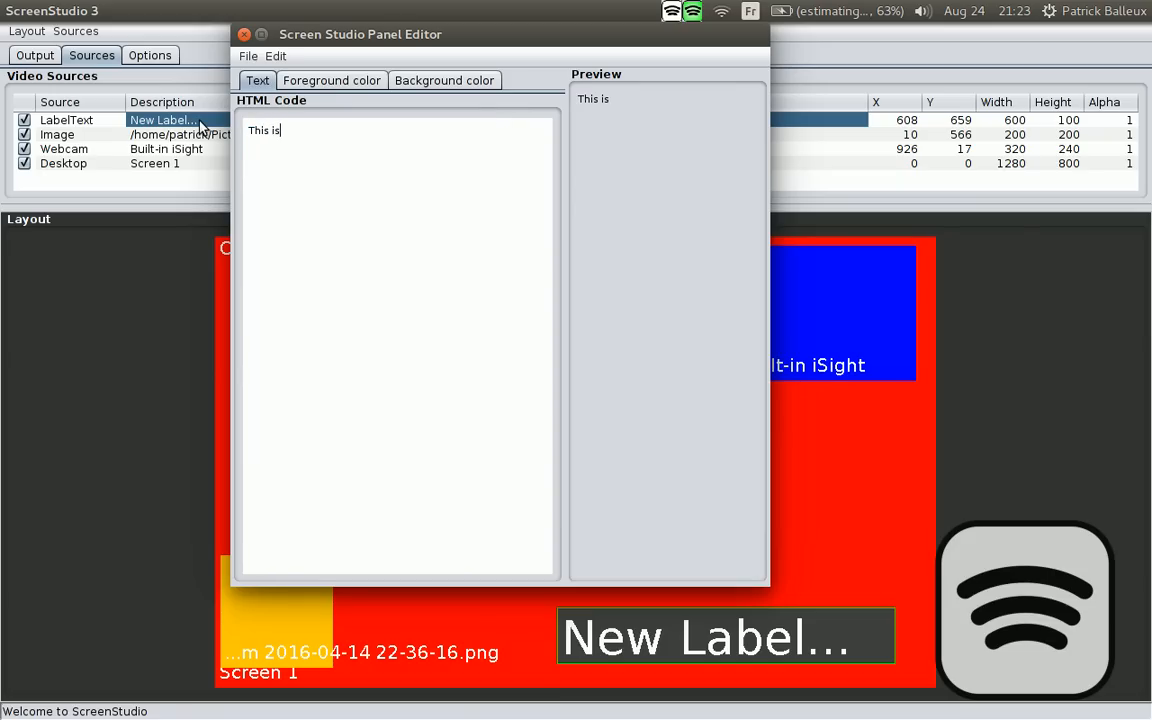
pyautogui.write('ScreenStudio')
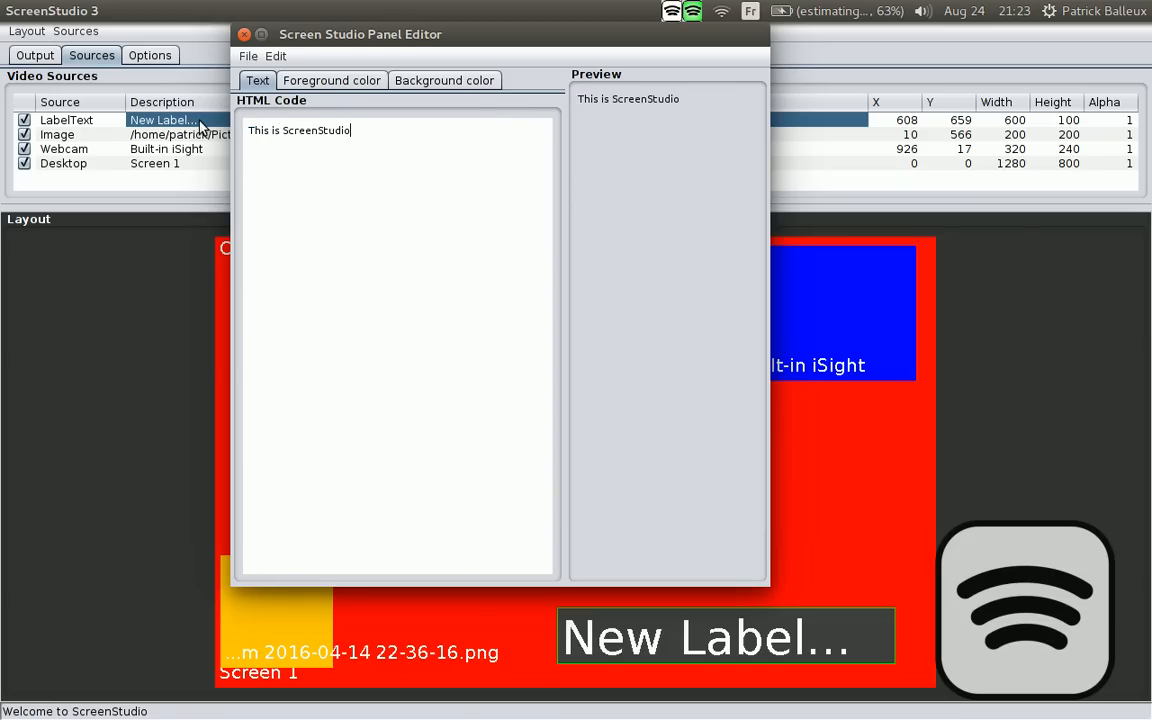
pyautogui.click(331, 80)
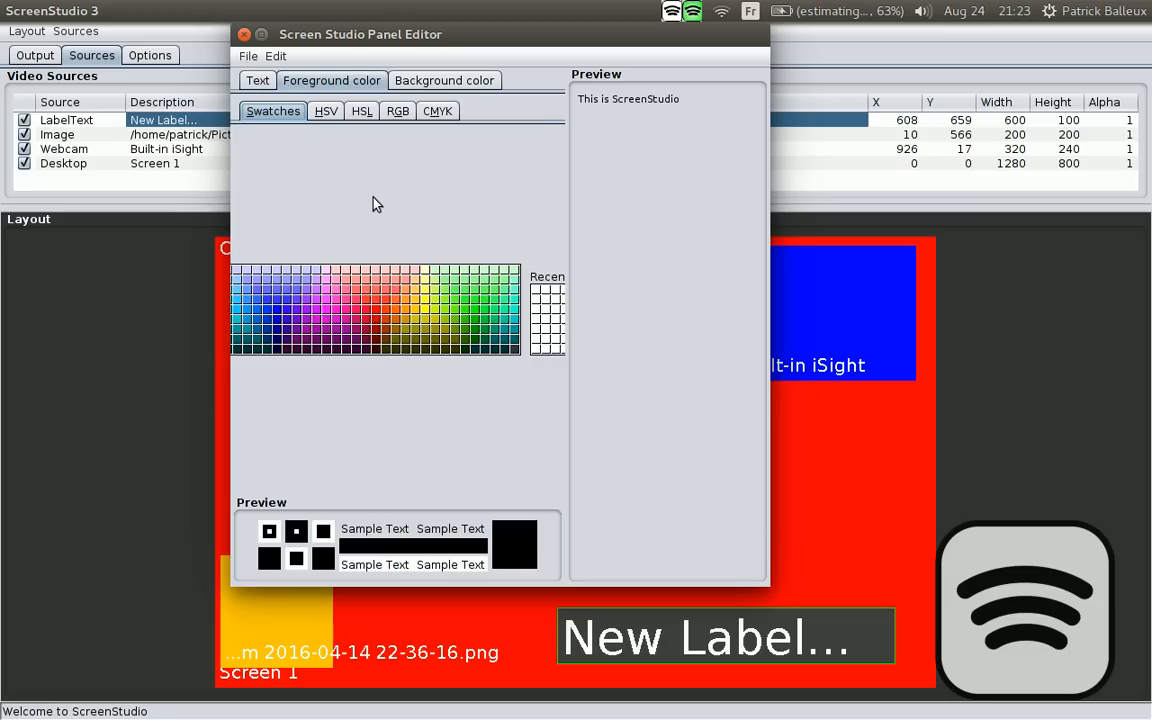
pyautogui.moveTo(393, 318)
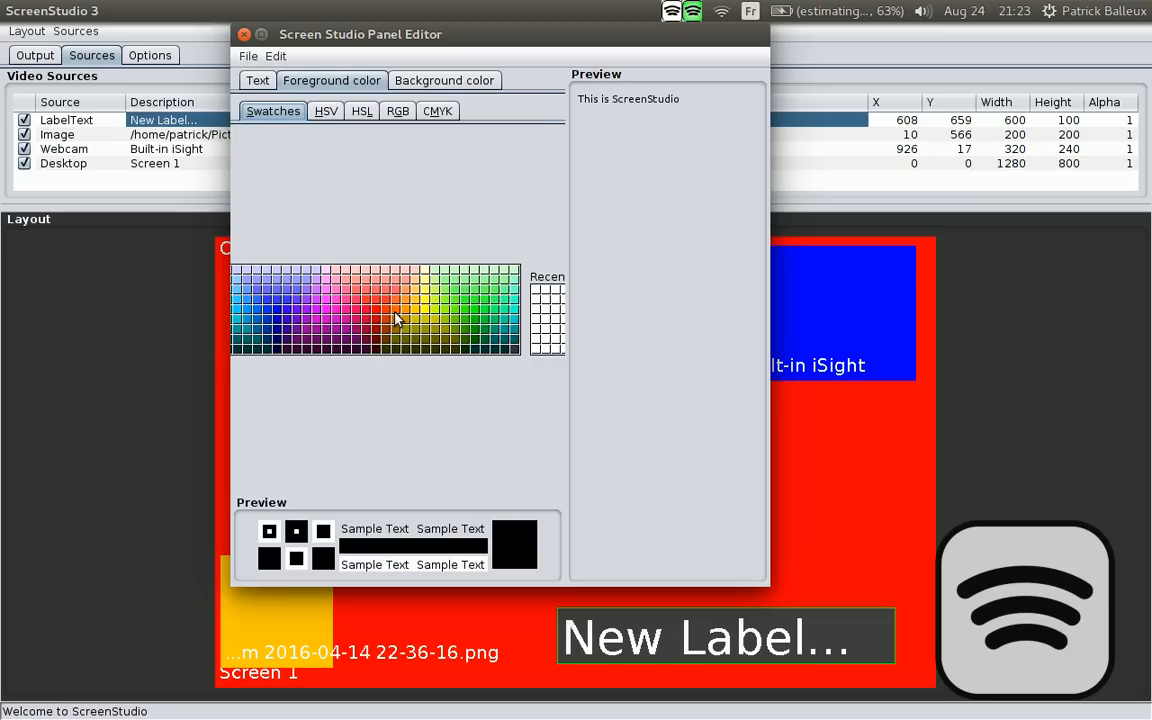
pyautogui.moveTo(280, 333)
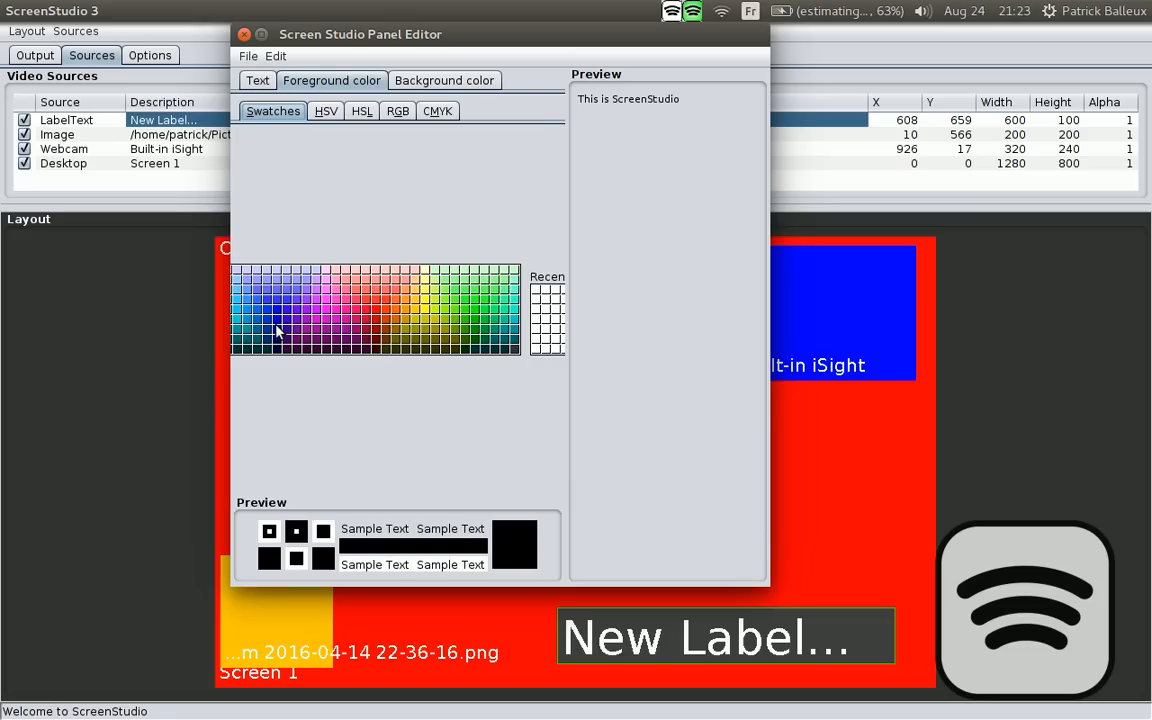
pyautogui.click(287, 319)
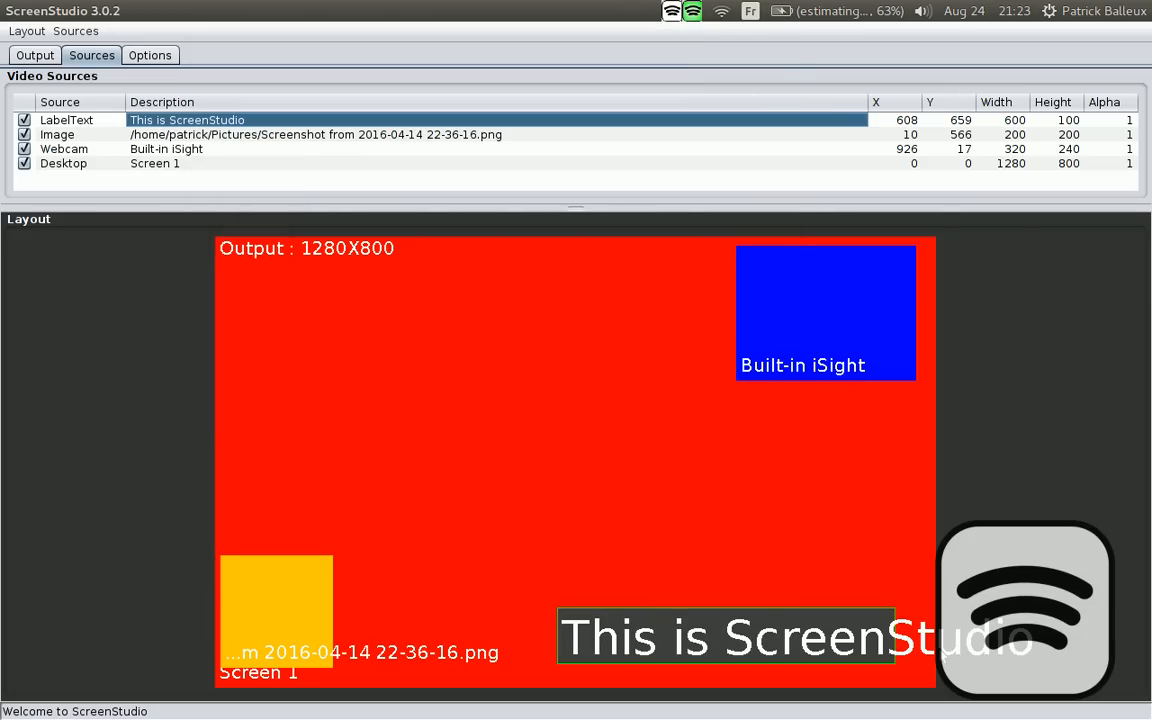
pyautogui.moveTo(453, 333)
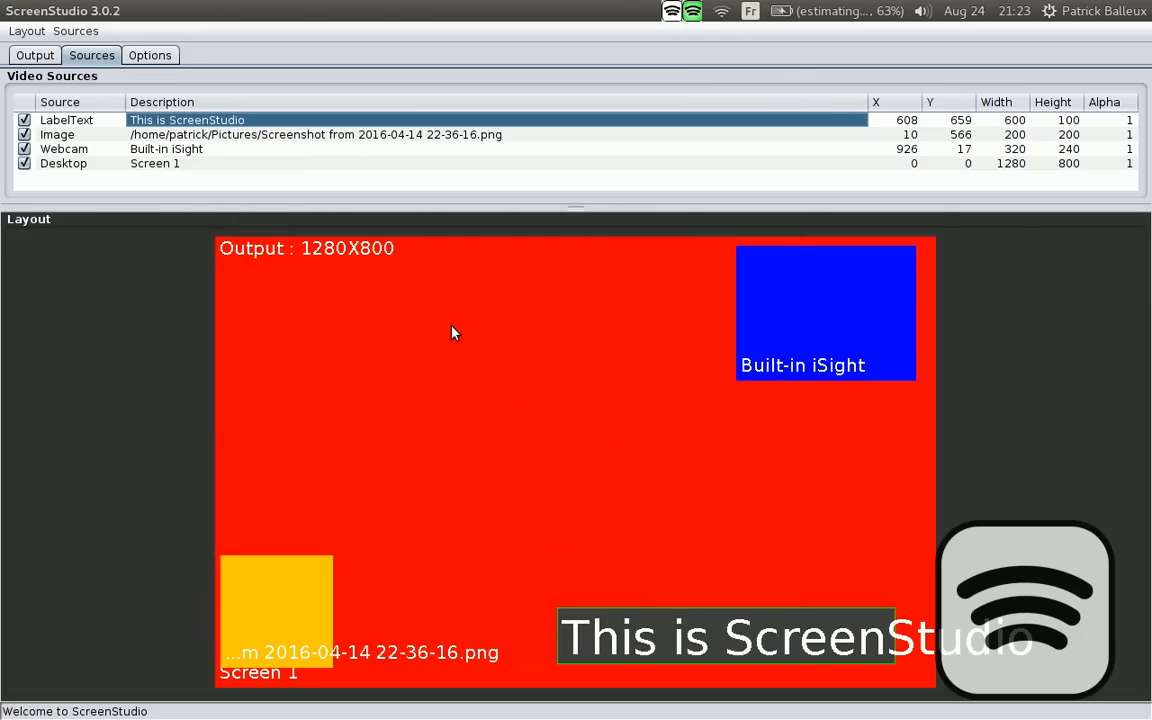
# Uncheck the Webcam row so the Built-in iSight box leaves the live layout preview
pyautogui.rightClick(452, 332)
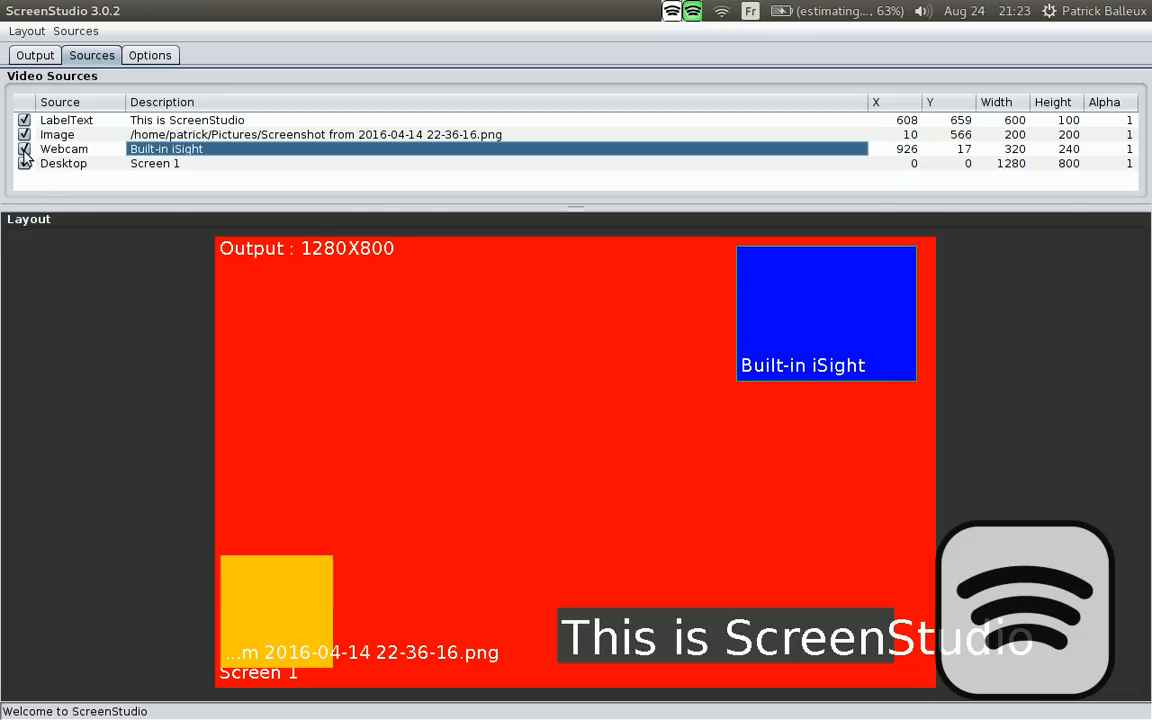
pyautogui.click(24, 148)
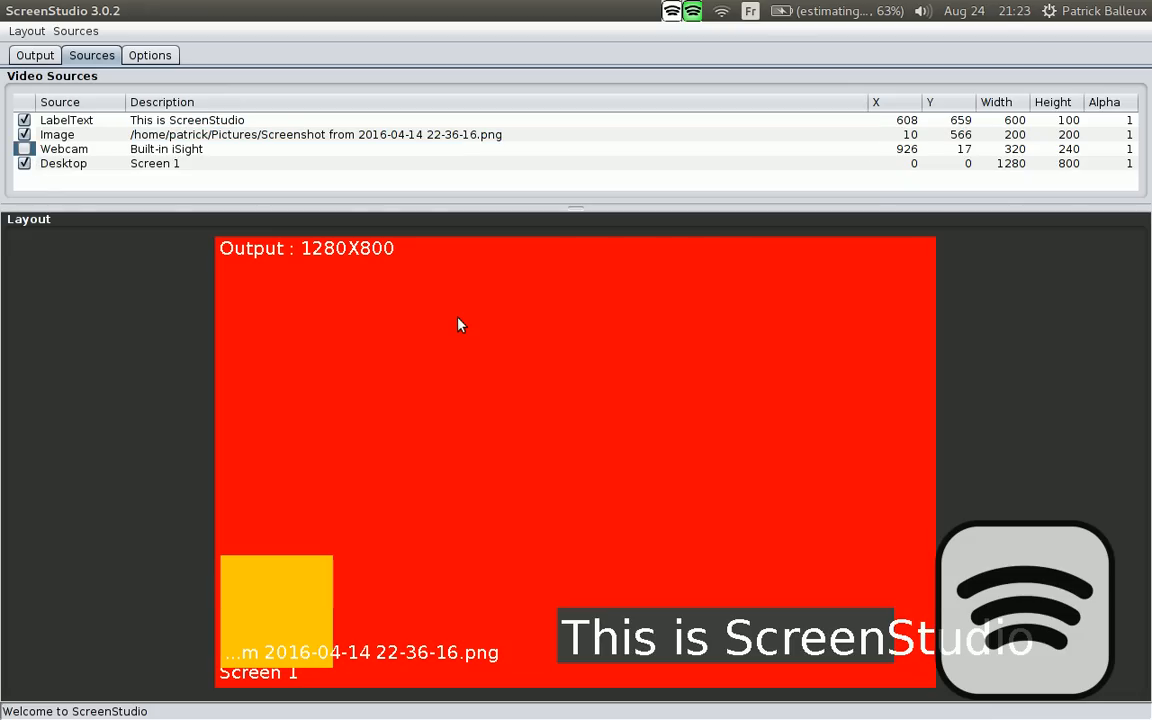
pyautogui.rightClick(460, 322)
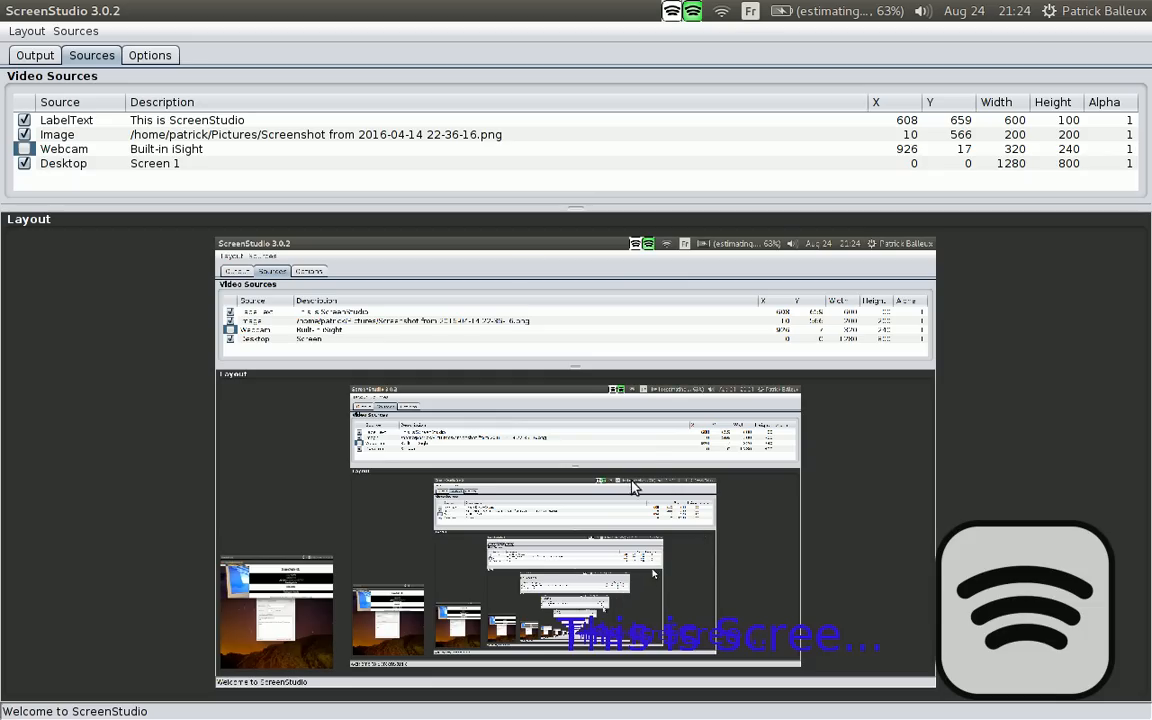
pyautogui.moveTo(563, 444)
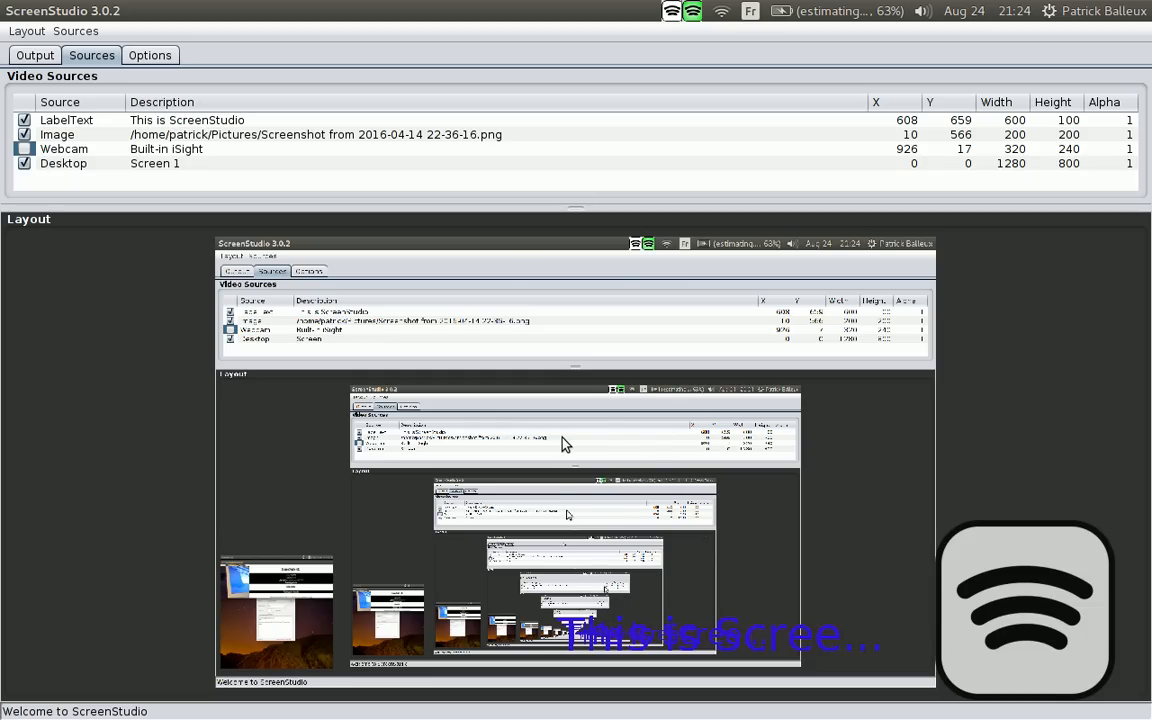
pyautogui.click(24, 163)
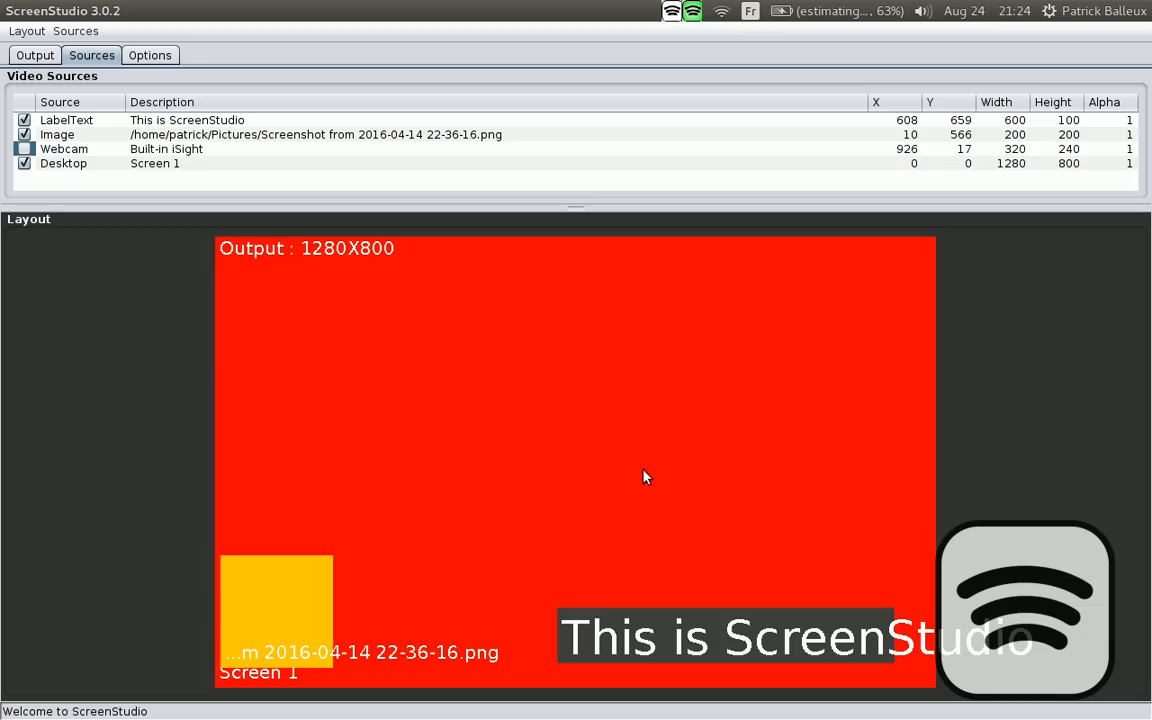
pyautogui.moveTo(640, 411)
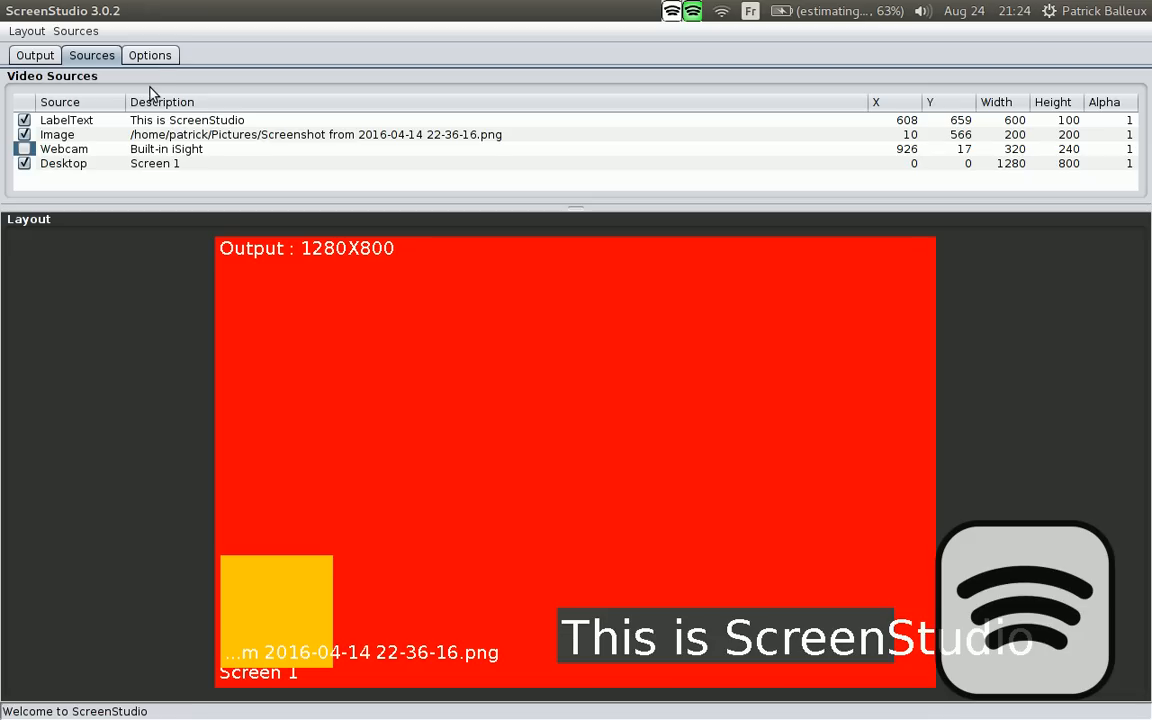
# Set Microphone Input to Built-in Audio Analog Stereo and Audio System Input to its Monitor
pyautogui.click(150, 55)
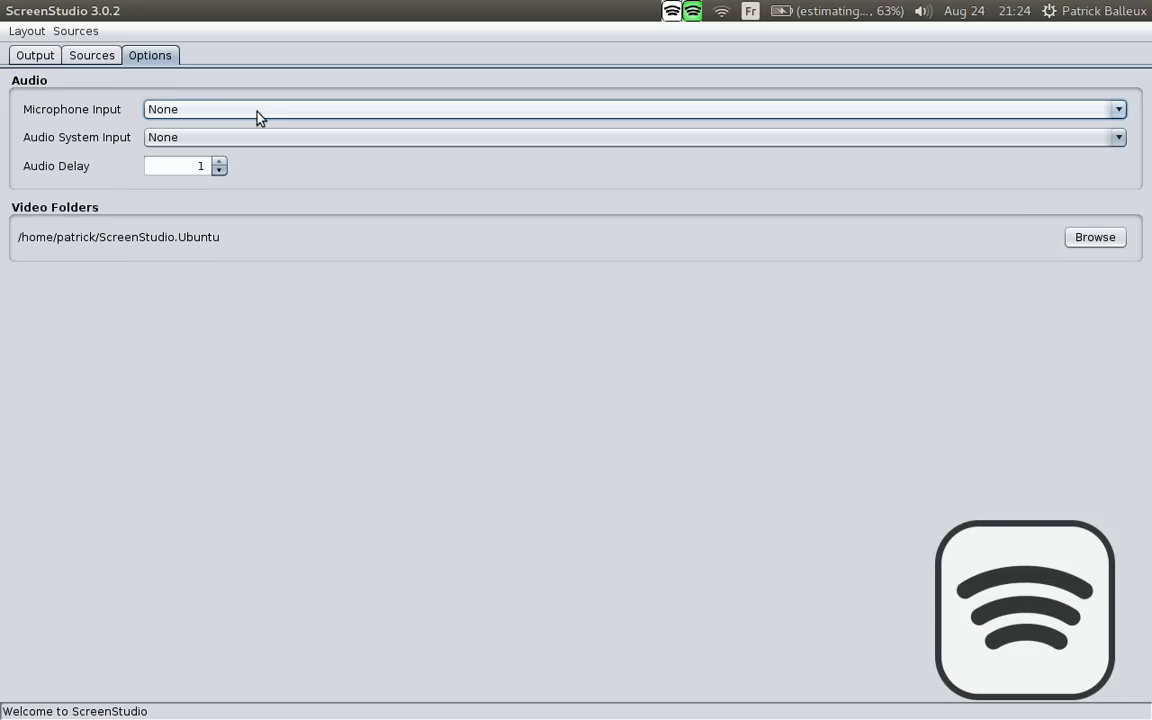
pyautogui.click(1117, 109)
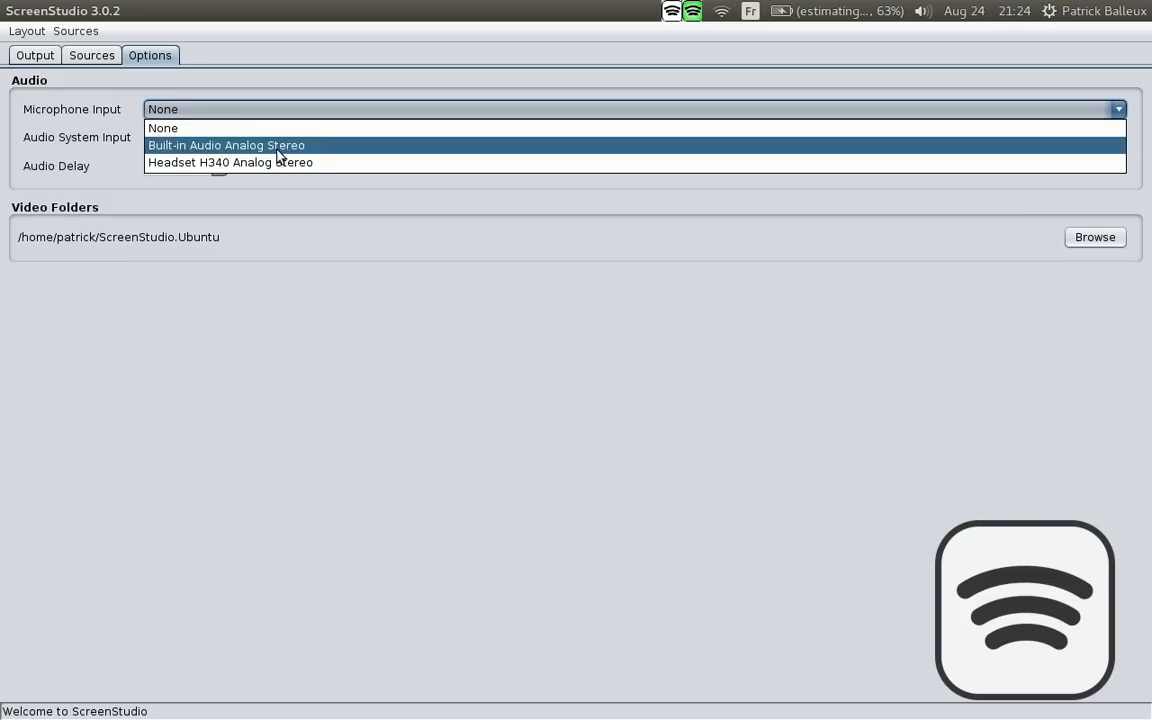
pyautogui.moveTo(285, 155)
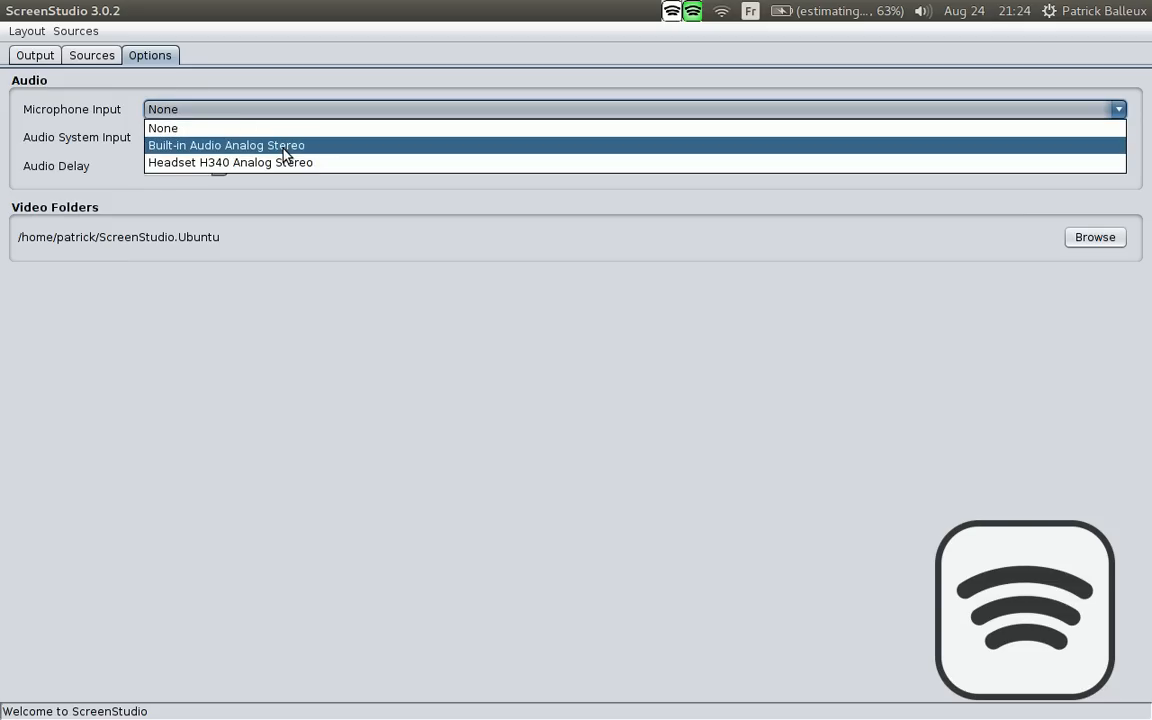
pyautogui.click(225, 145)
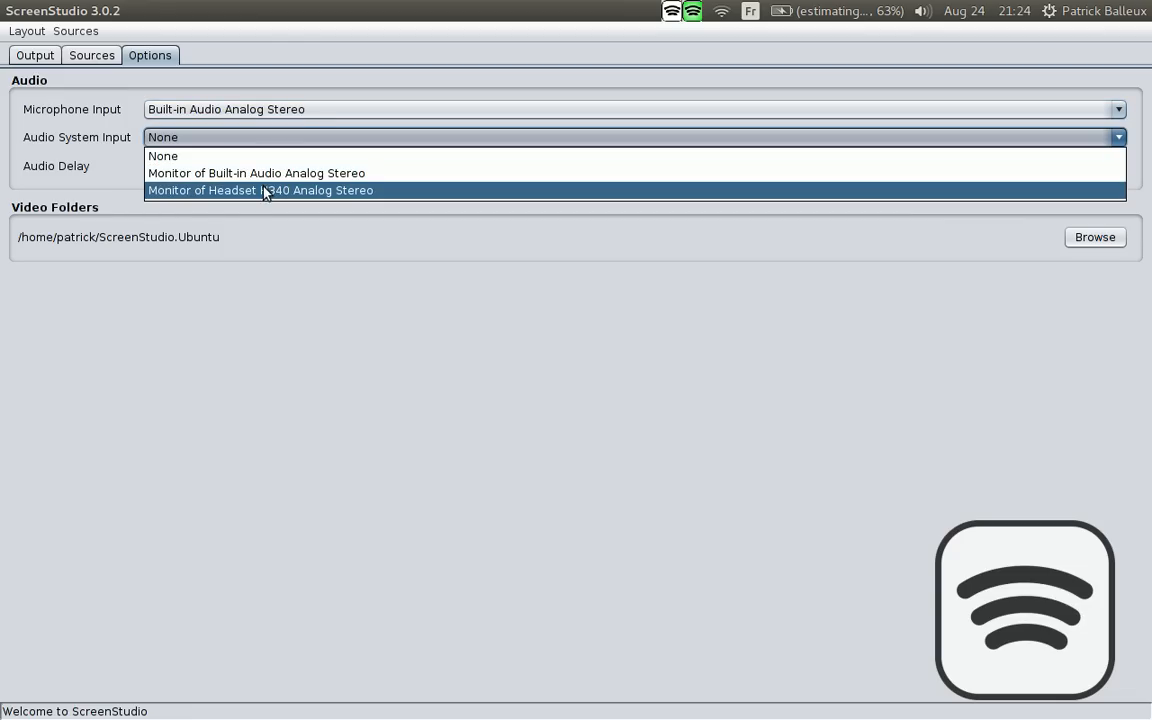
pyautogui.moveTo(240, 175)
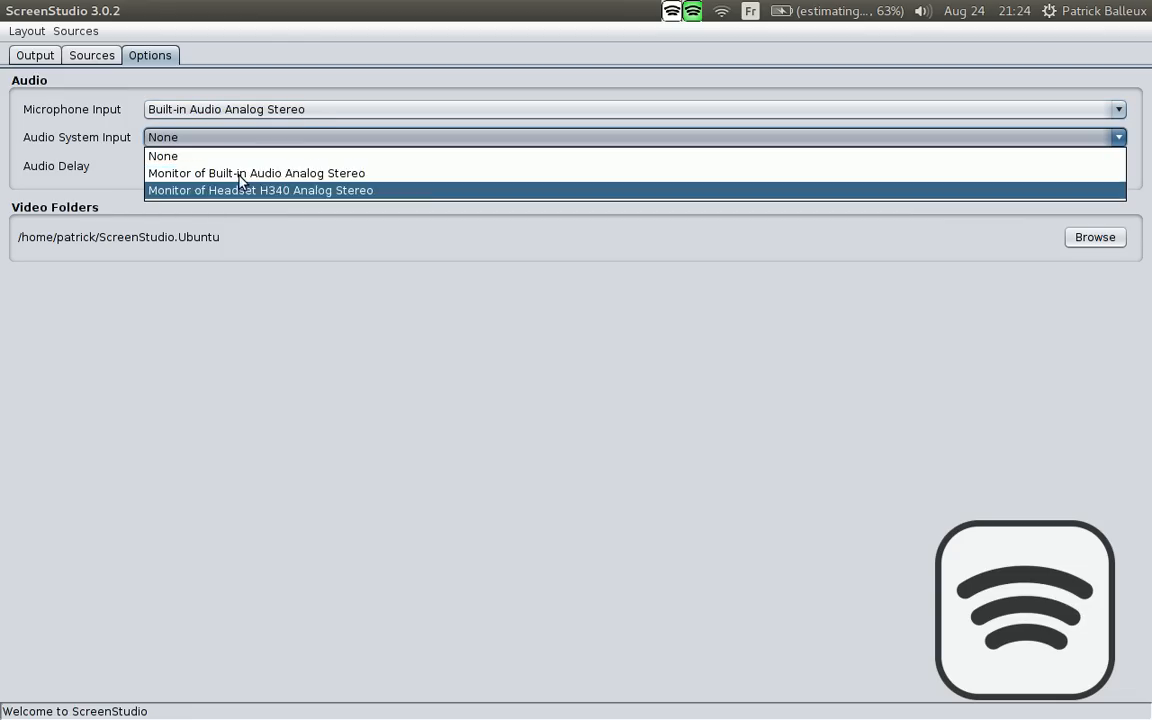
pyautogui.click(256, 173)
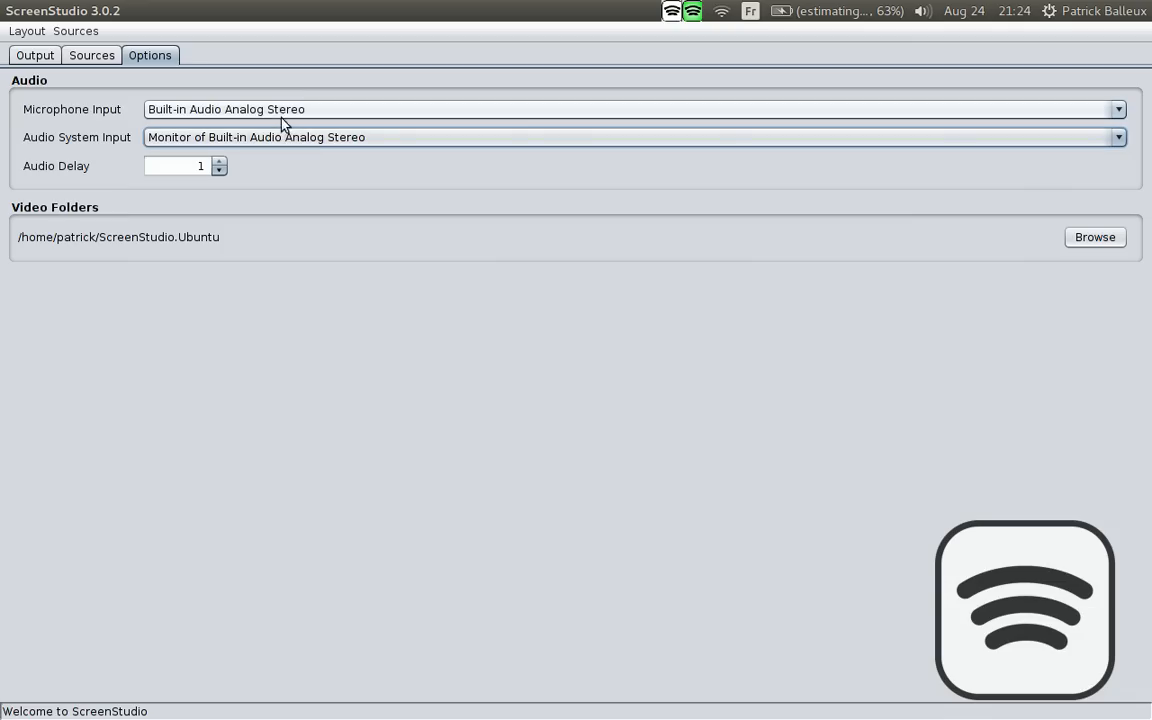
pyautogui.moveTo(220, 120)
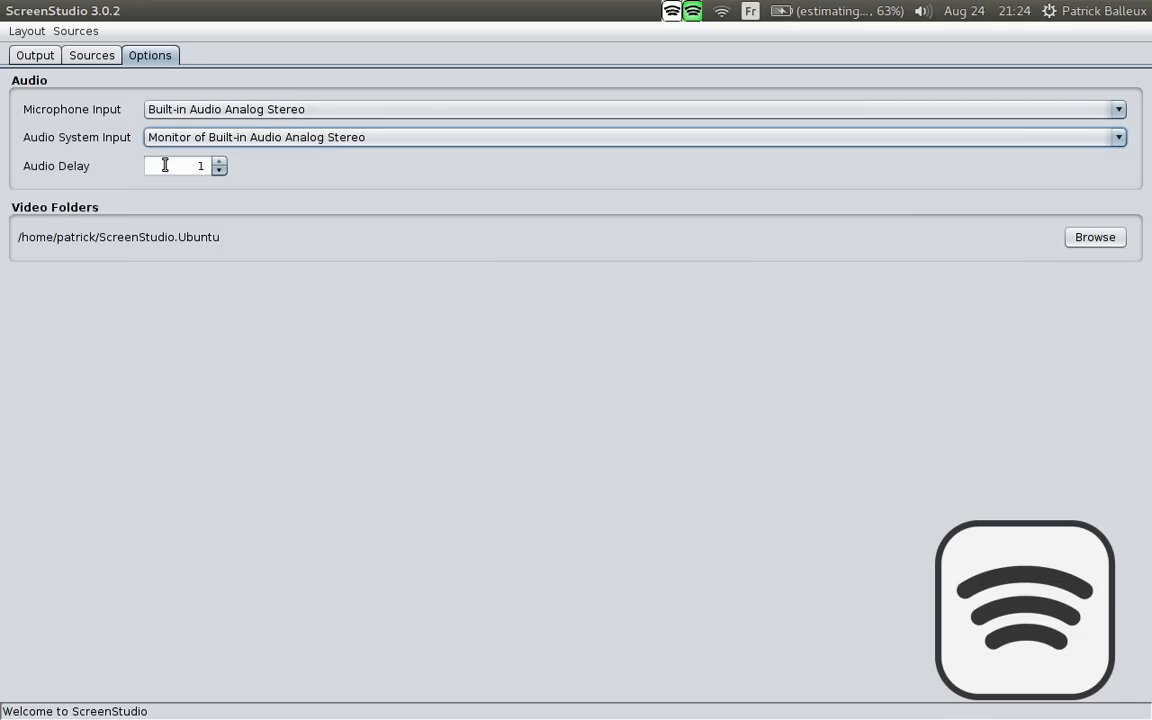
# Keep the 1-second audio delay and cancel the folder chooser, leaving videos in ScreenStudio.Ubuntu
pyautogui.click(180, 166)
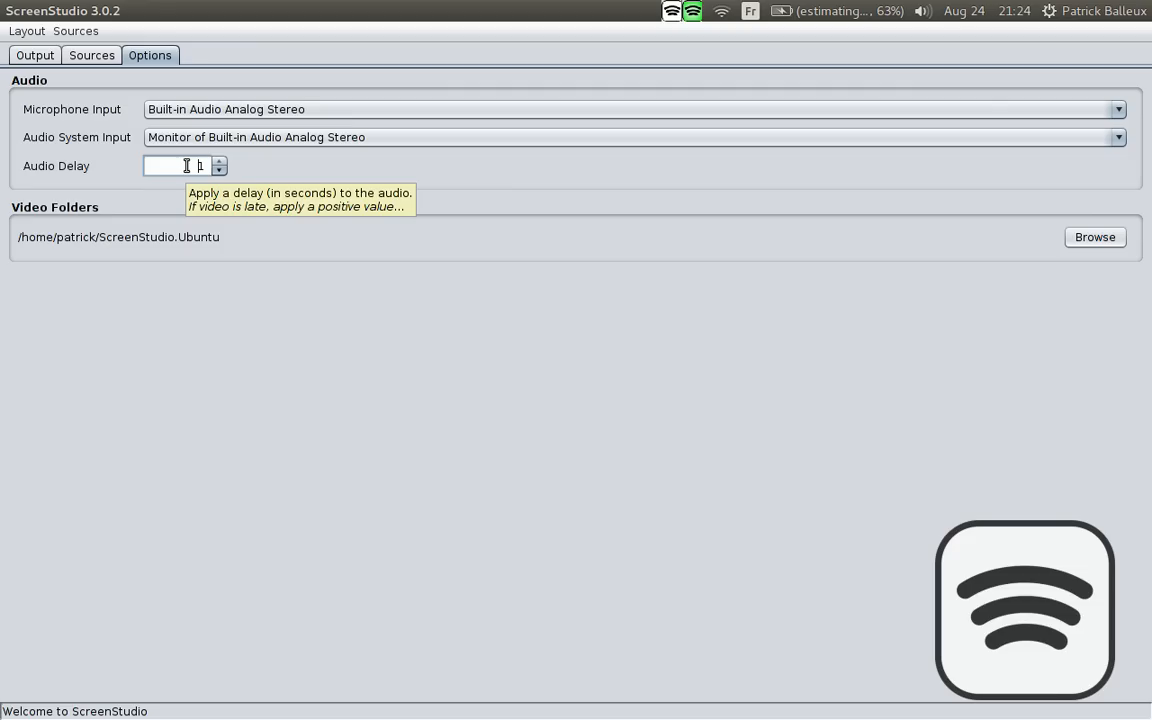
pyautogui.moveTo(302, 176)
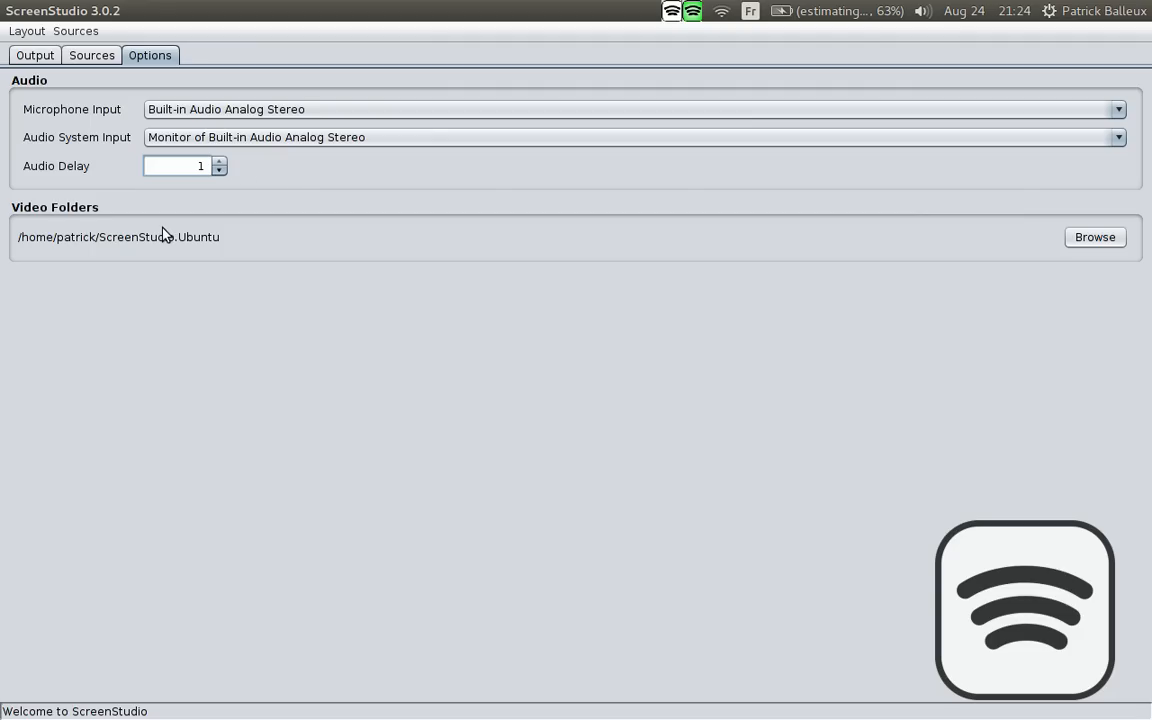
pyautogui.click(180, 166)
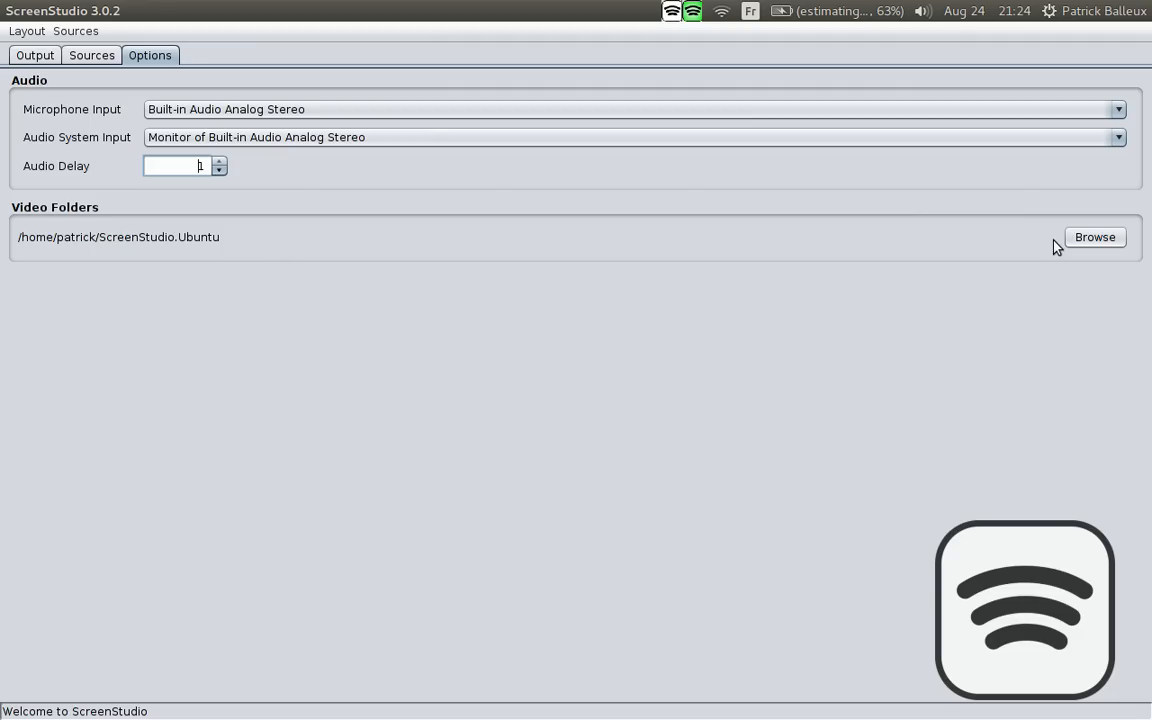
pyautogui.click(1094, 237)
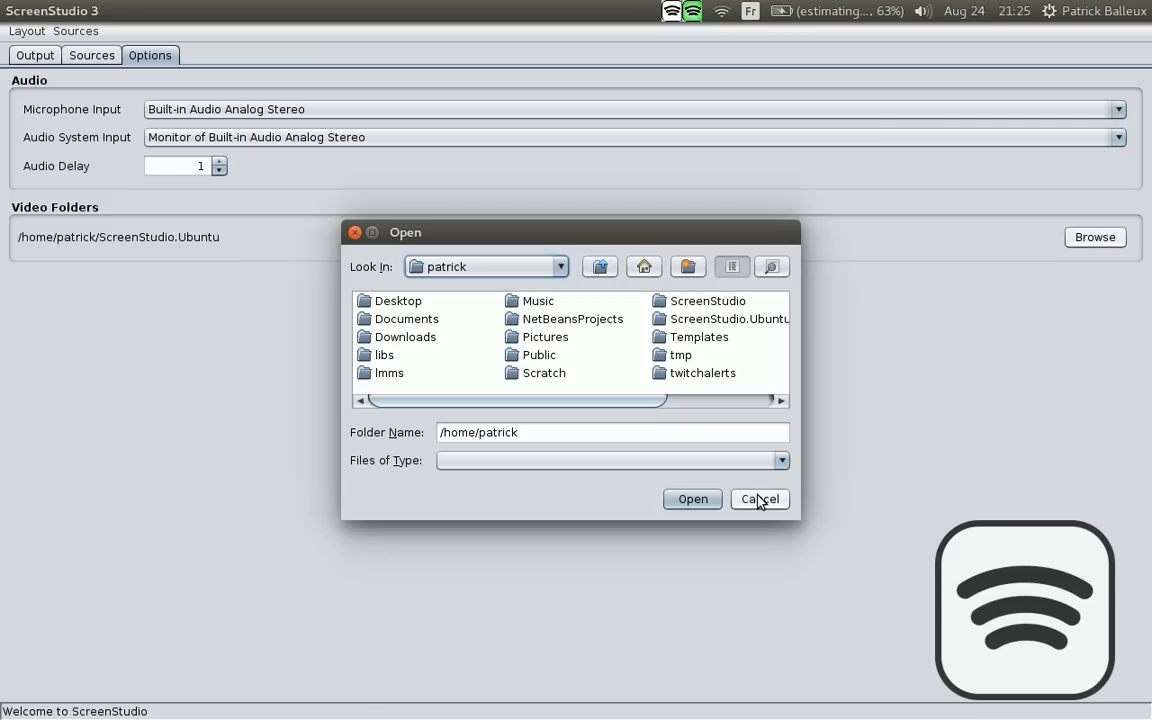
pyautogui.click(759, 499)
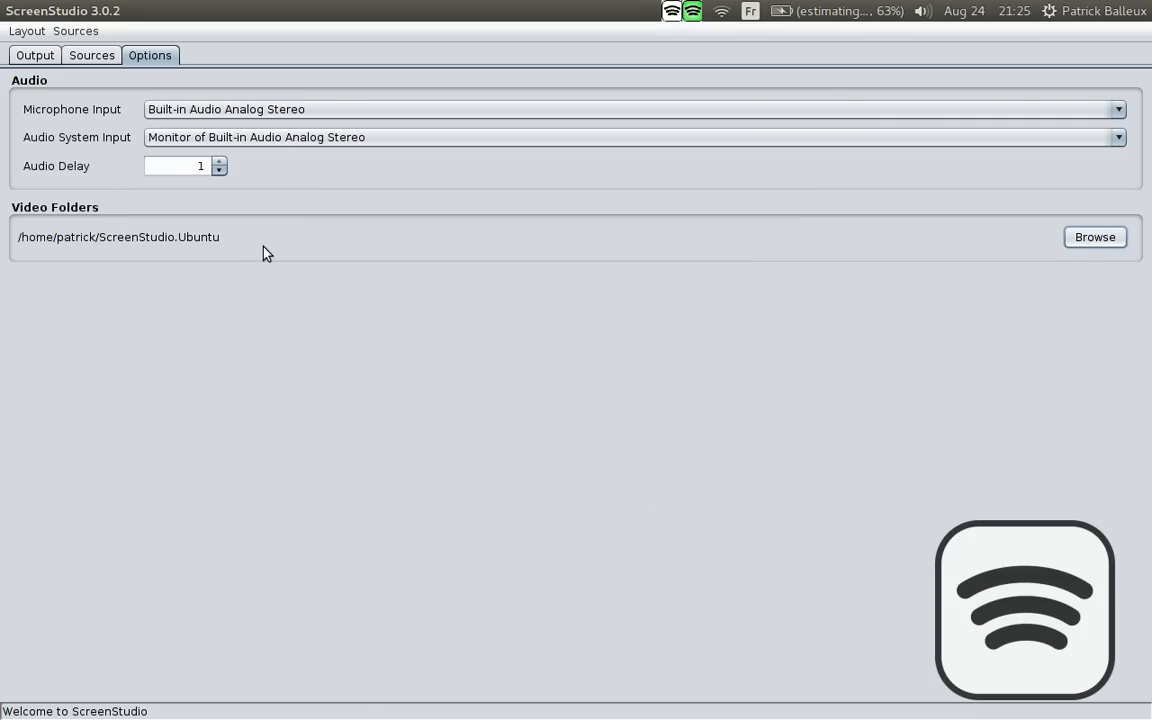
pyautogui.moveTo(165, 247)
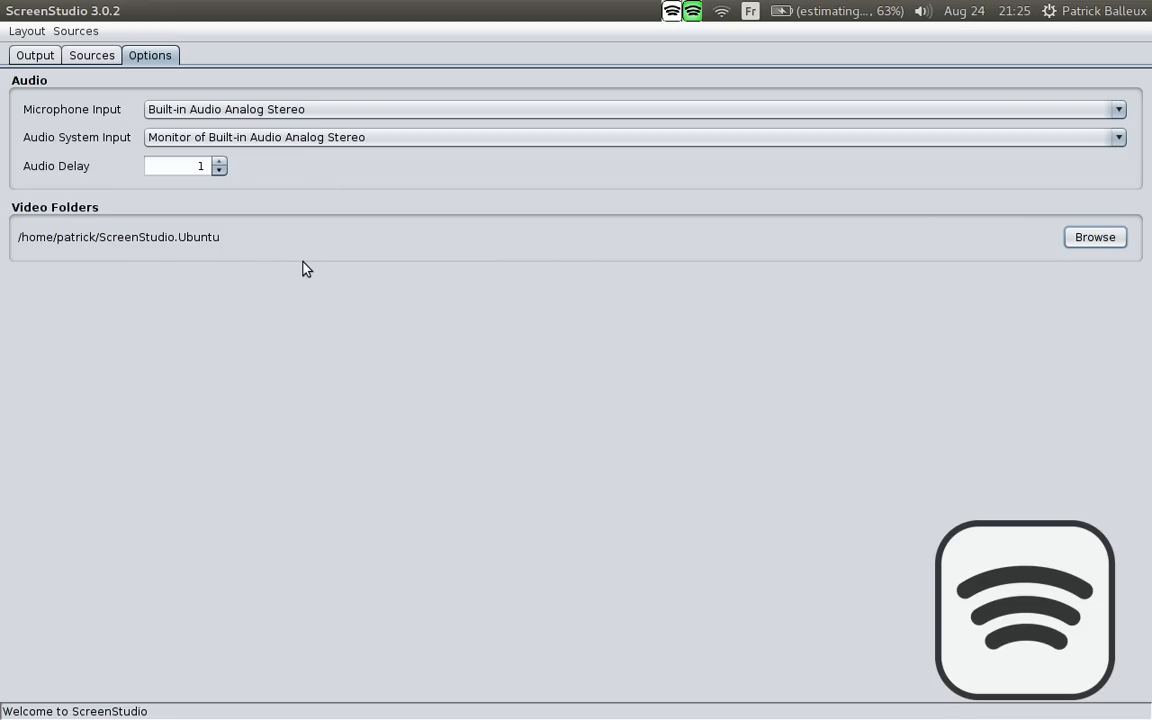
pyautogui.moveTo(26, 64)
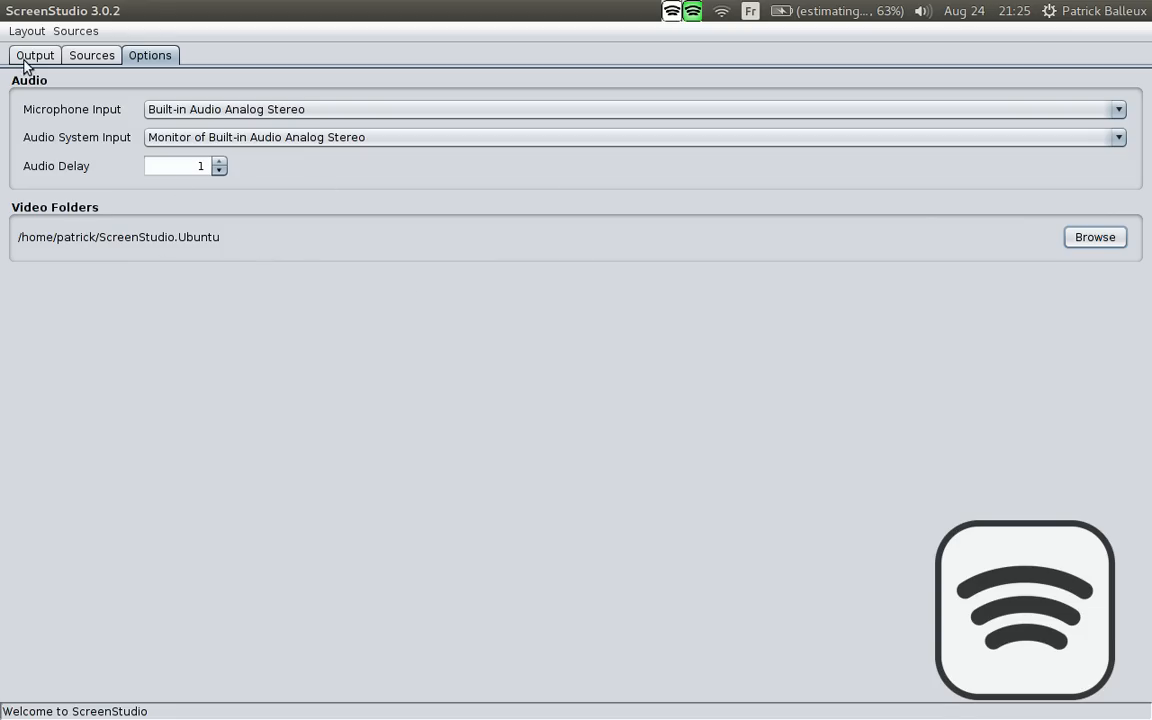
# Save the current layout as example.xml in the Videos folder via Layout > Save
pyautogui.click(26, 30)
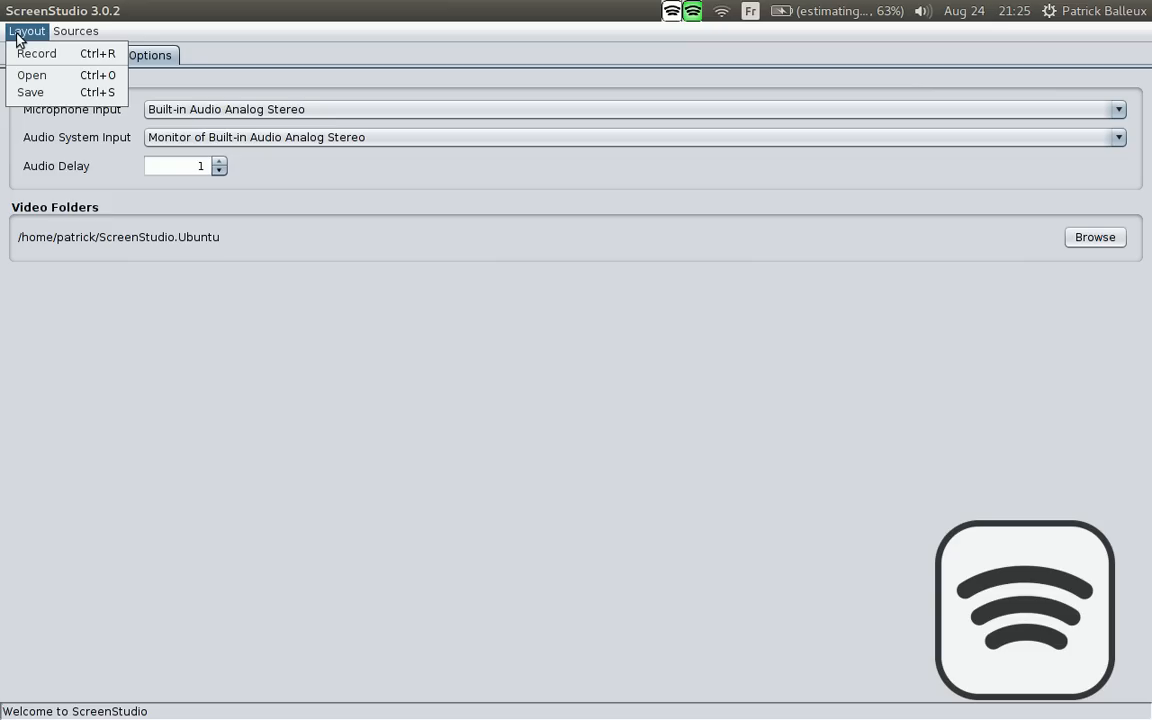
pyautogui.click(30, 92)
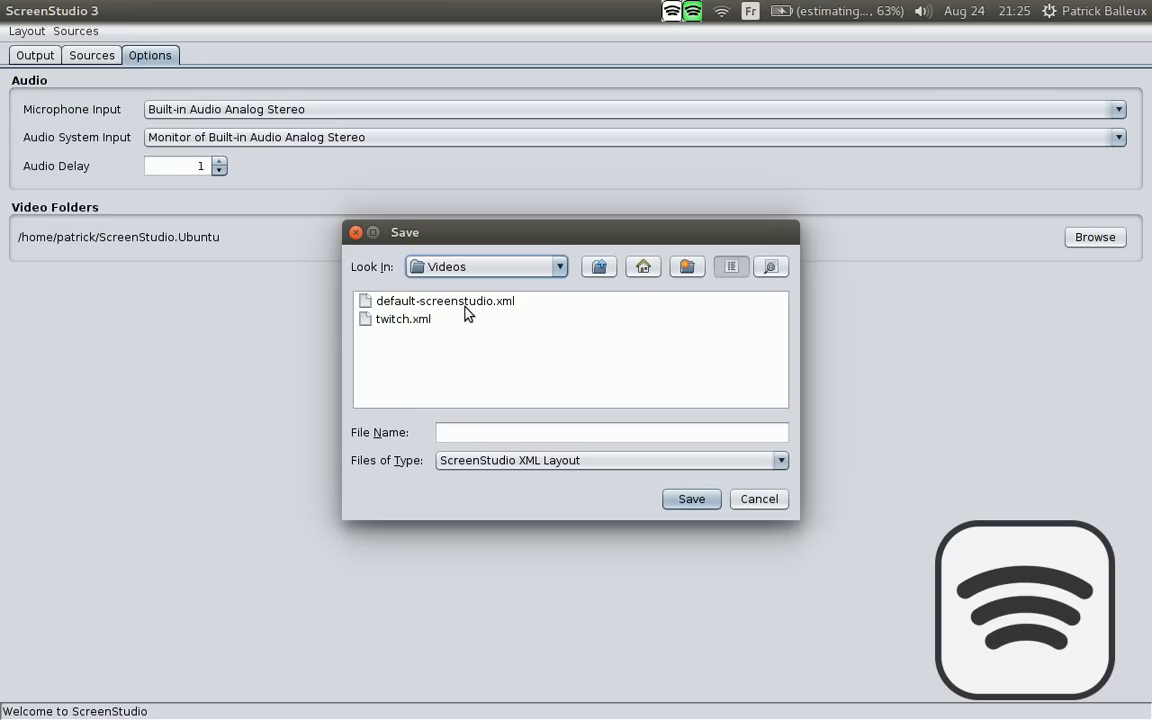
pyautogui.click(612, 432)
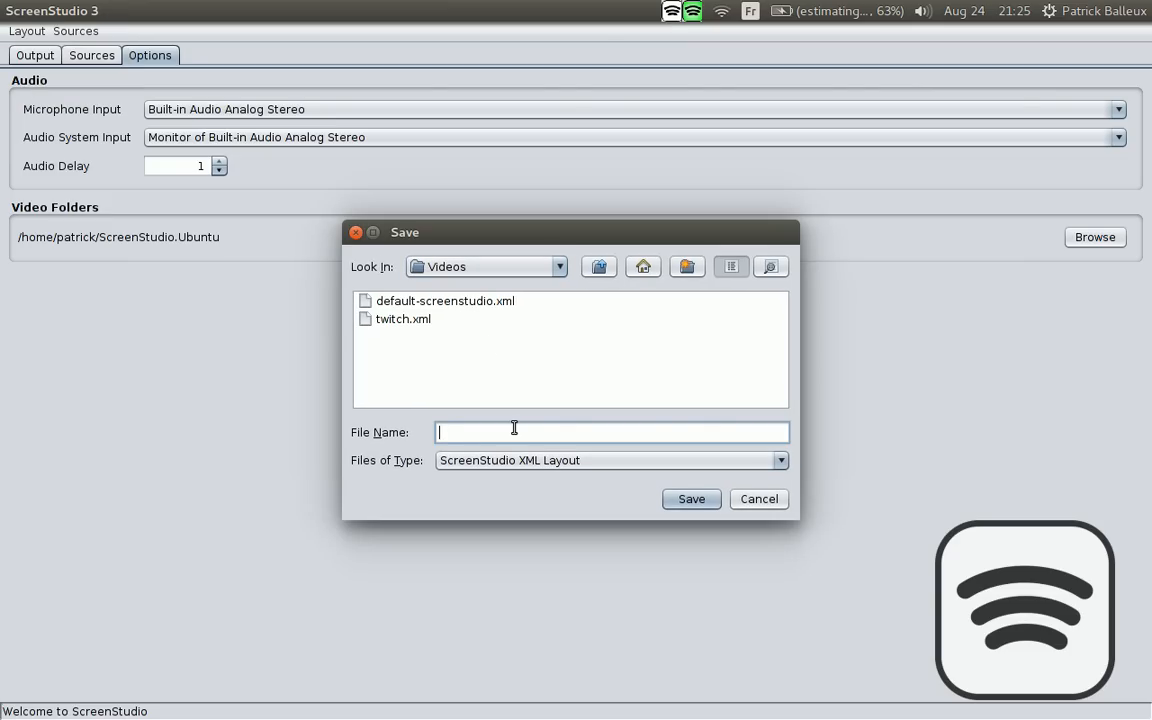
pyautogui.write('w2')
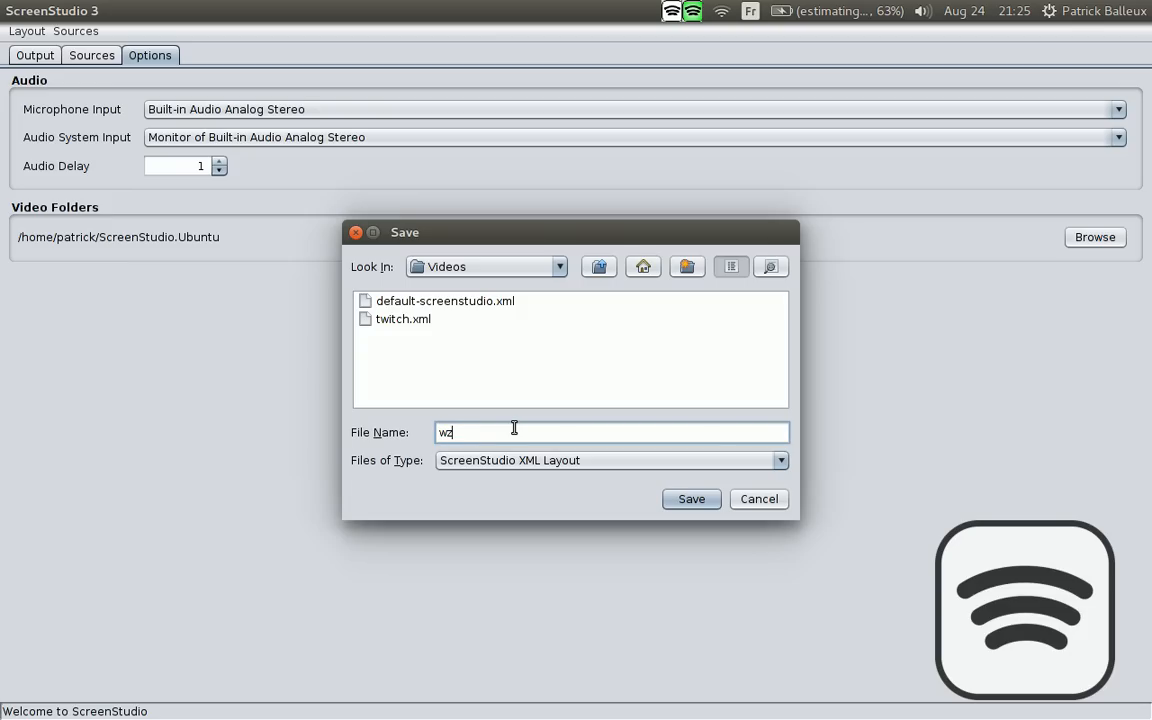
pyautogui.write('exam')
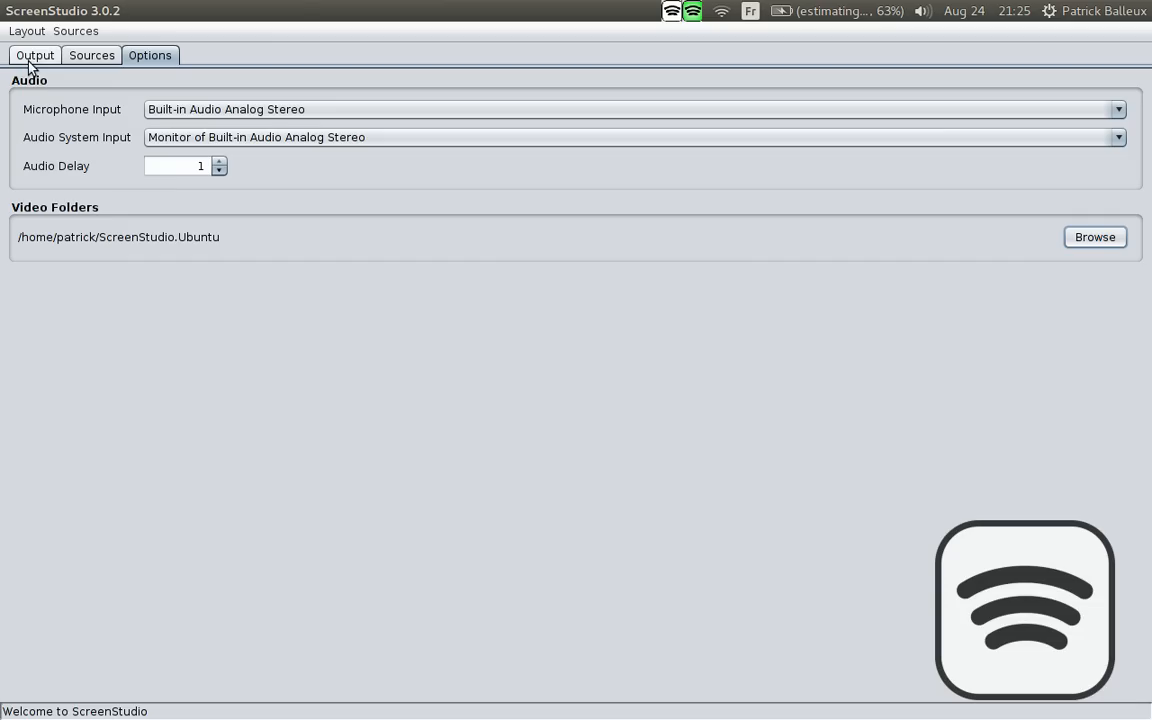
pyautogui.click(35, 55)
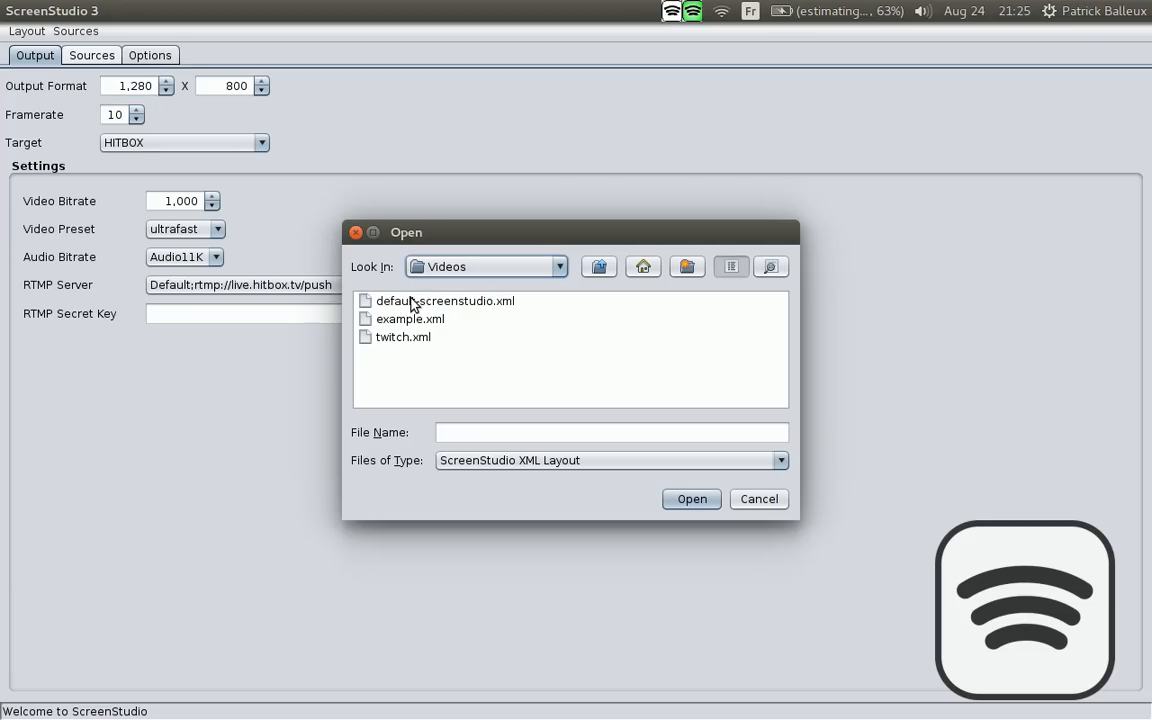
pyautogui.moveTo(417, 308)
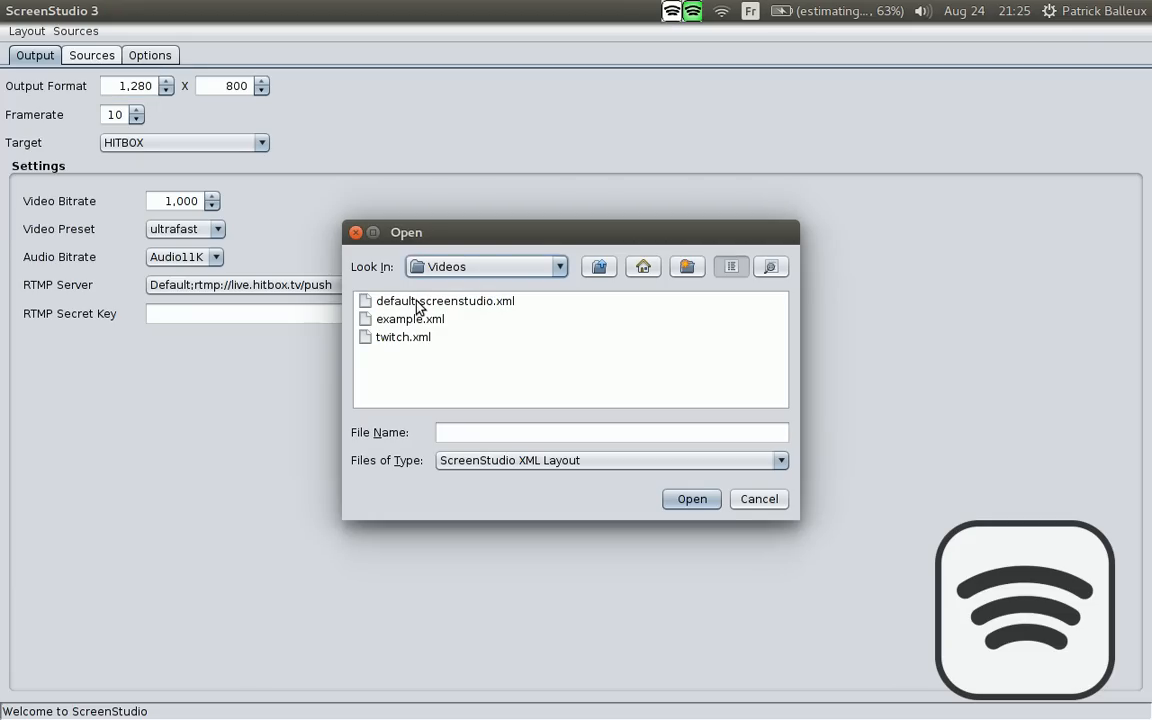
# Load default-screenstudio.xml and review its Sources and Output tabs
pyautogui.click(445, 300)
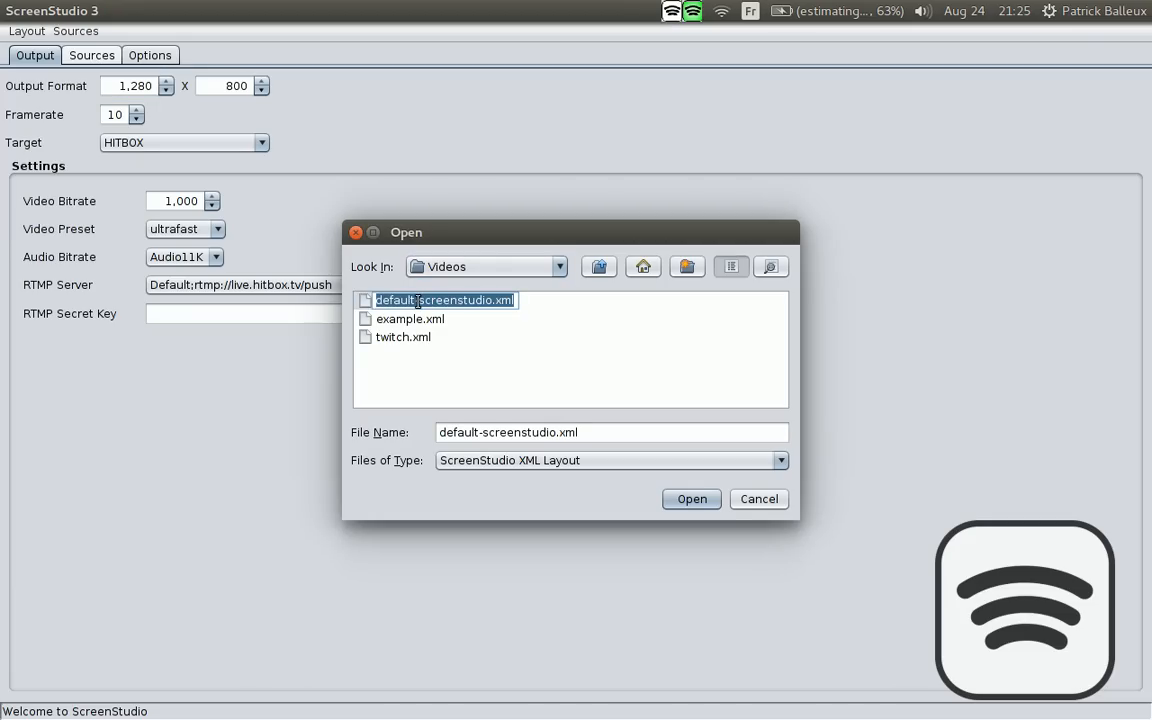
pyautogui.click(691, 499)
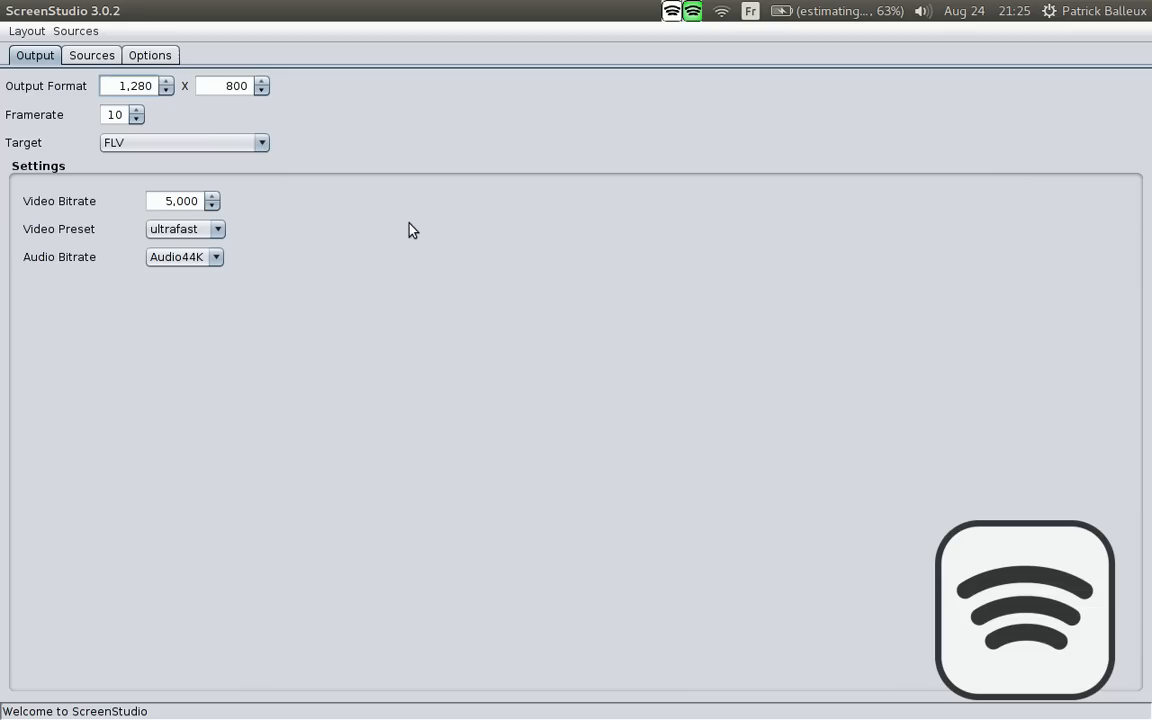
pyautogui.click(91, 55)
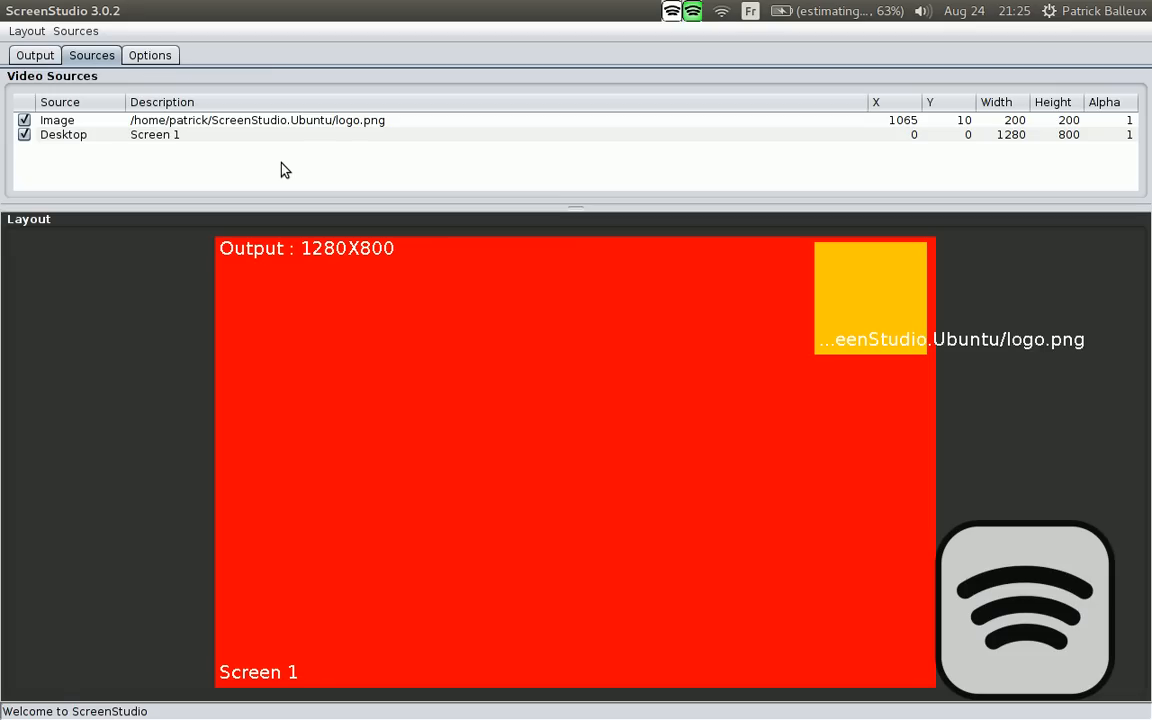
pyautogui.click(34, 55)
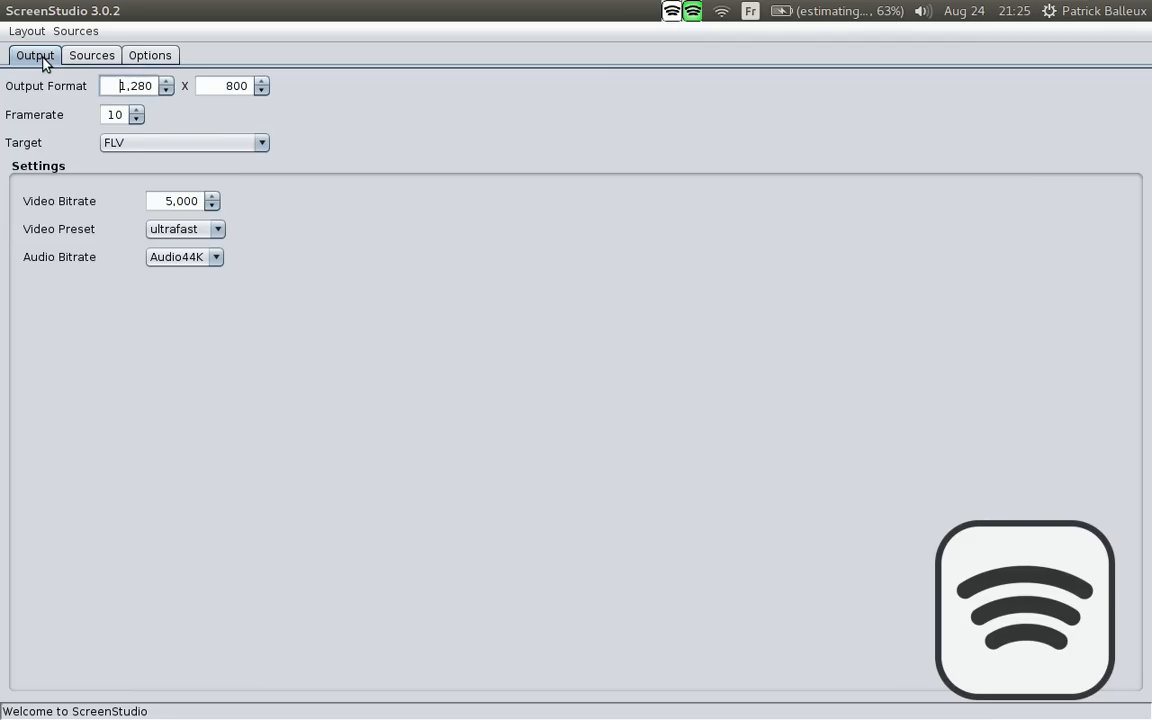
pyautogui.click(91, 55)
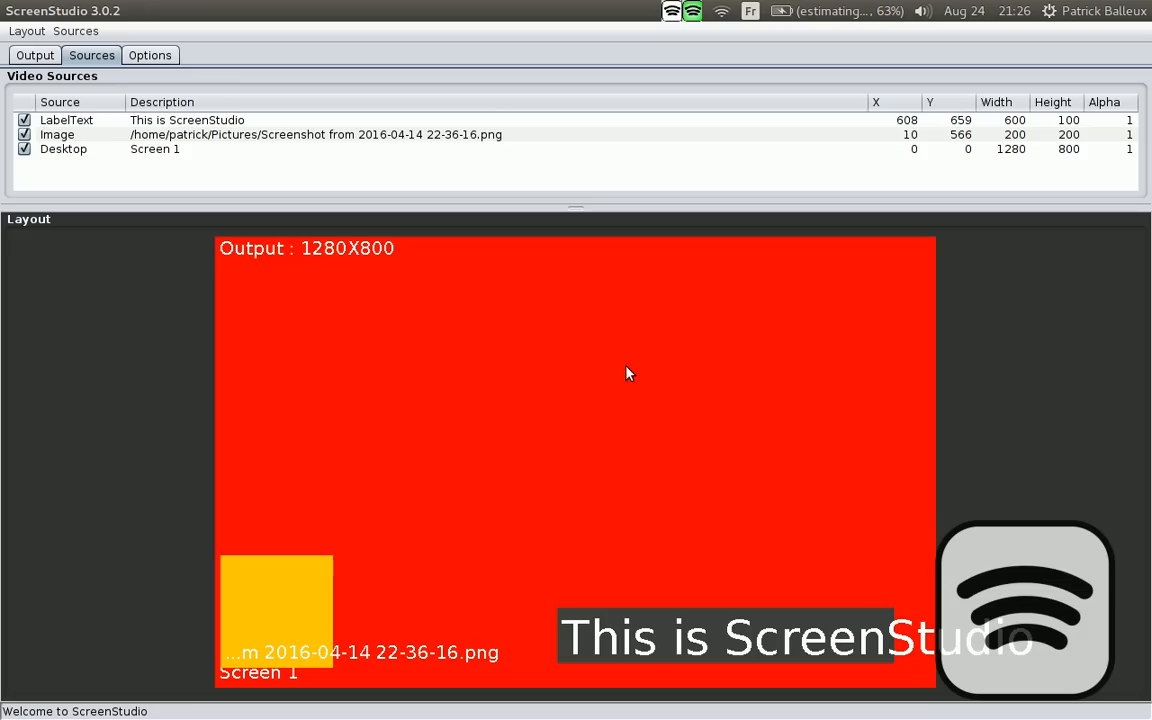
pyautogui.moveTo(683, 73)
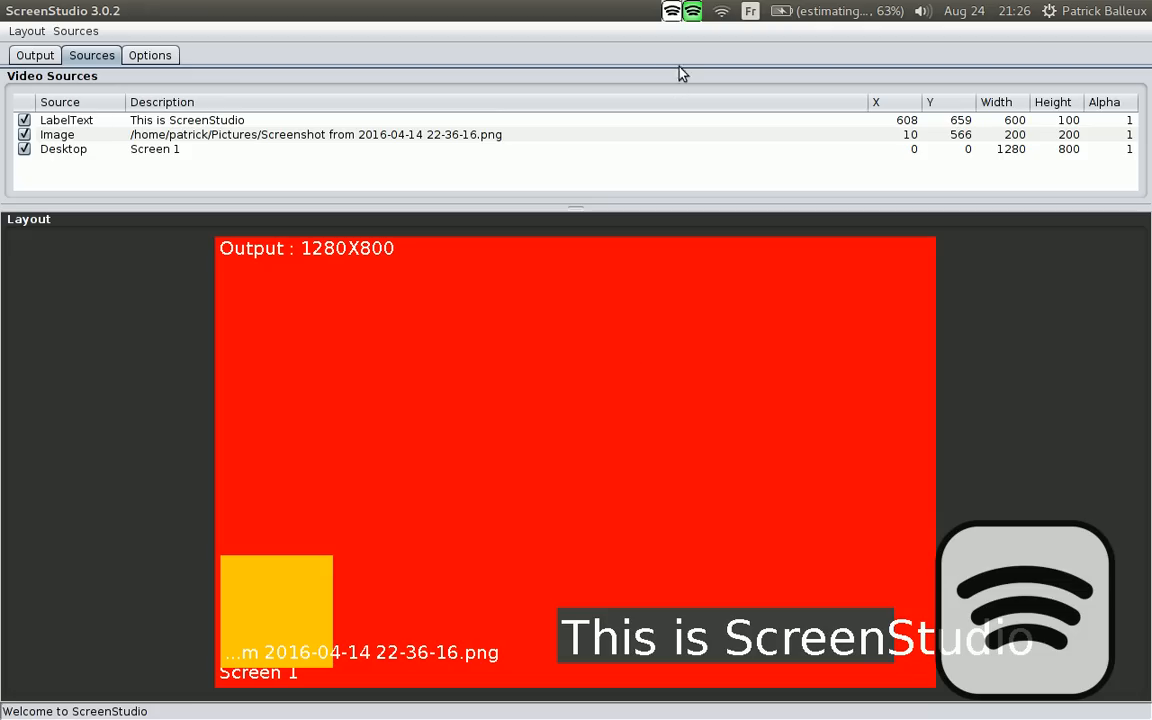
pyautogui.moveTo(692, 11)
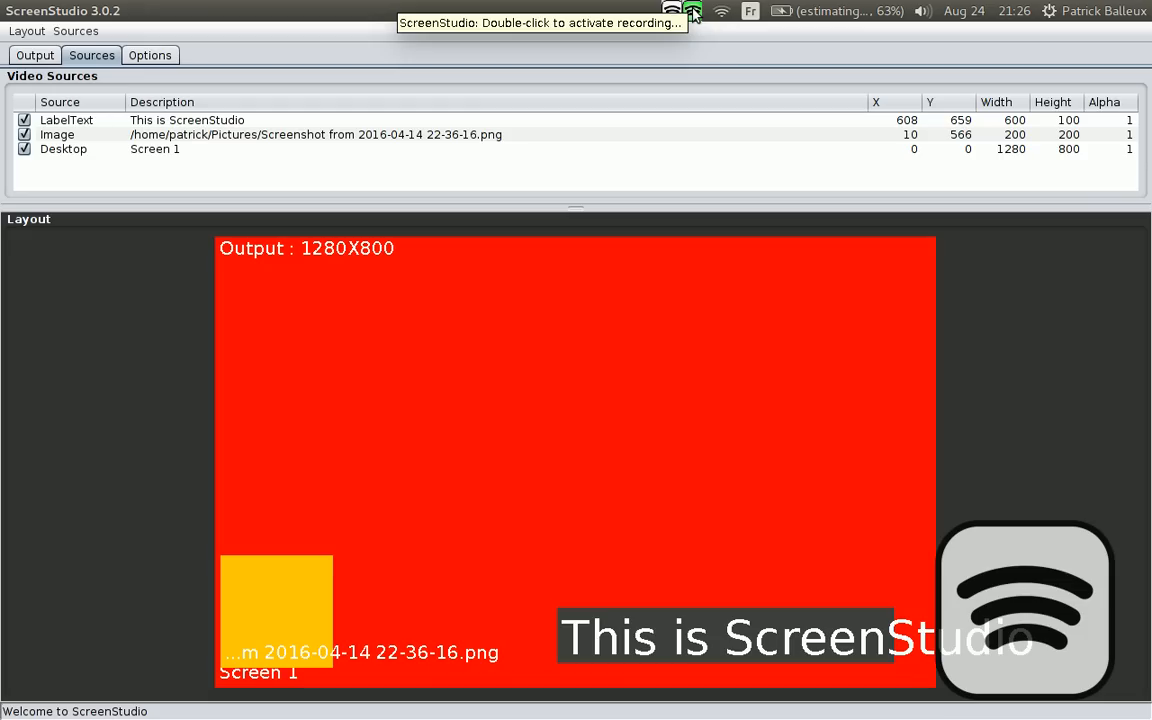
pyautogui.moveTo(68, 37)
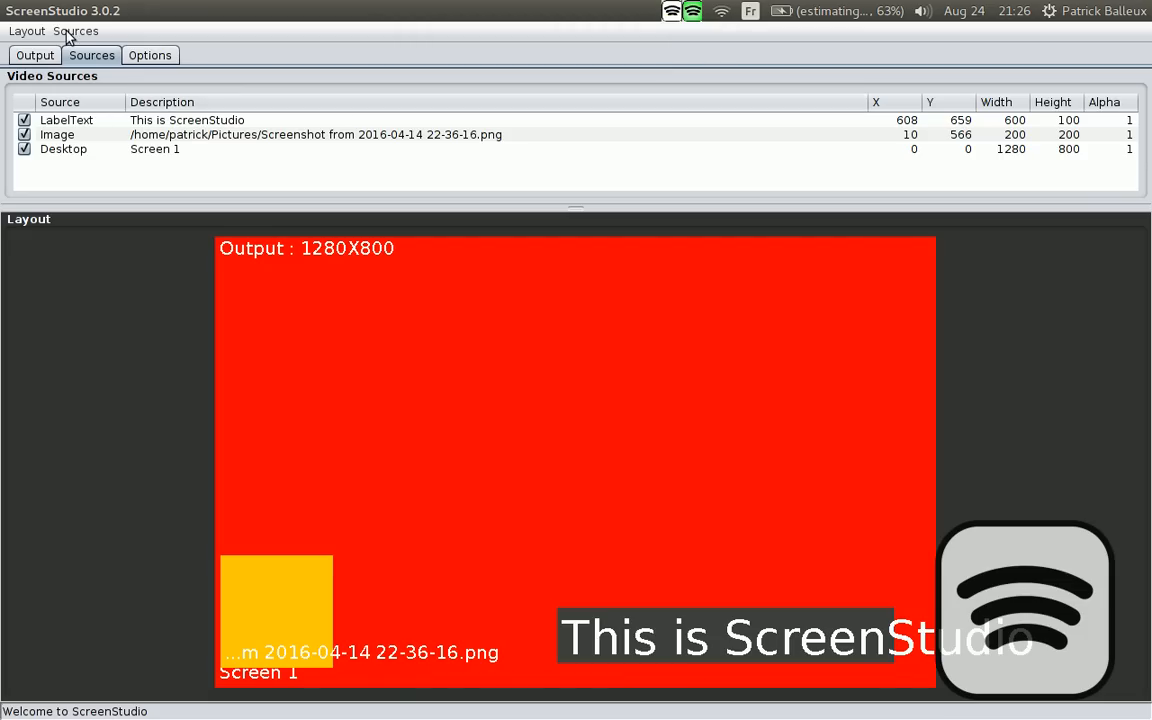
pyautogui.click(76, 31)
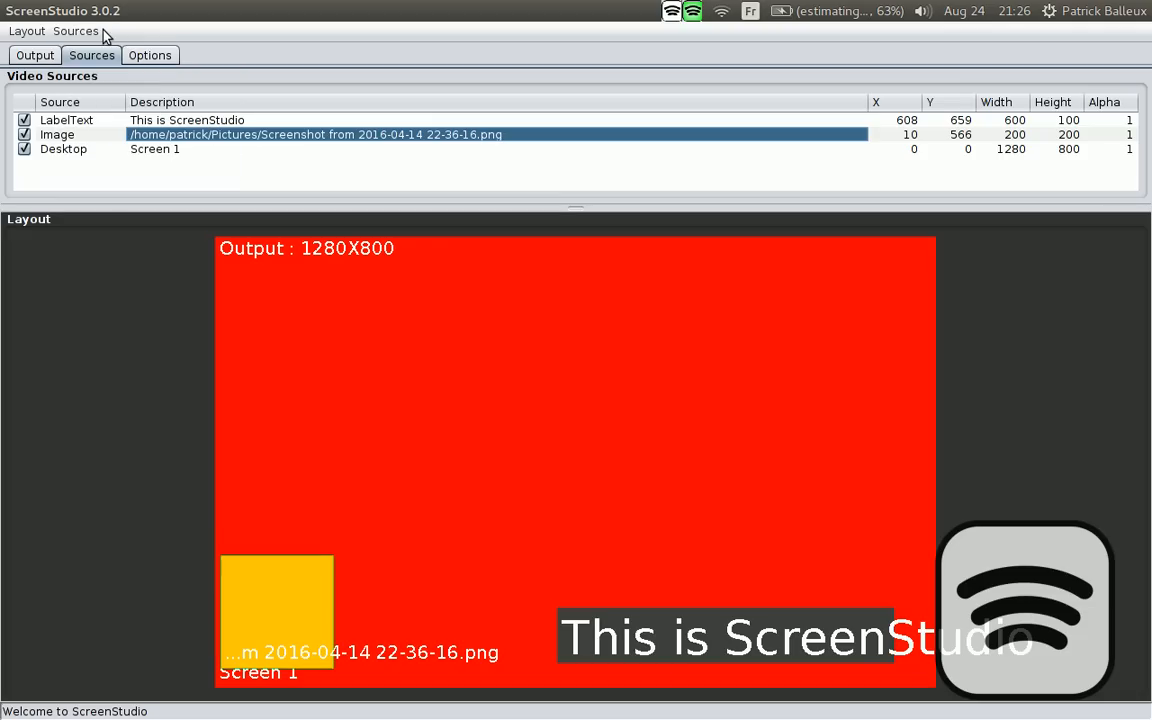
# Remove the screenshot Image source via Sources > Remove Source, leaving the label and desktop
pyautogui.click(75, 31)
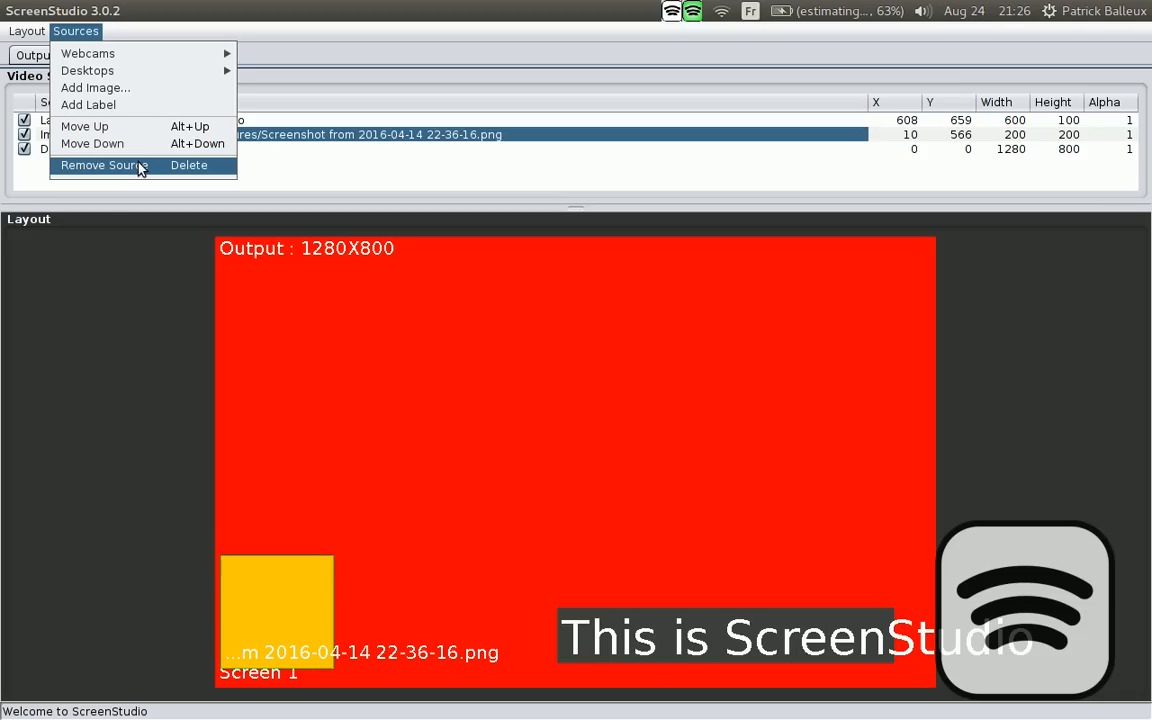
pyautogui.click(103, 165)
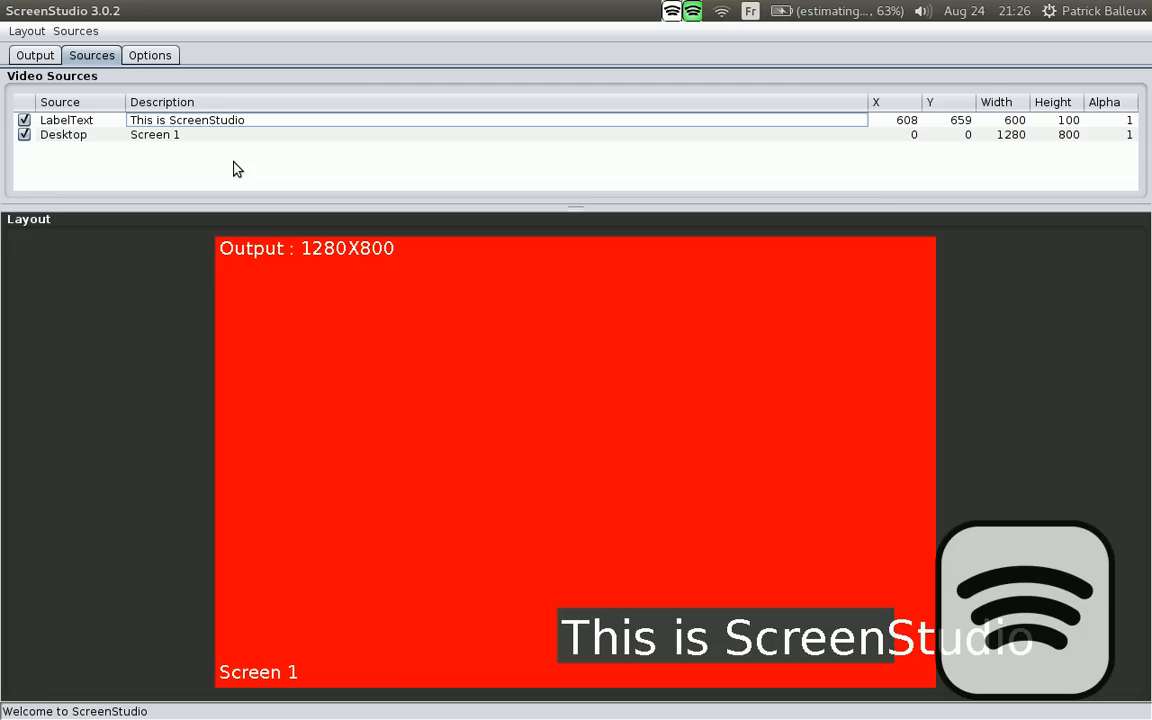
pyautogui.moveTo(223, 138)
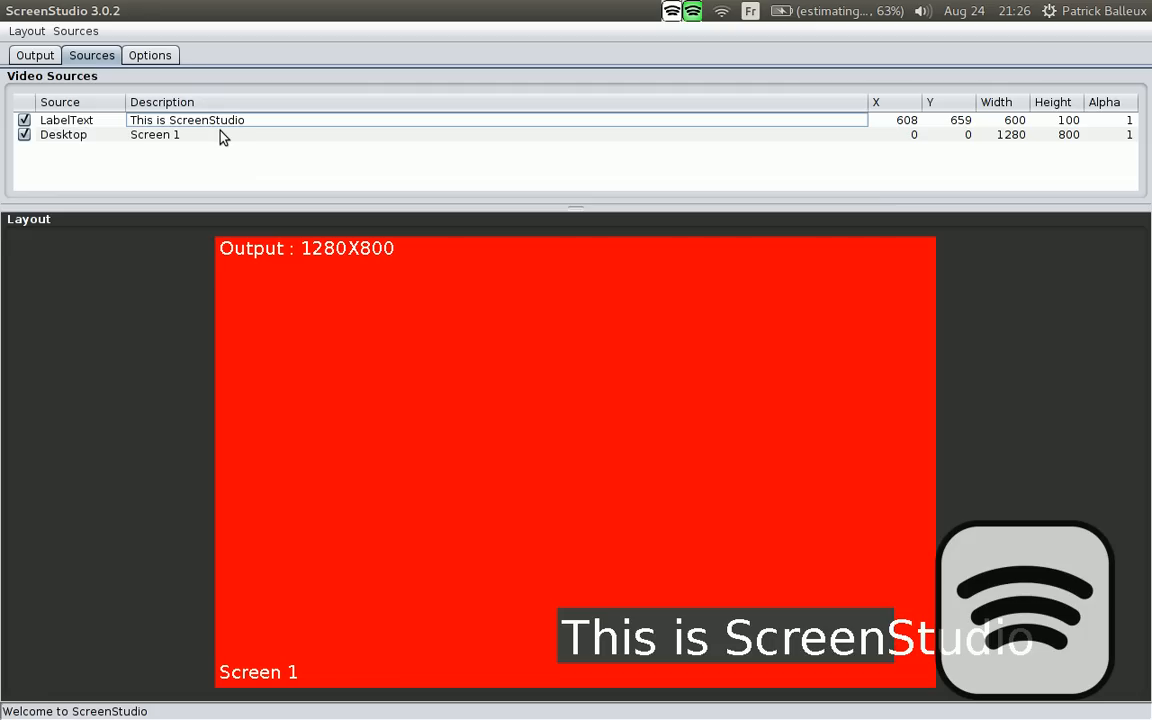
pyautogui.click(150, 55)
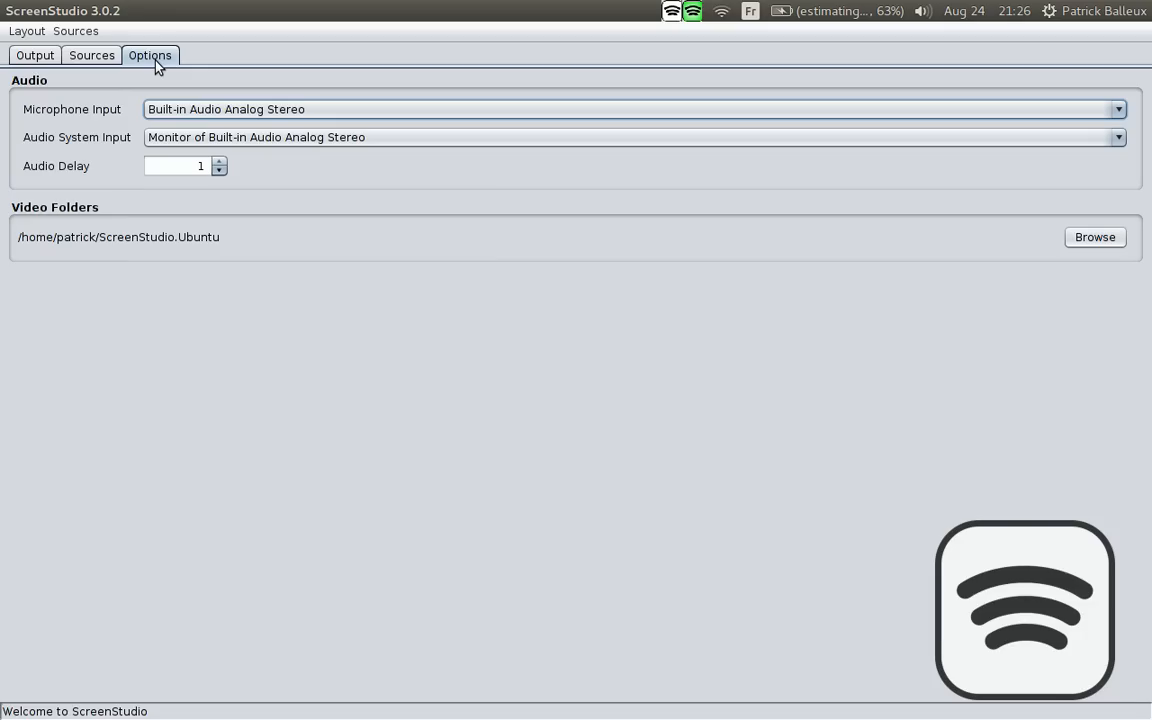
# Return to the Output settings (1280×800, 10 fps, HITBOX), browsing the Sources and Layout menus without changes
pyautogui.click(35, 55)
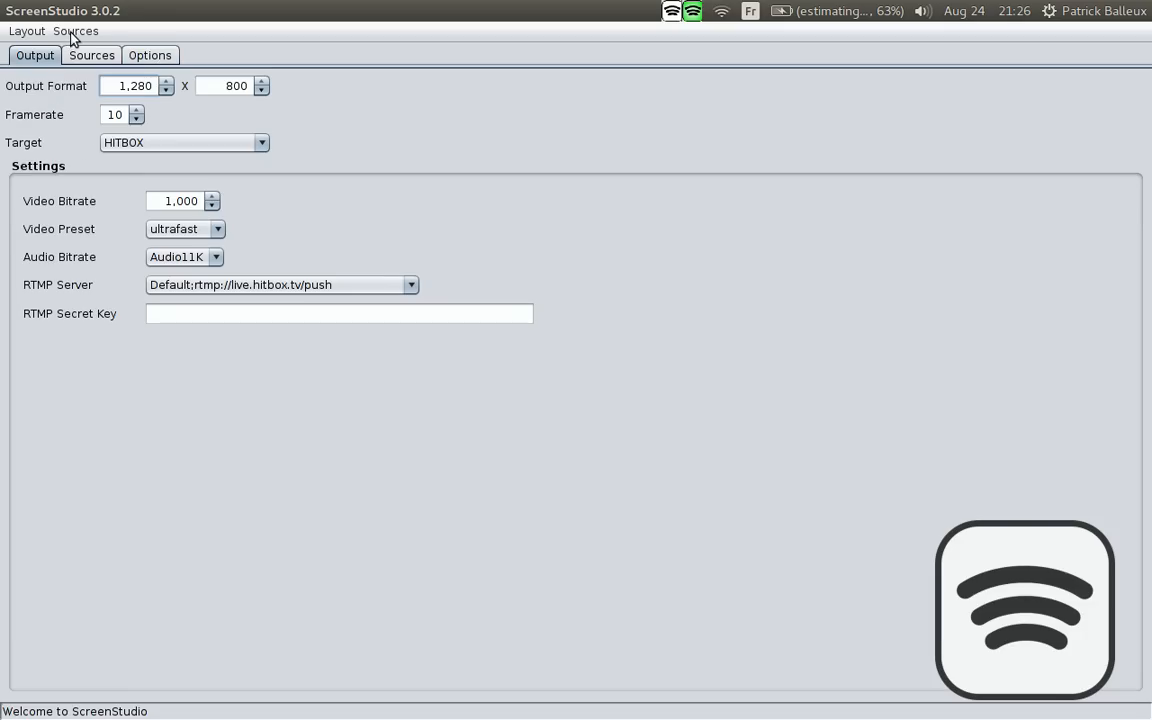
pyautogui.click(76, 31)
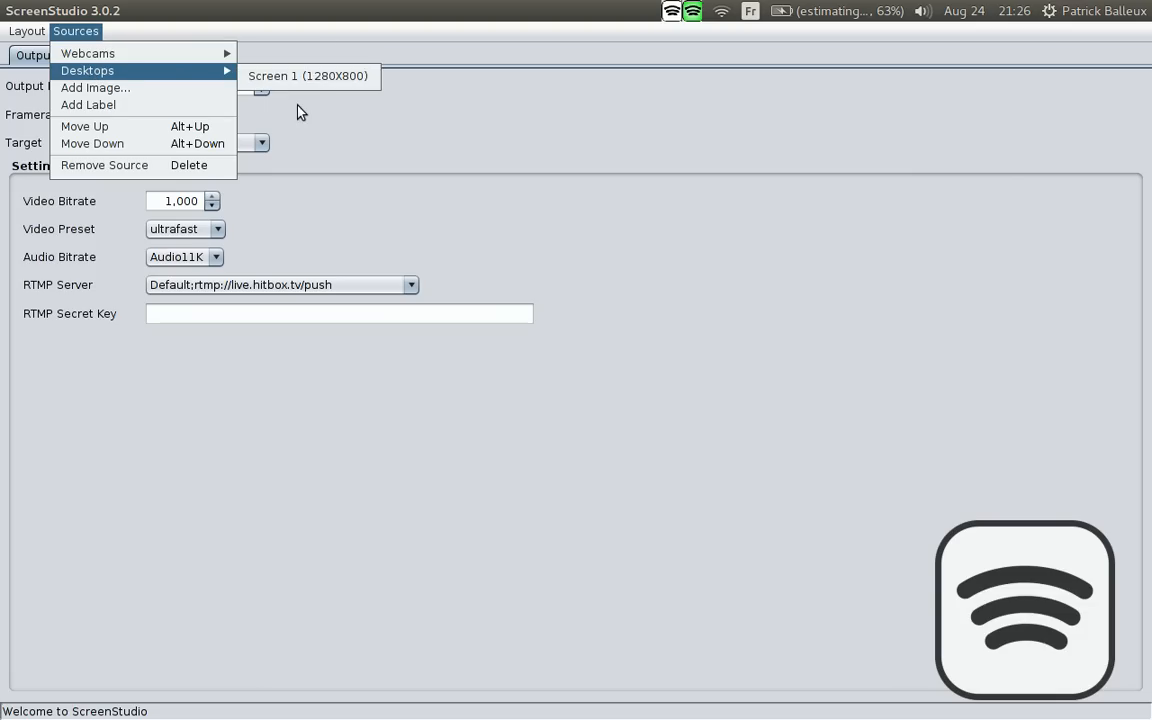
pyautogui.moveTo(350, 62)
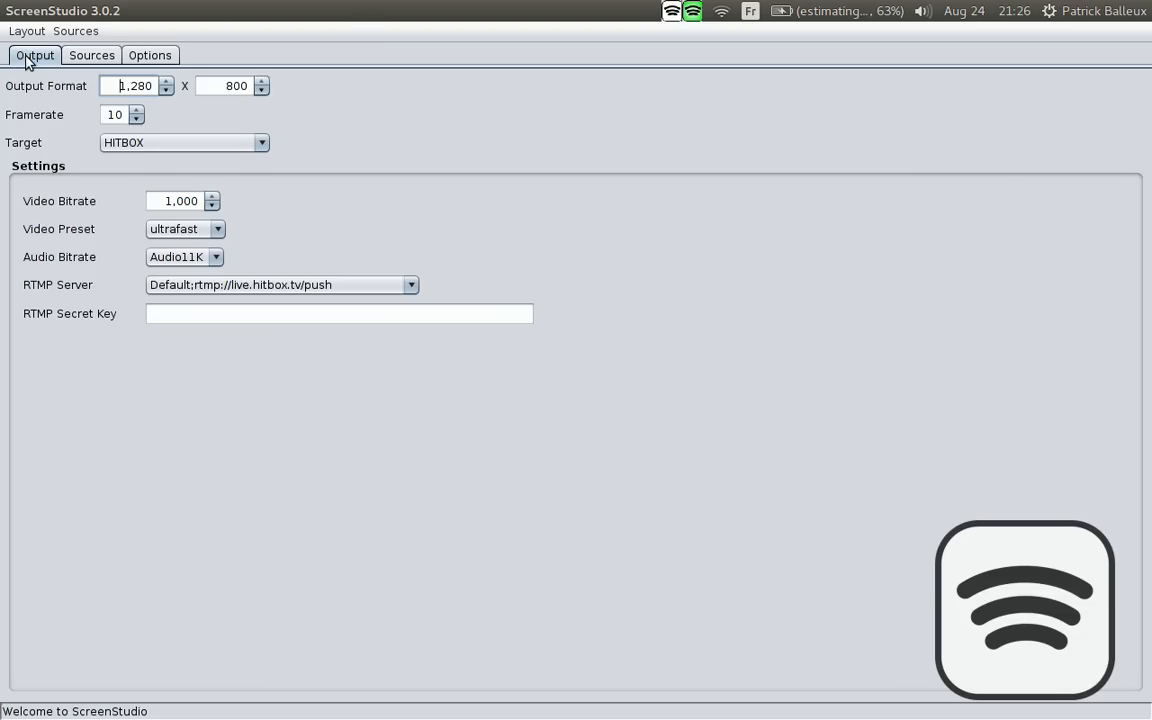
pyautogui.click(26, 31)
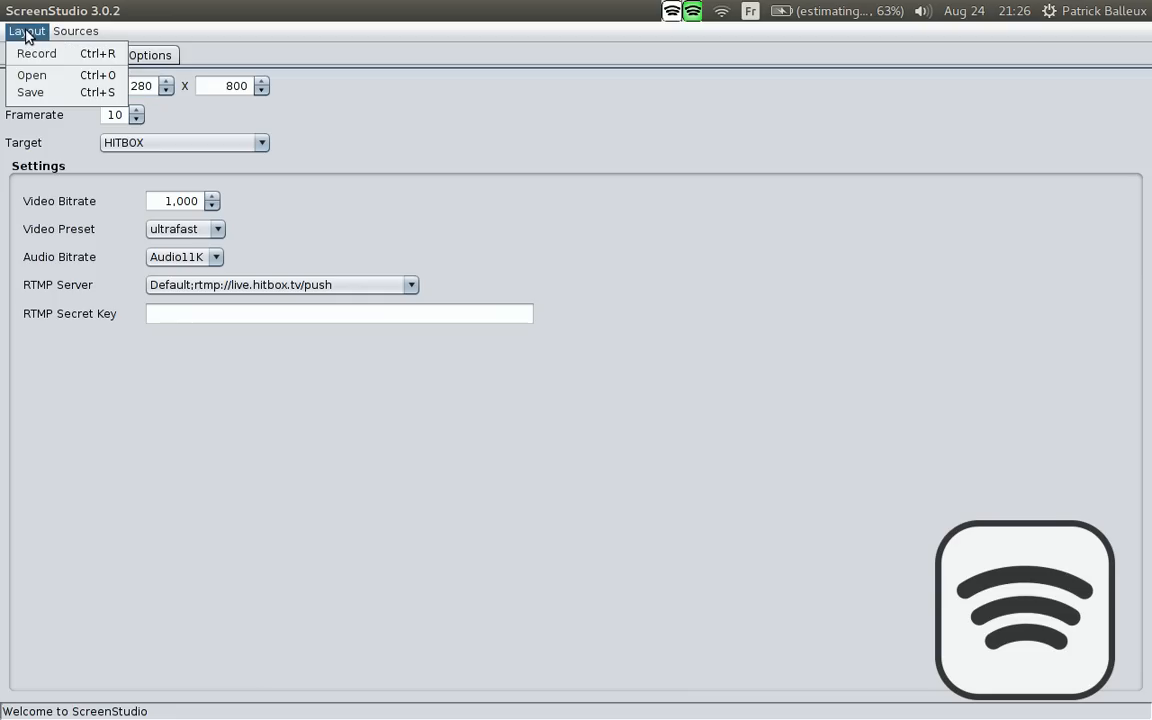
pyautogui.click(445, 140)
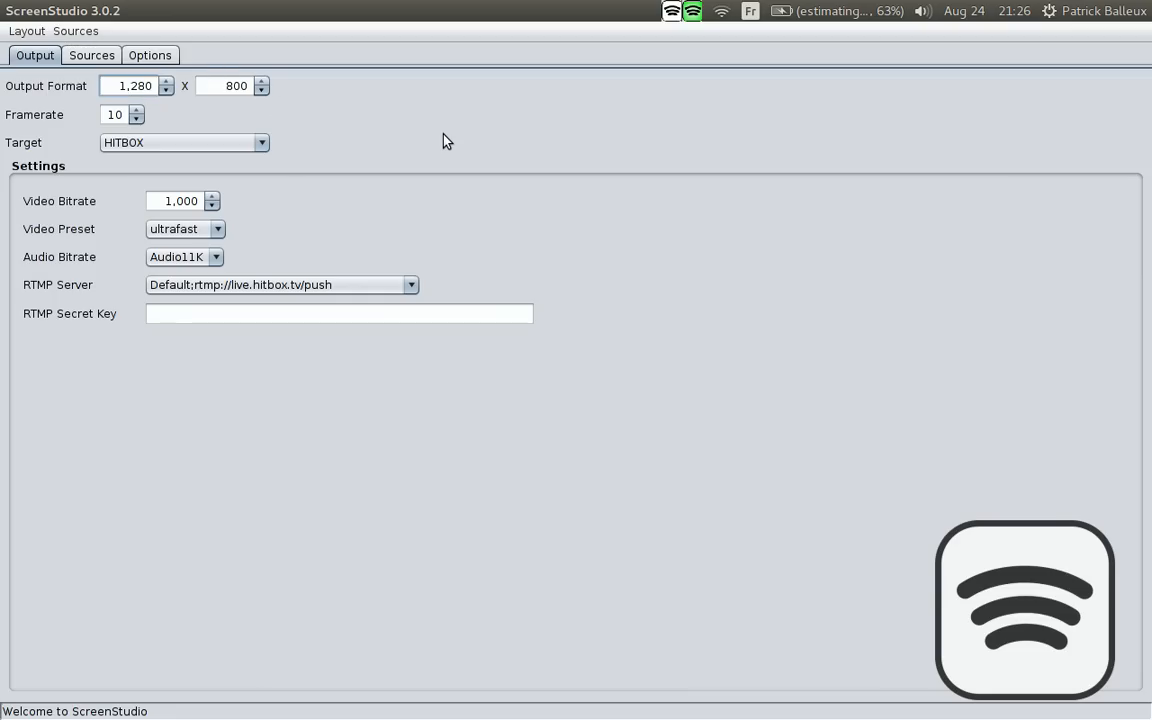
pyautogui.click(135, 85)
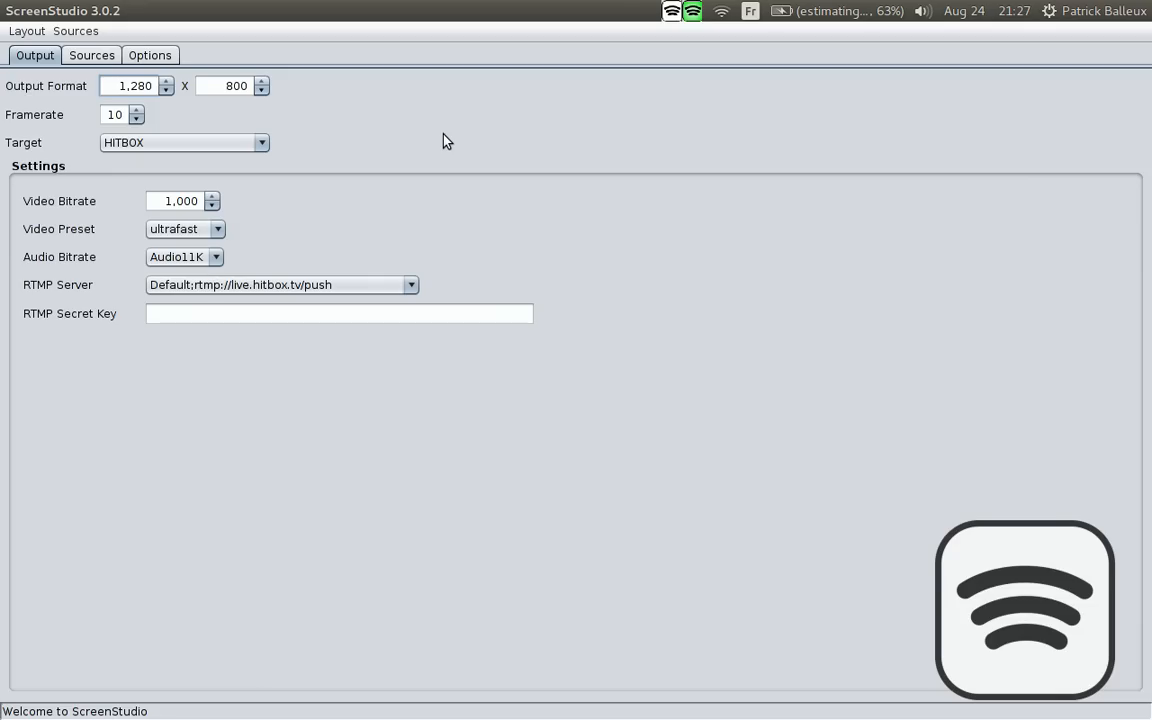
pyautogui.click(135, 85)
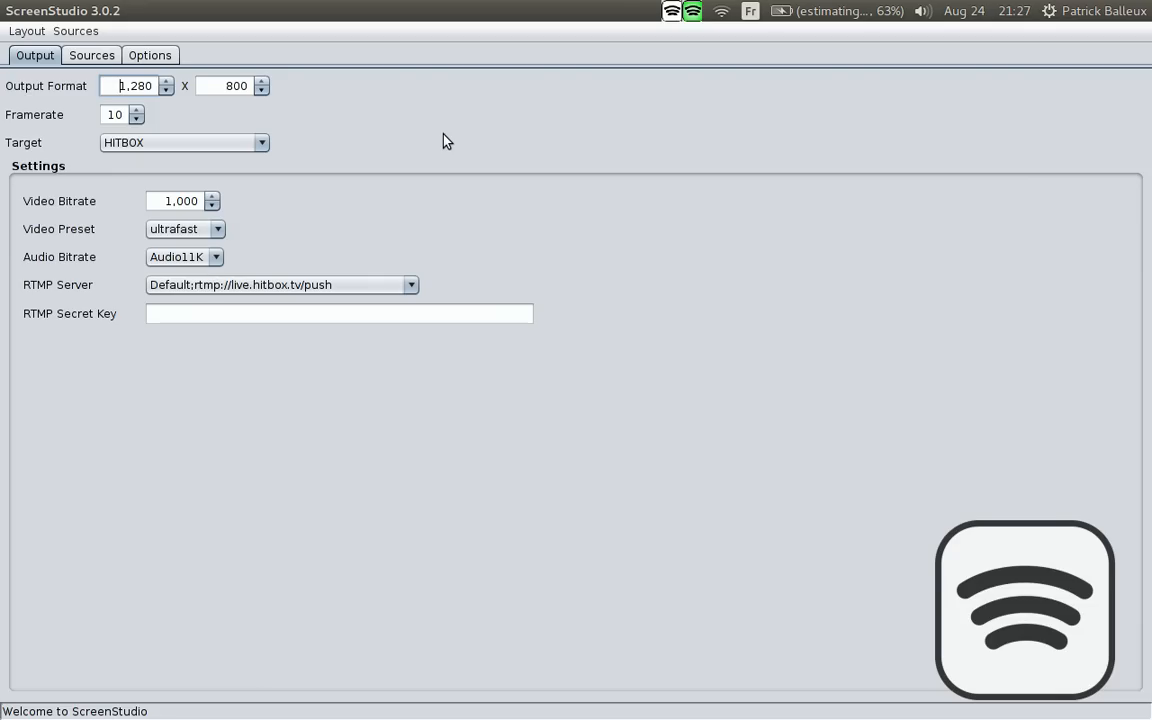